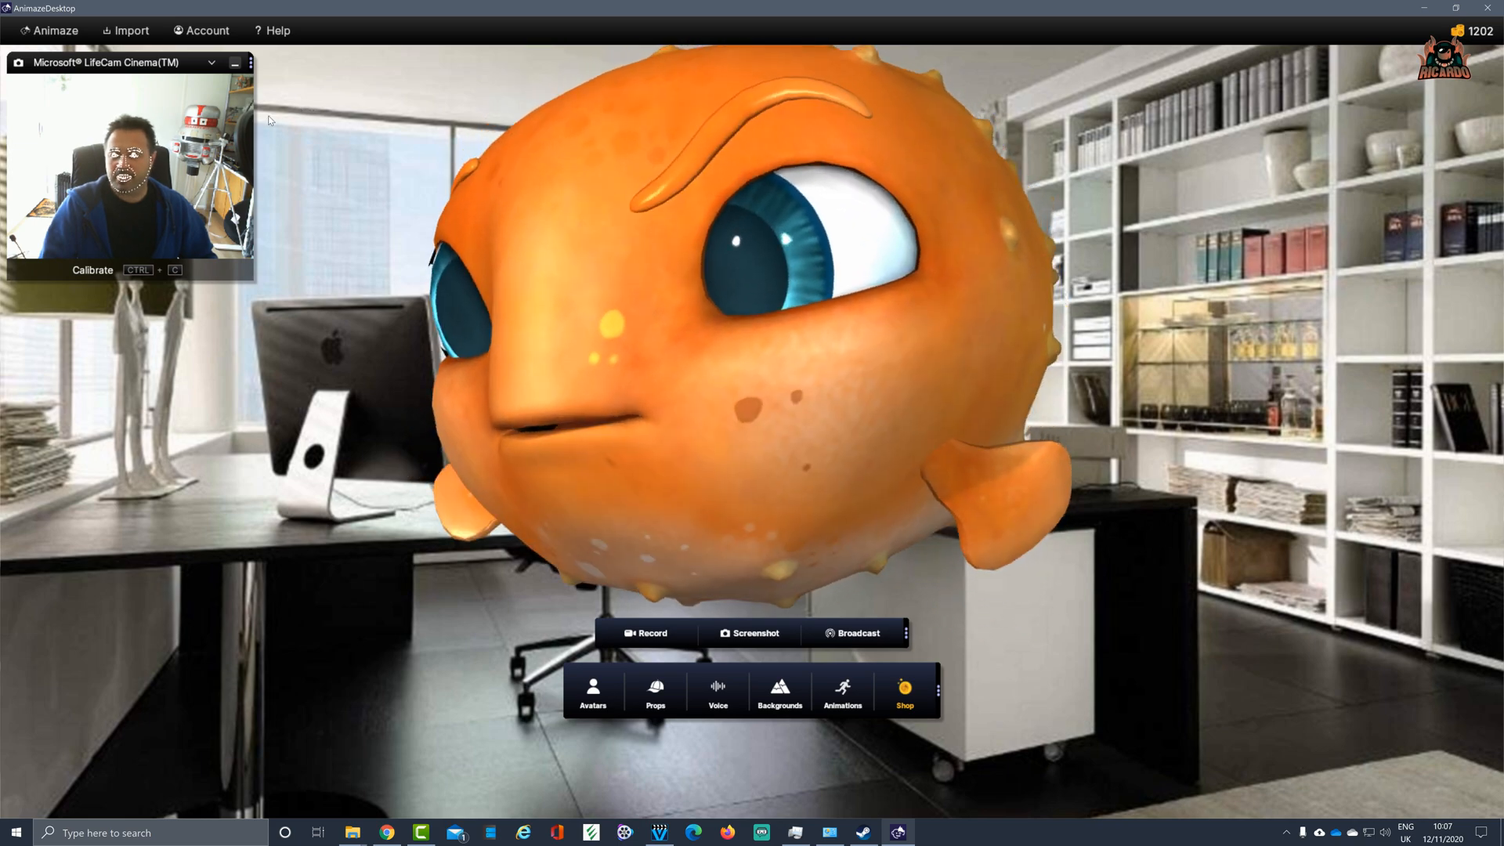
# Browse the Shop's plans and coin packs, then switch the avatar to Trump from Editor's Pick
pyautogui.click(592, 690)
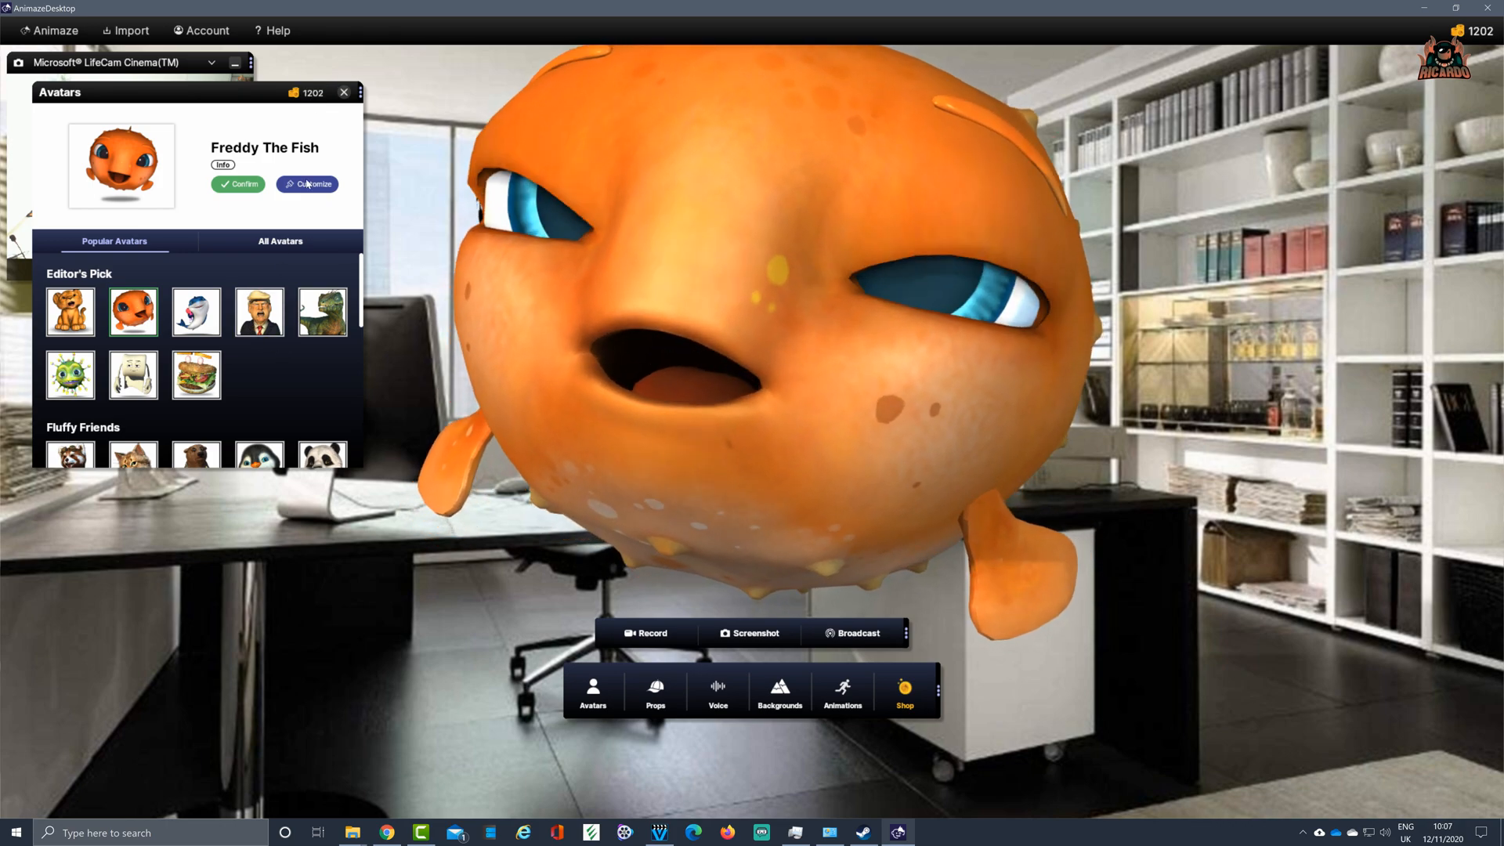
pyautogui.click(902, 691)
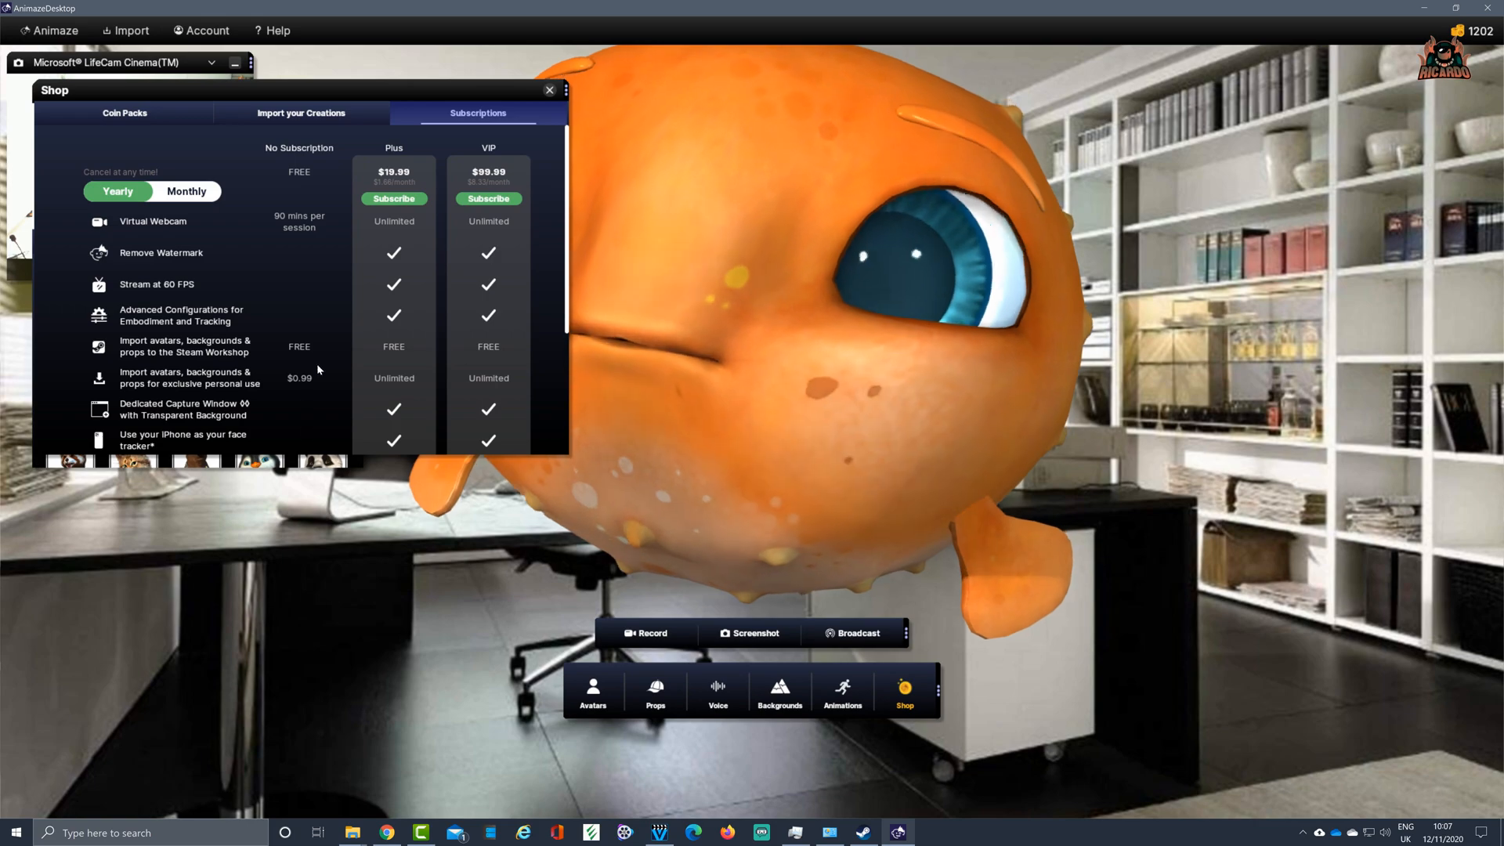
pyautogui.click(124, 113)
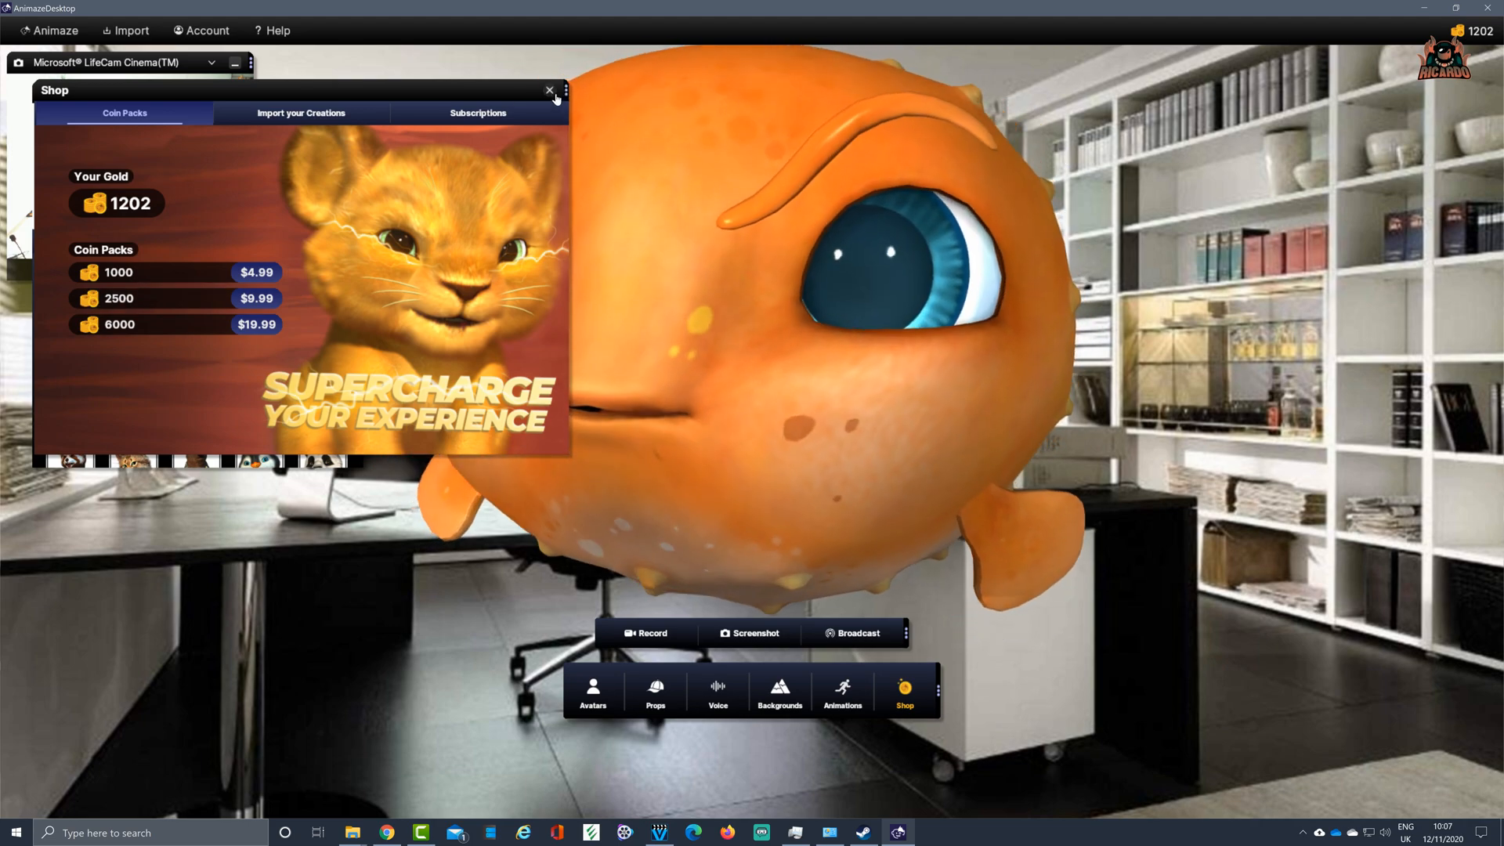
pyautogui.click(593, 693)
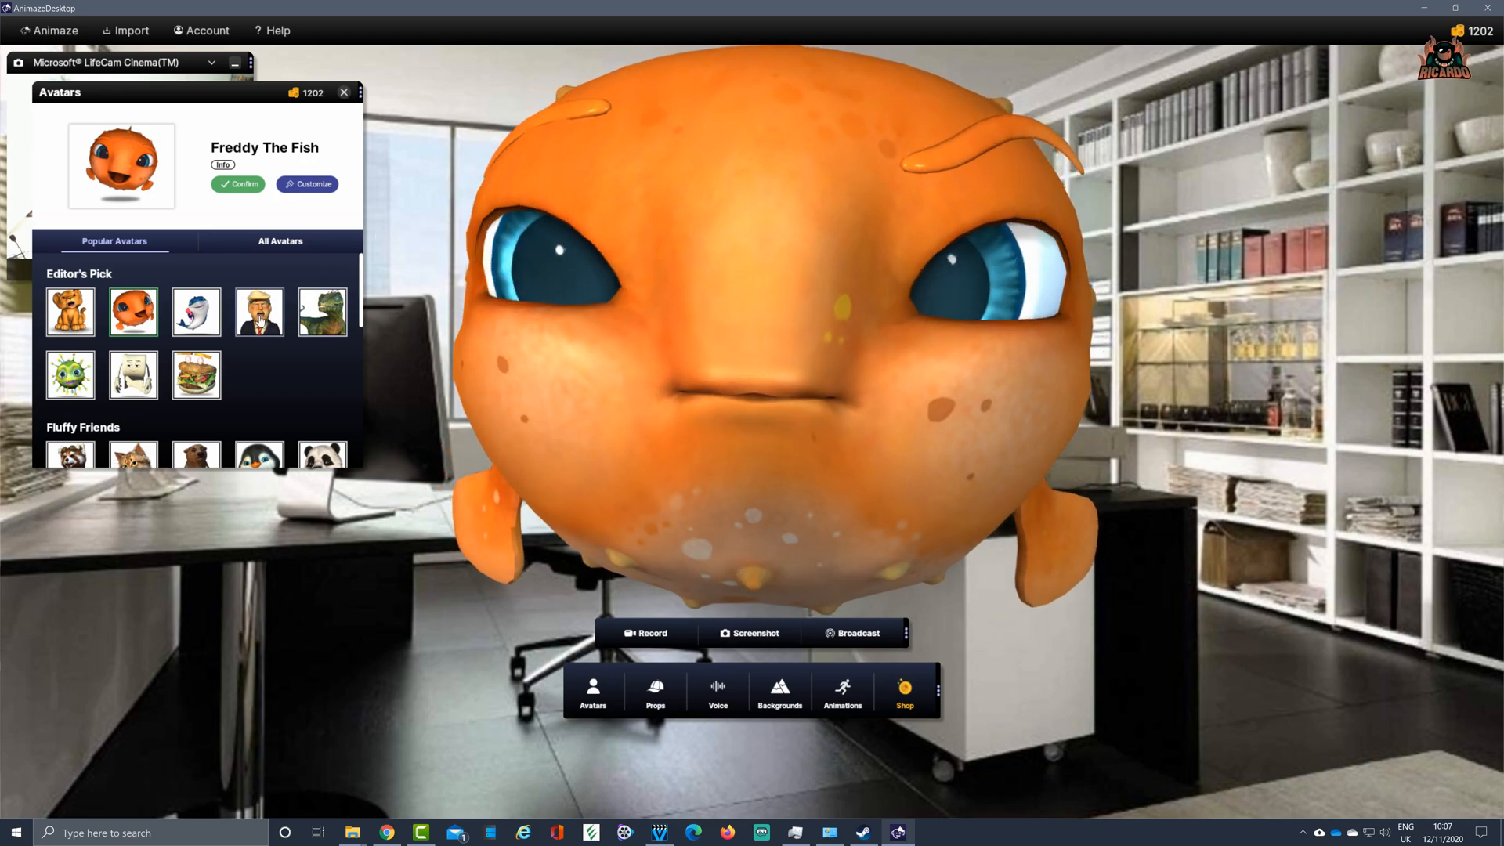
pyautogui.click(257, 311)
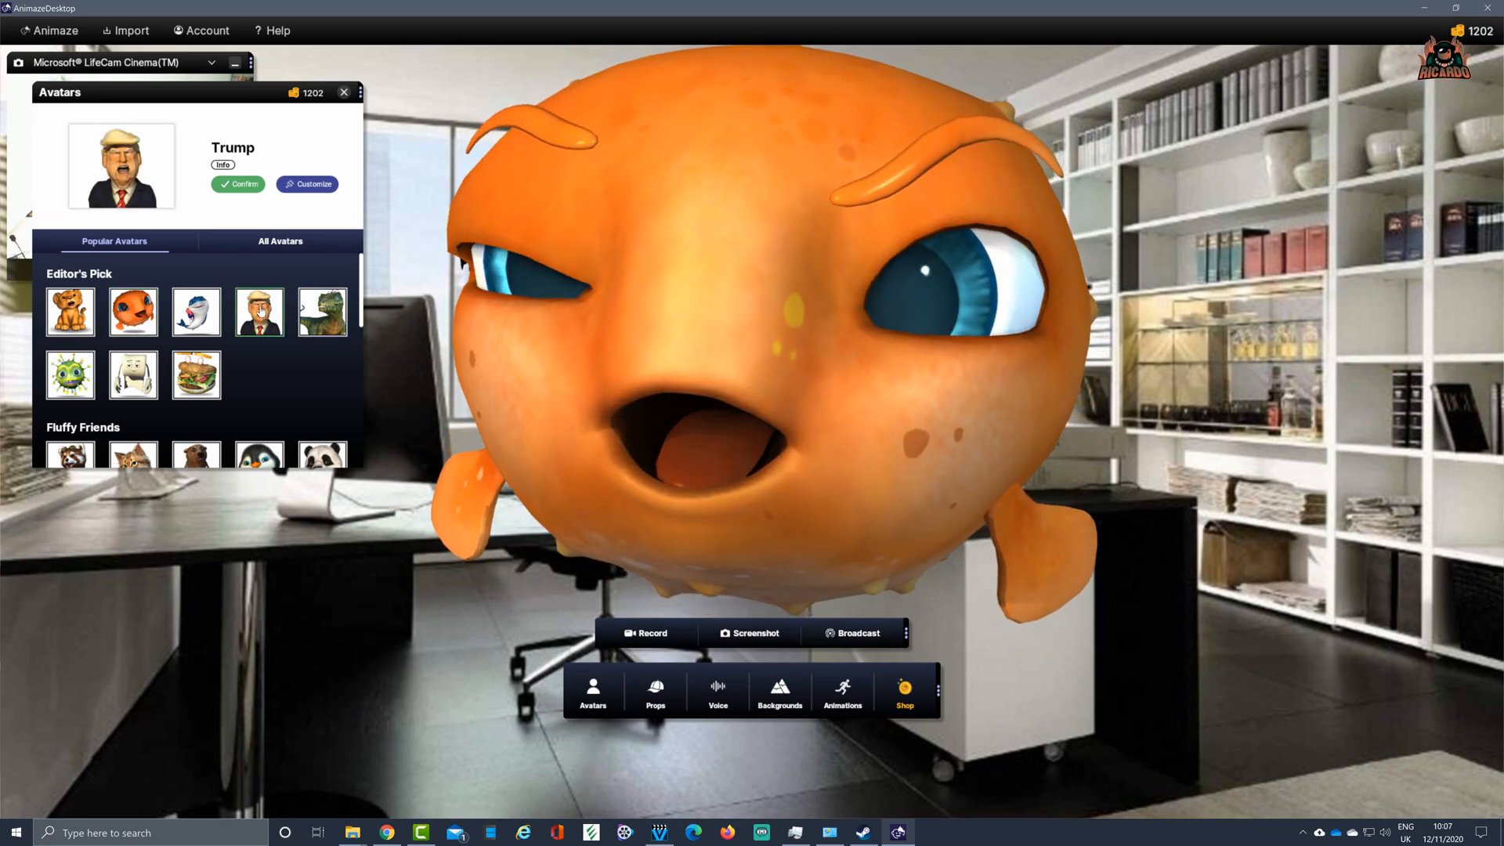
pyautogui.click(237, 184)
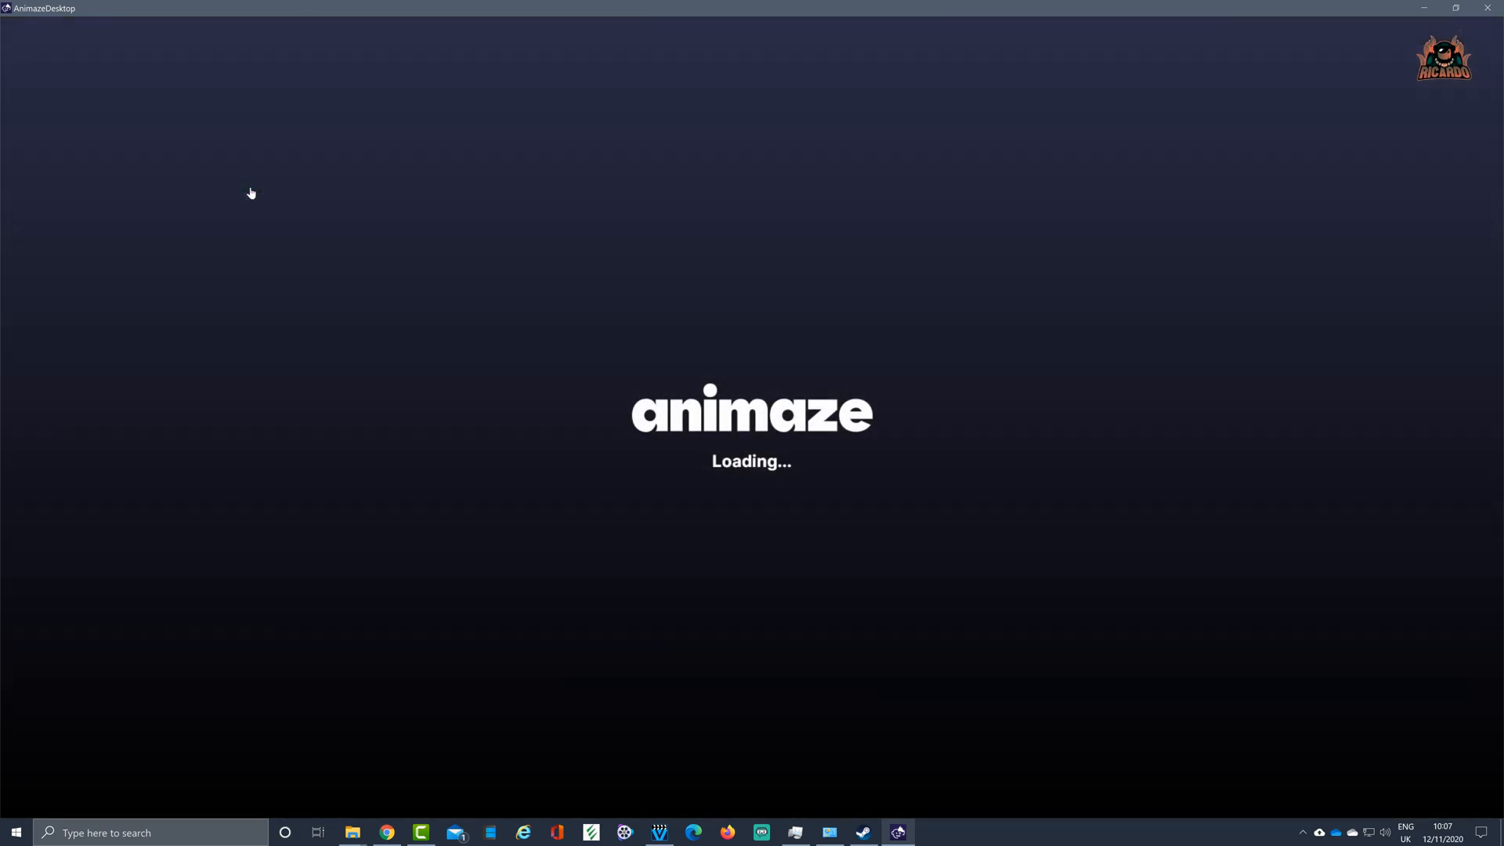
pyautogui.moveTo(283, 175)
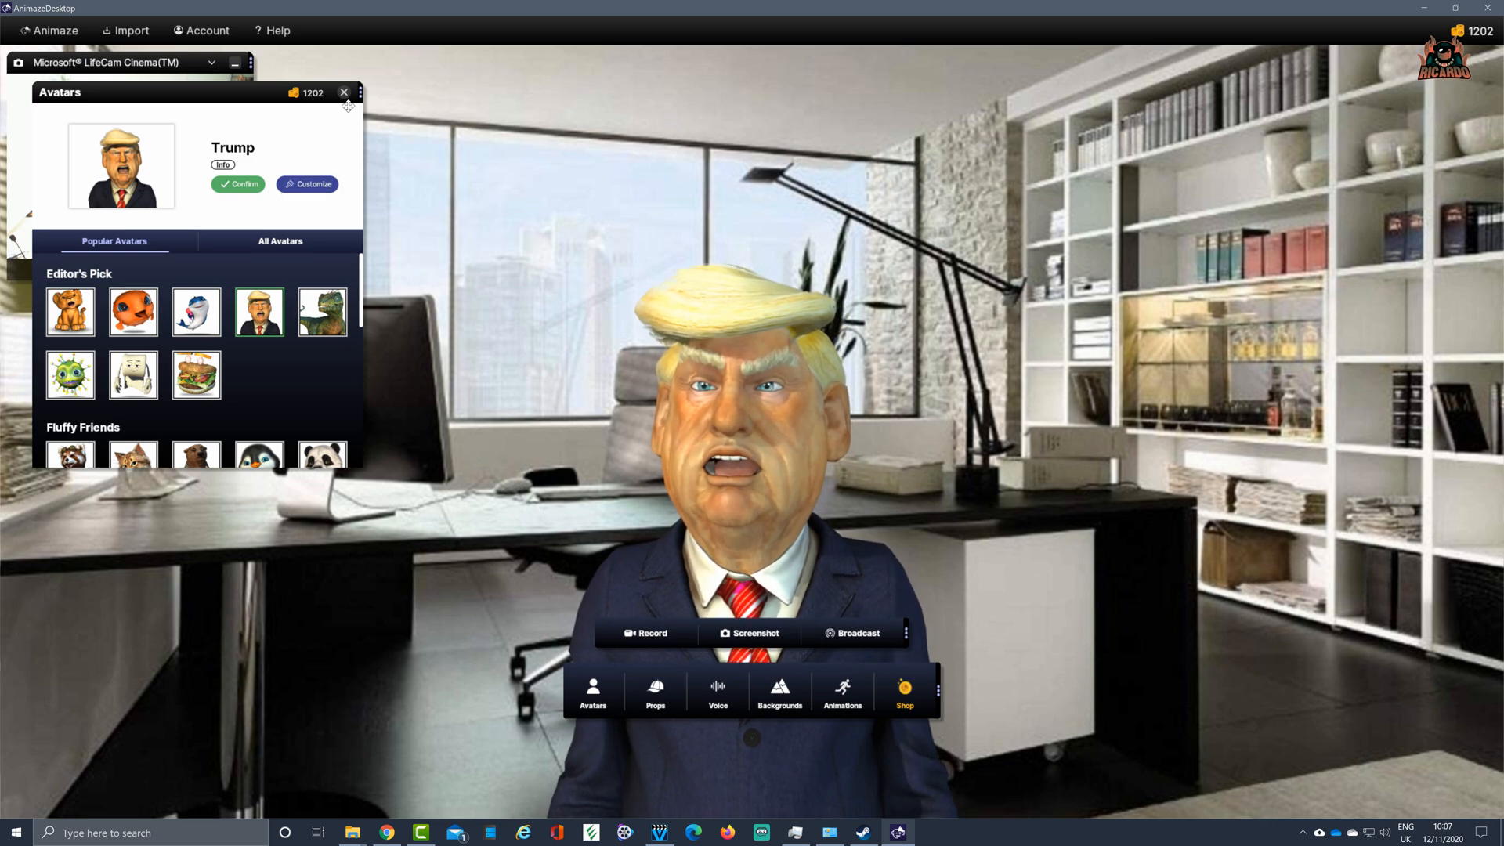
# Close the Avatars panel once Trump has loaded into the office scene
pyautogui.click(343, 92)
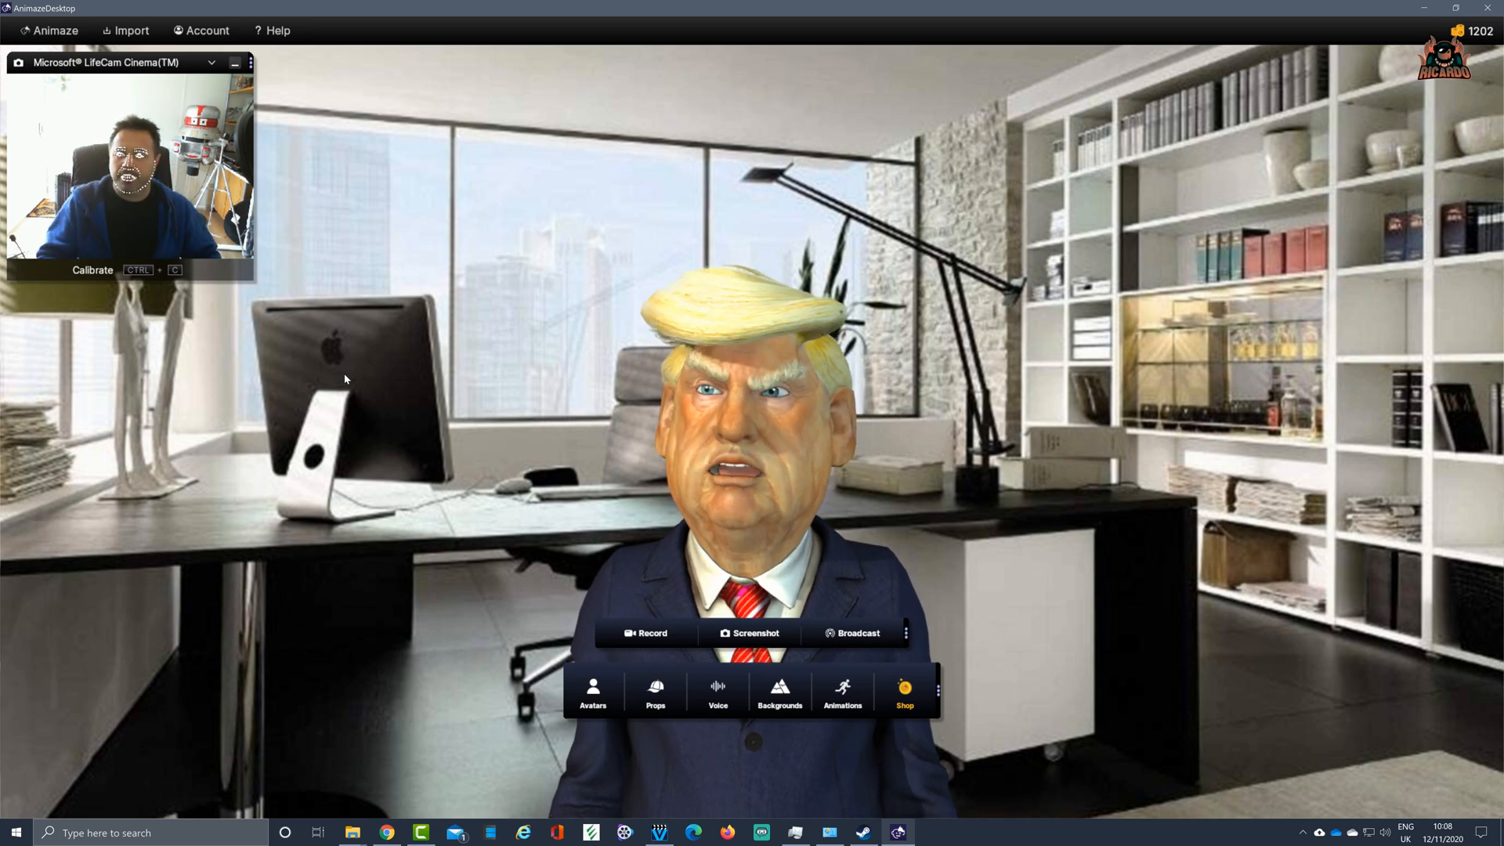
# Recalibrate face tracking by capturing a neutral, straight-ahead expression
pyautogui.click(93, 270)
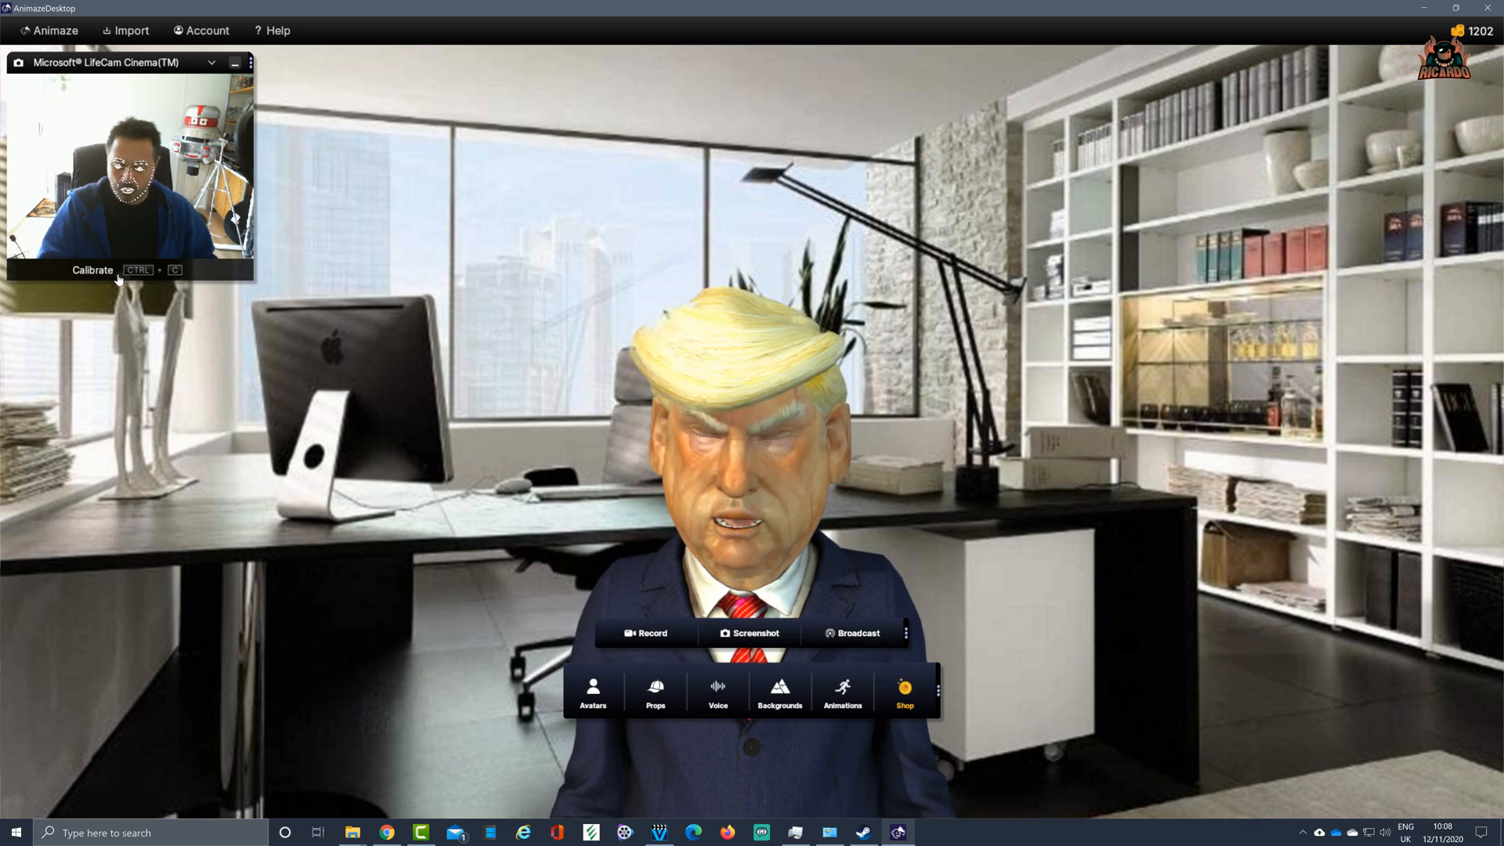
pyautogui.click(92, 269)
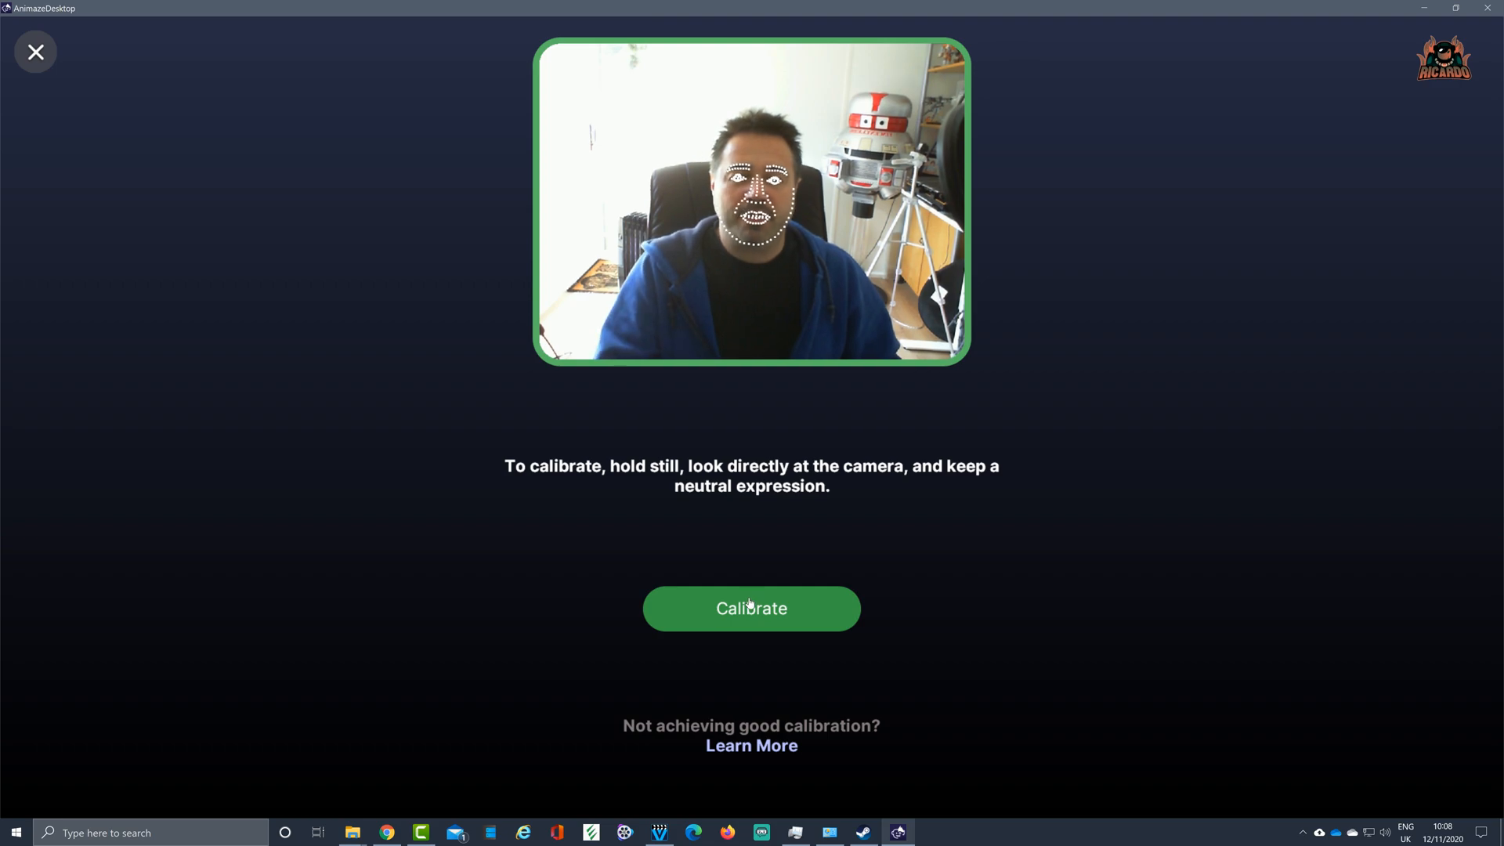
pyautogui.click(751, 607)
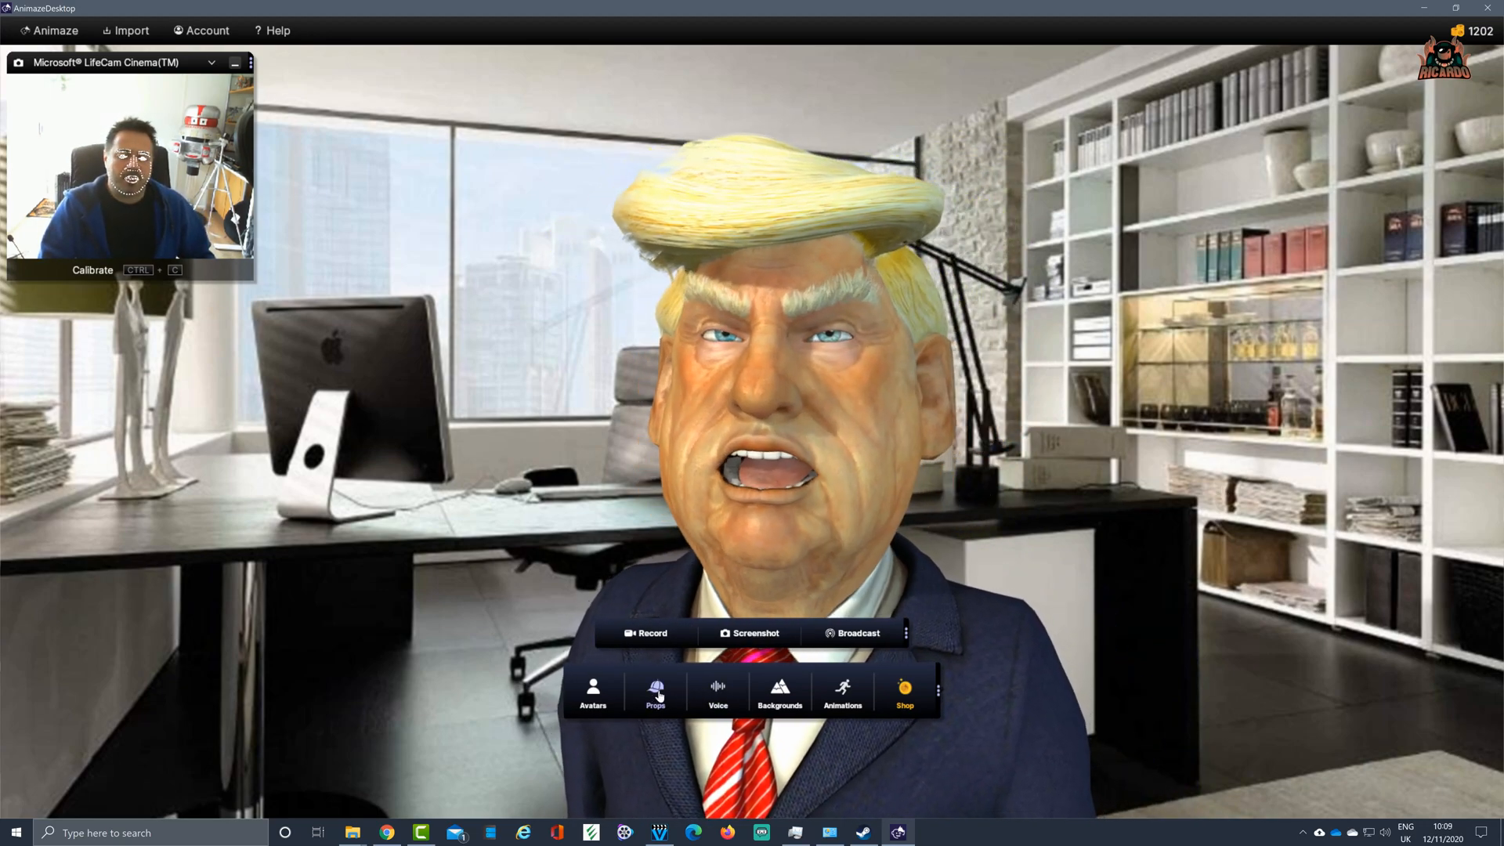
# Try a crown, cowboy hat and drink-can hat, then give Trump the microphone headset
pyautogui.click(654, 692)
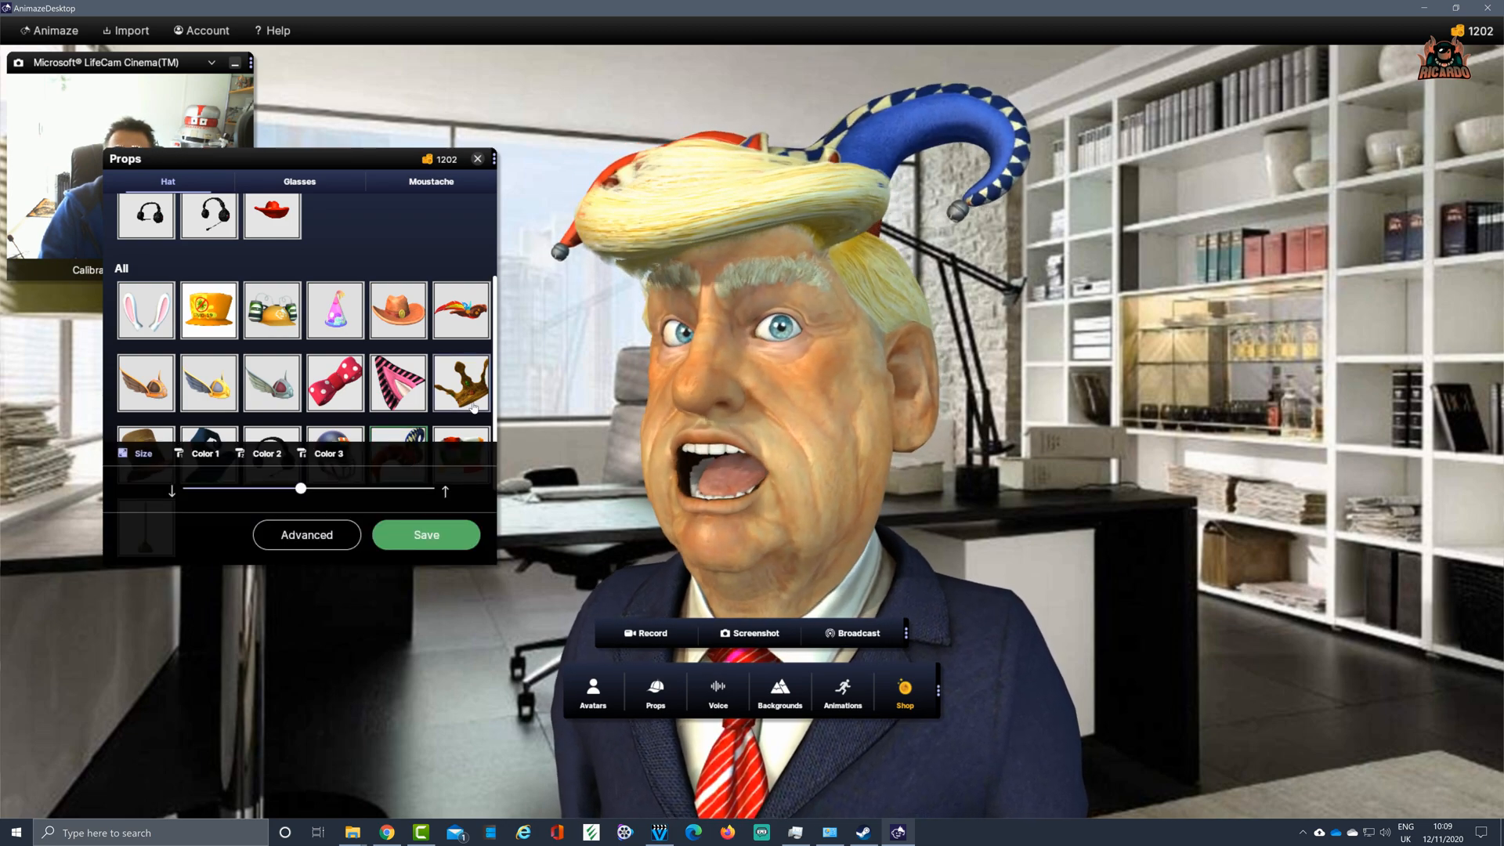
pyautogui.click(460, 381)
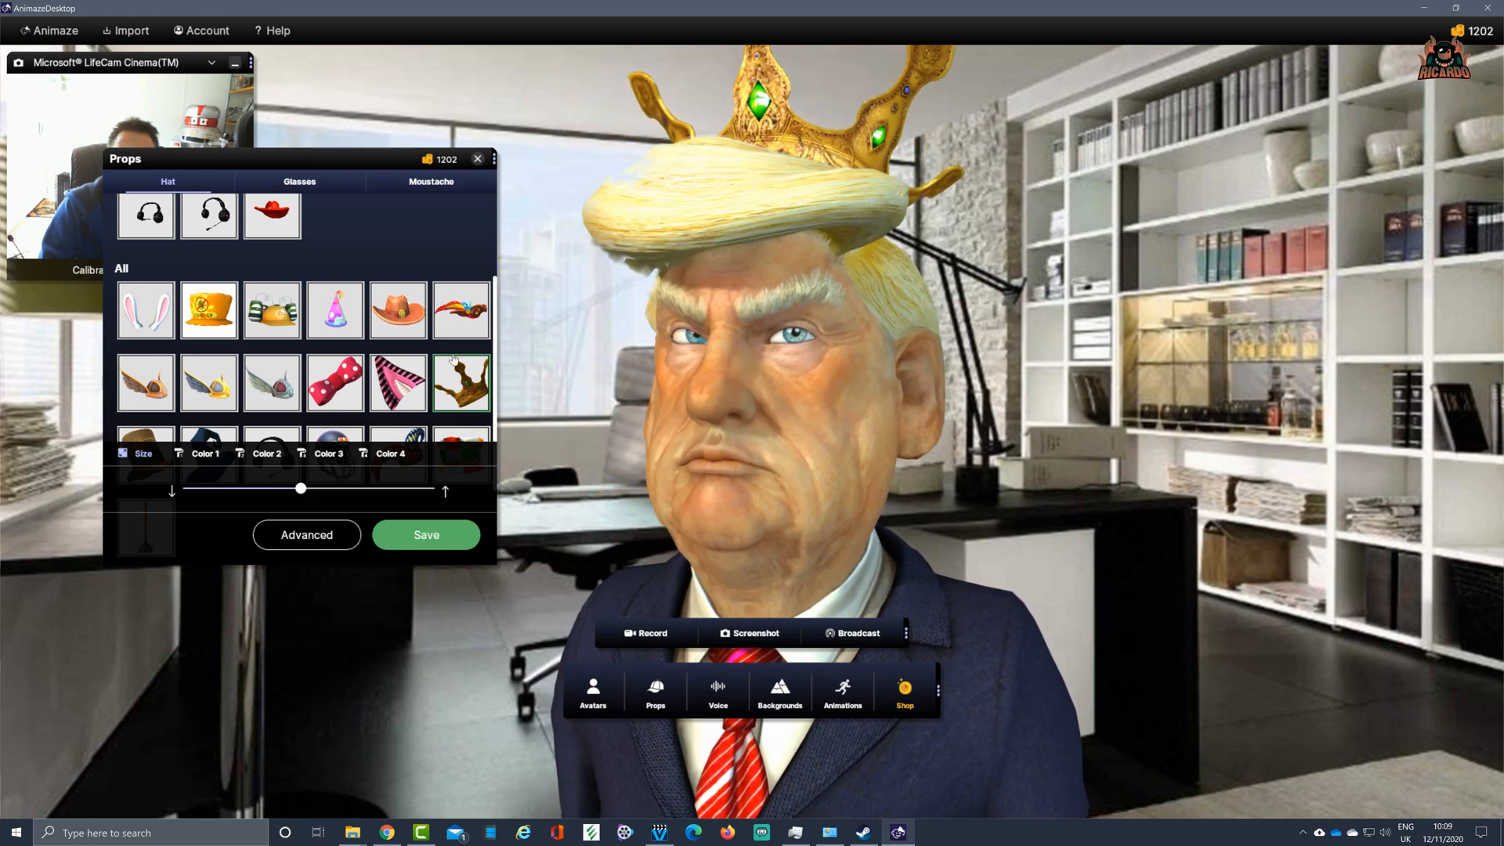
pyautogui.click(272, 309)
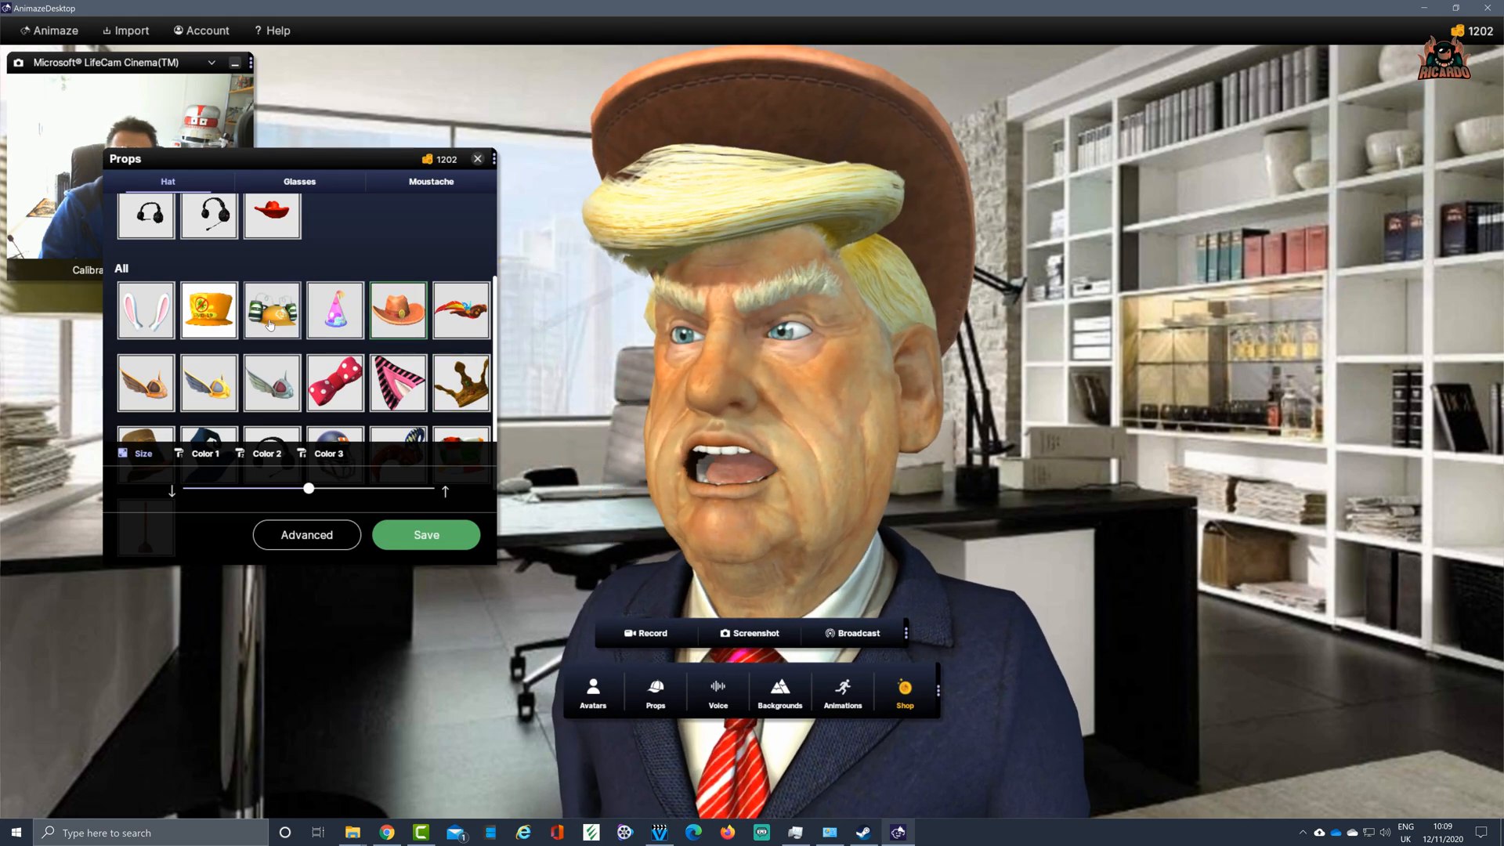
pyautogui.click(271, 309)
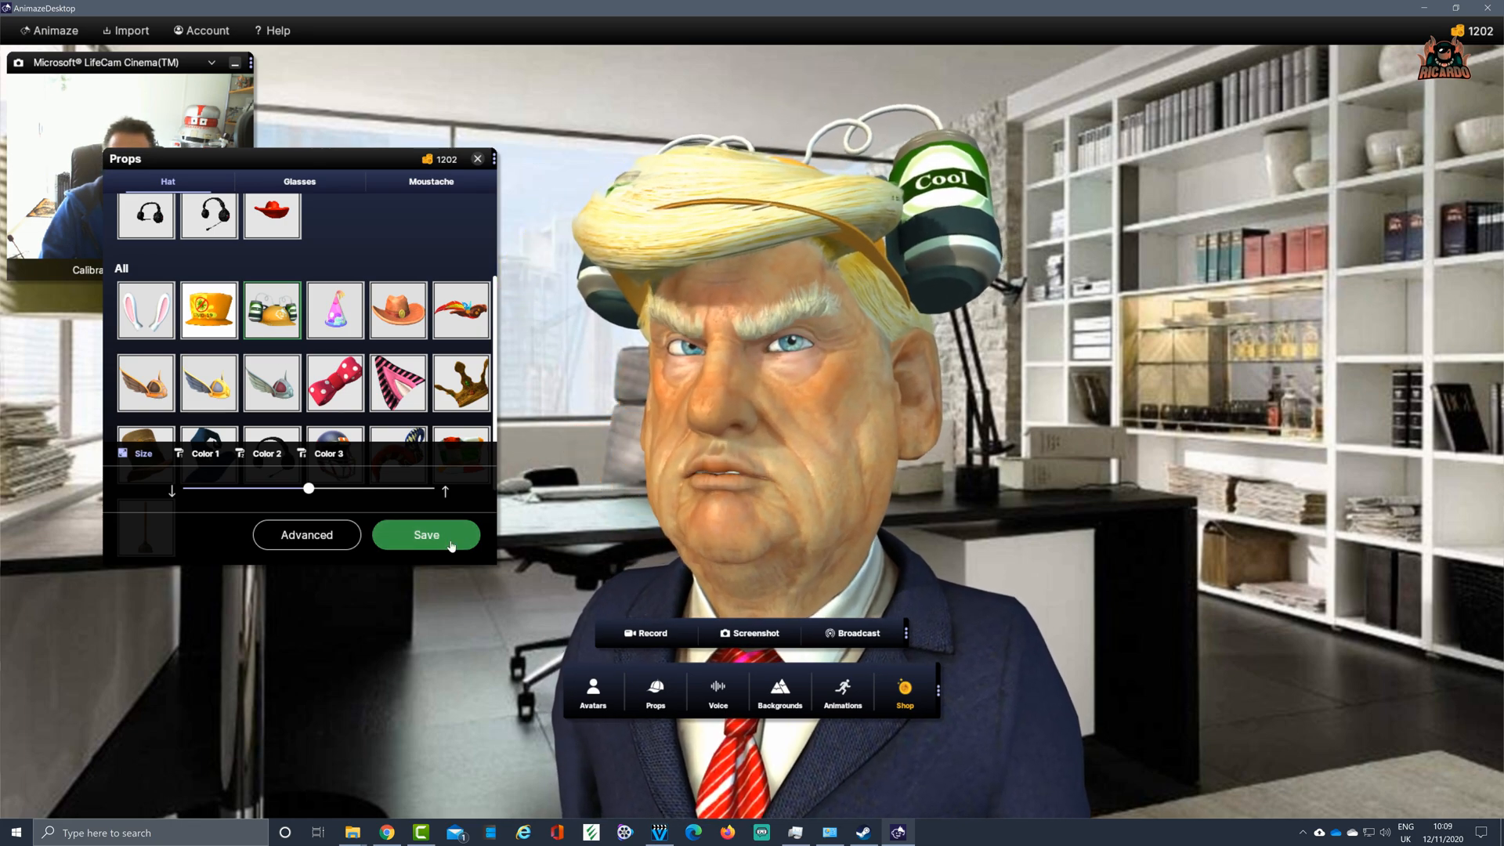
pyautogui.click(426, 534)
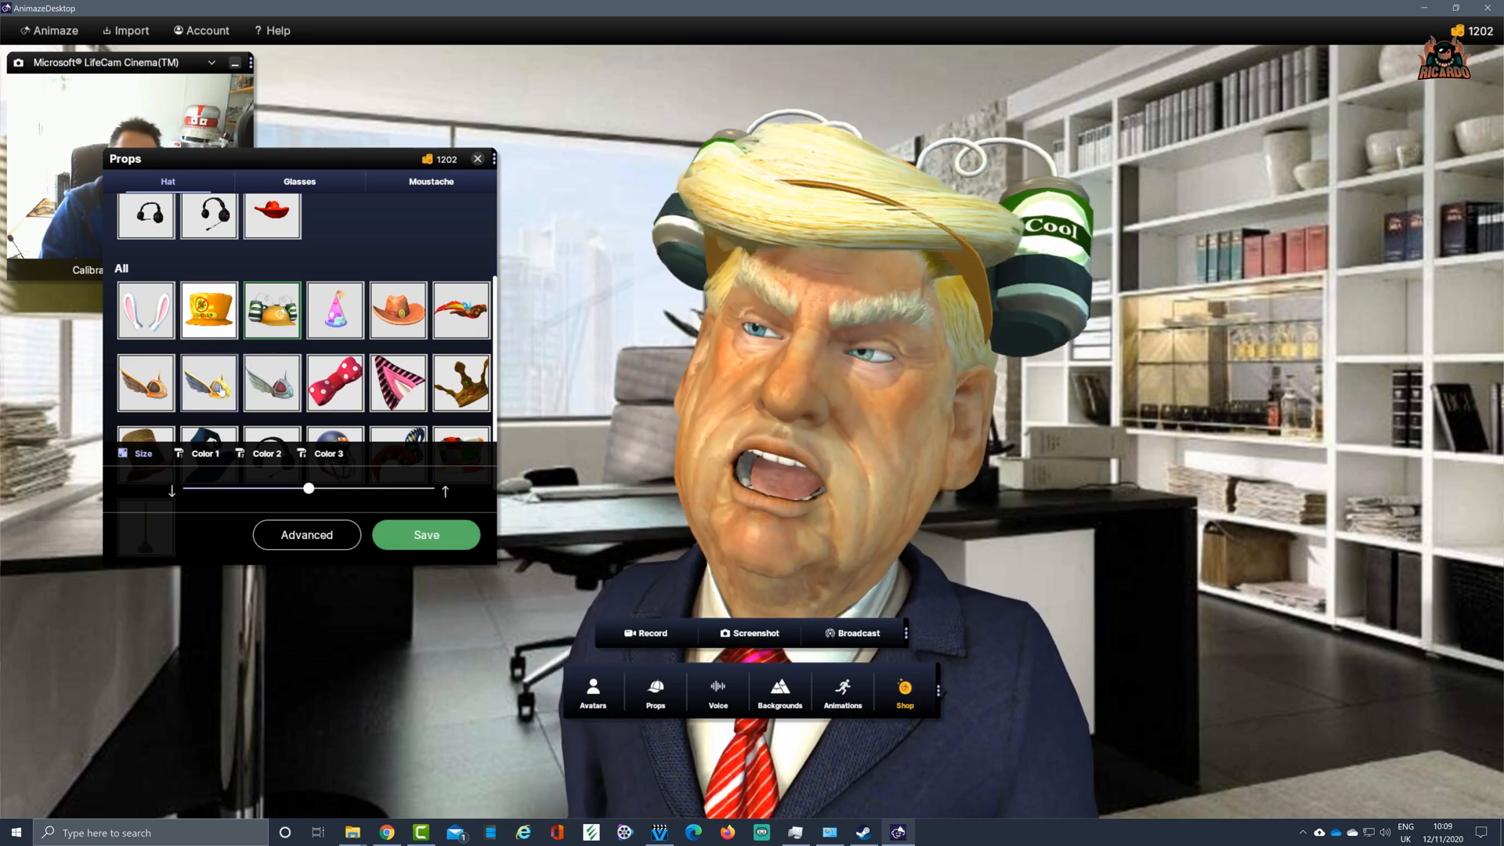
pyautogui.click(209, 383)
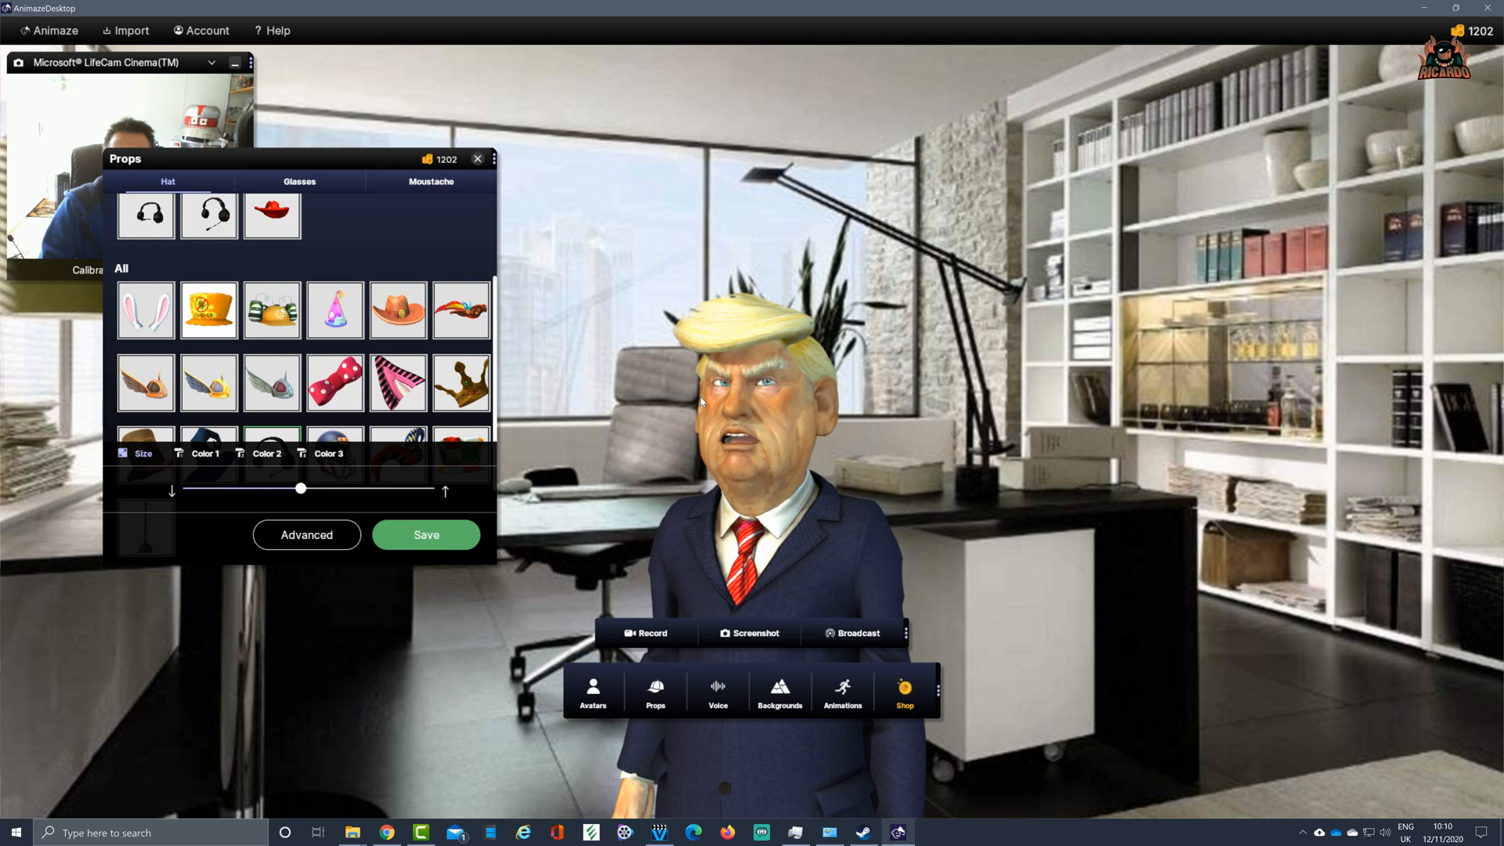
pyautogui.moveTo(300, 488); pyautogui.dragTo(328, 492)
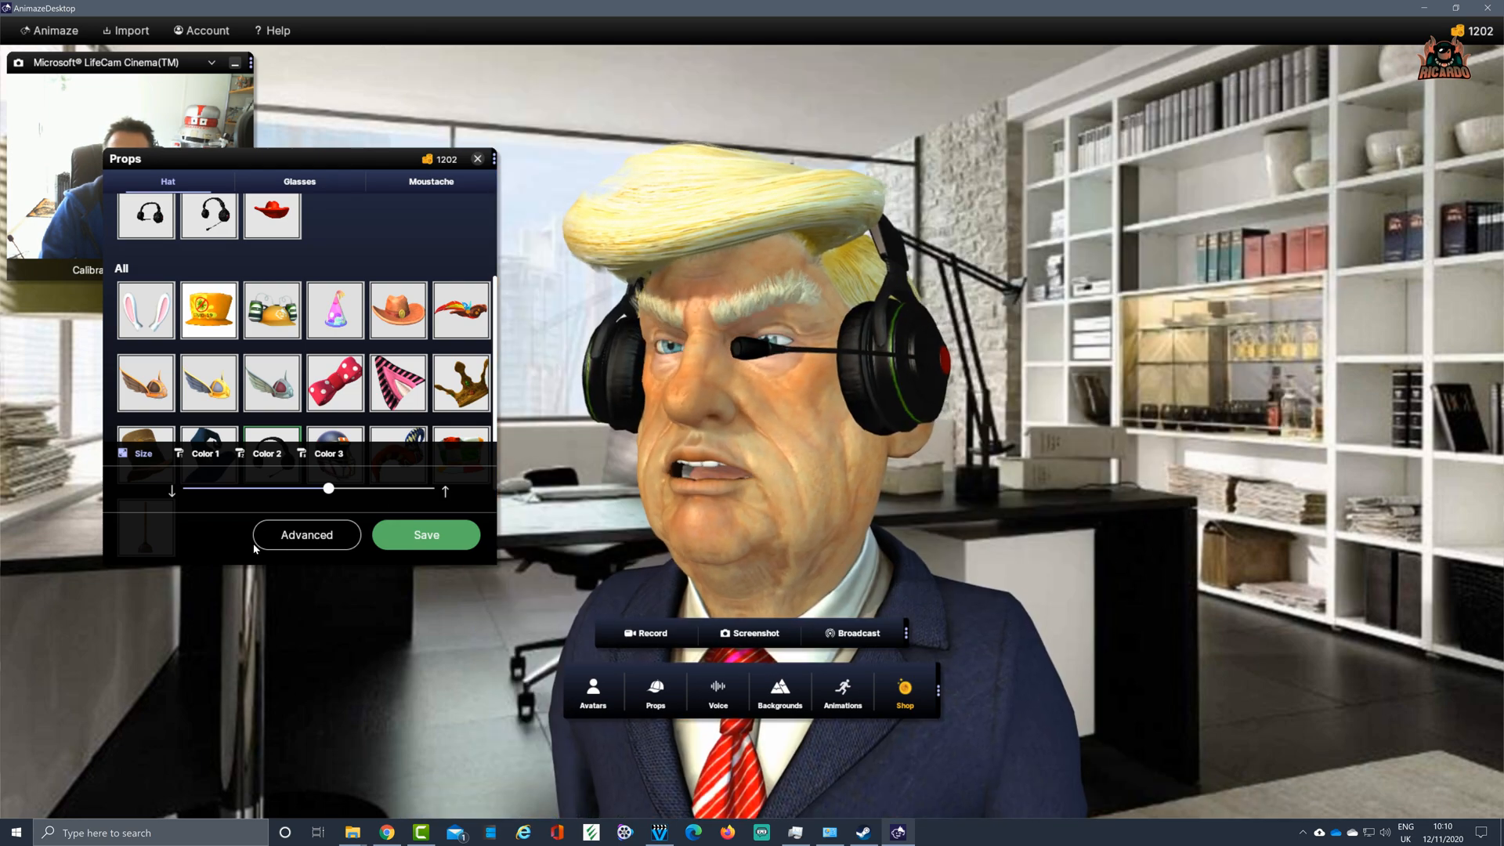
# Shift the headset slightly along X and back along Z in Advanced positioning
pyautogui.click(306, 534)
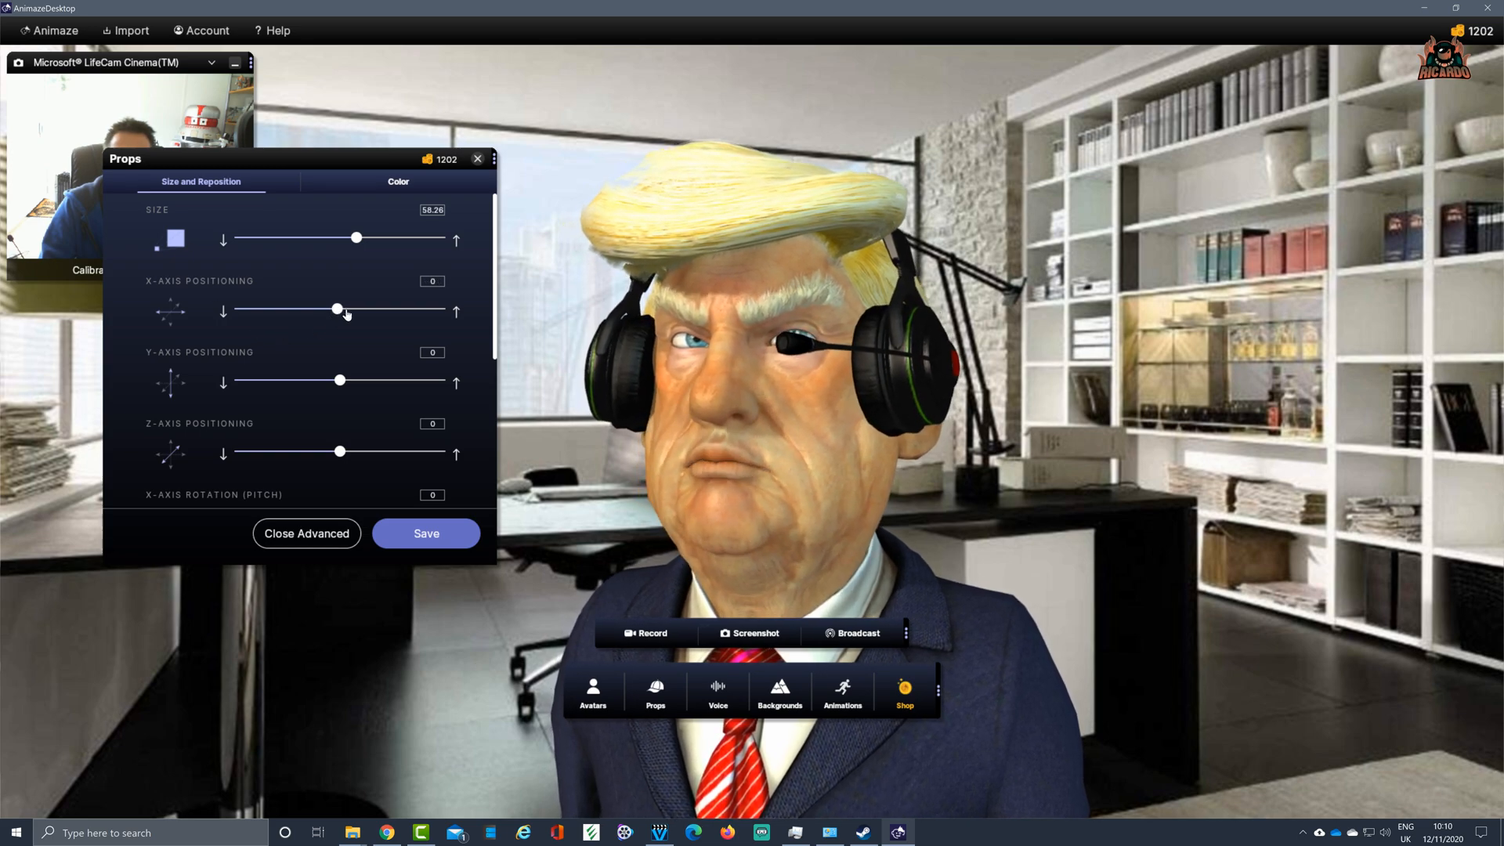
pyautogui.moveTo(337, 309); pyautogui.dragTo(342, 309)
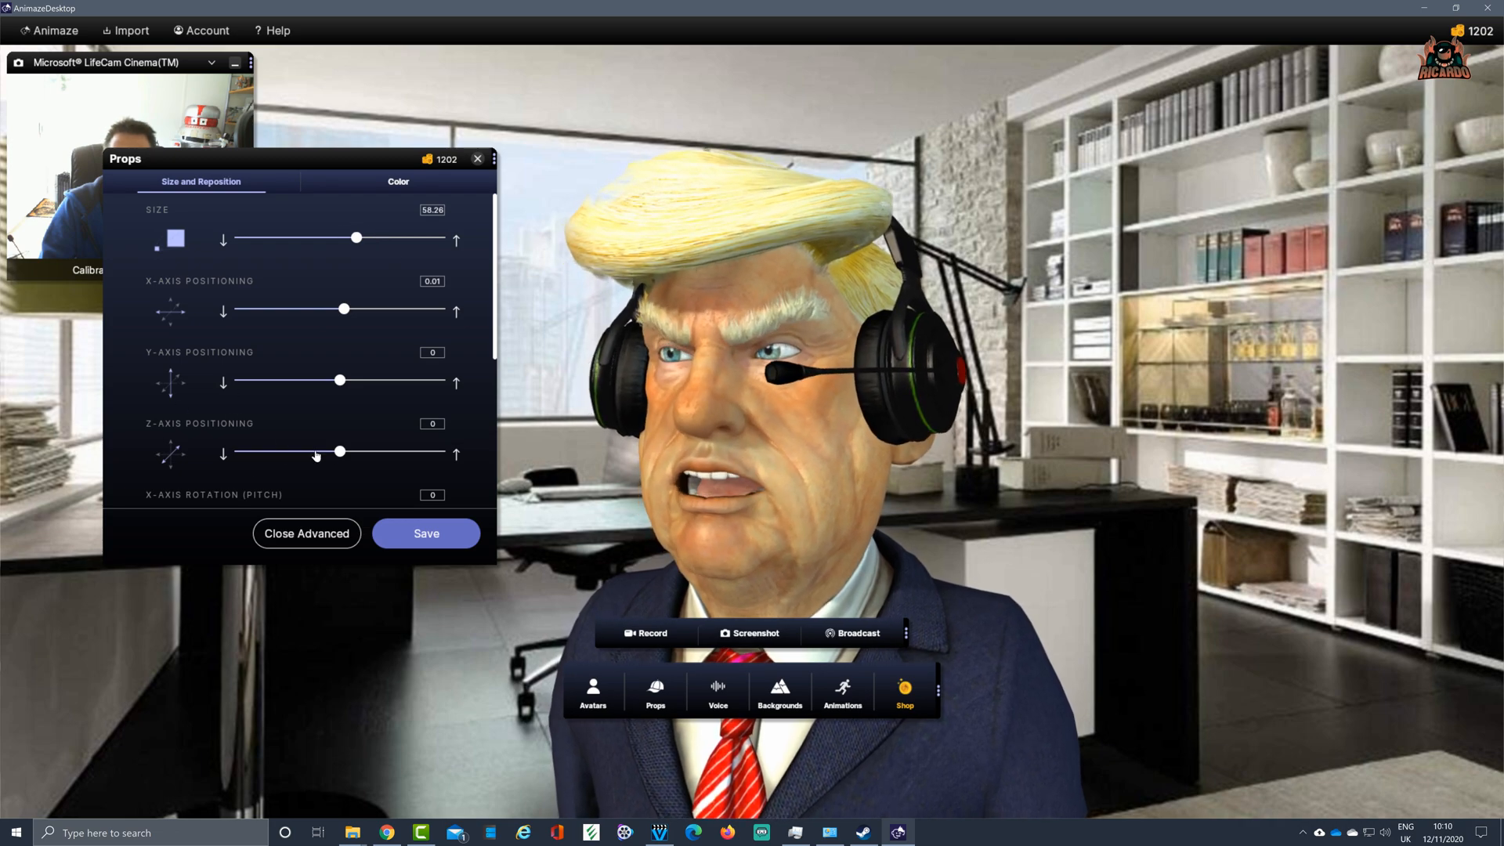
pyautogui.moveTo(340, 452); pyautogui.dragTo(287, 452)
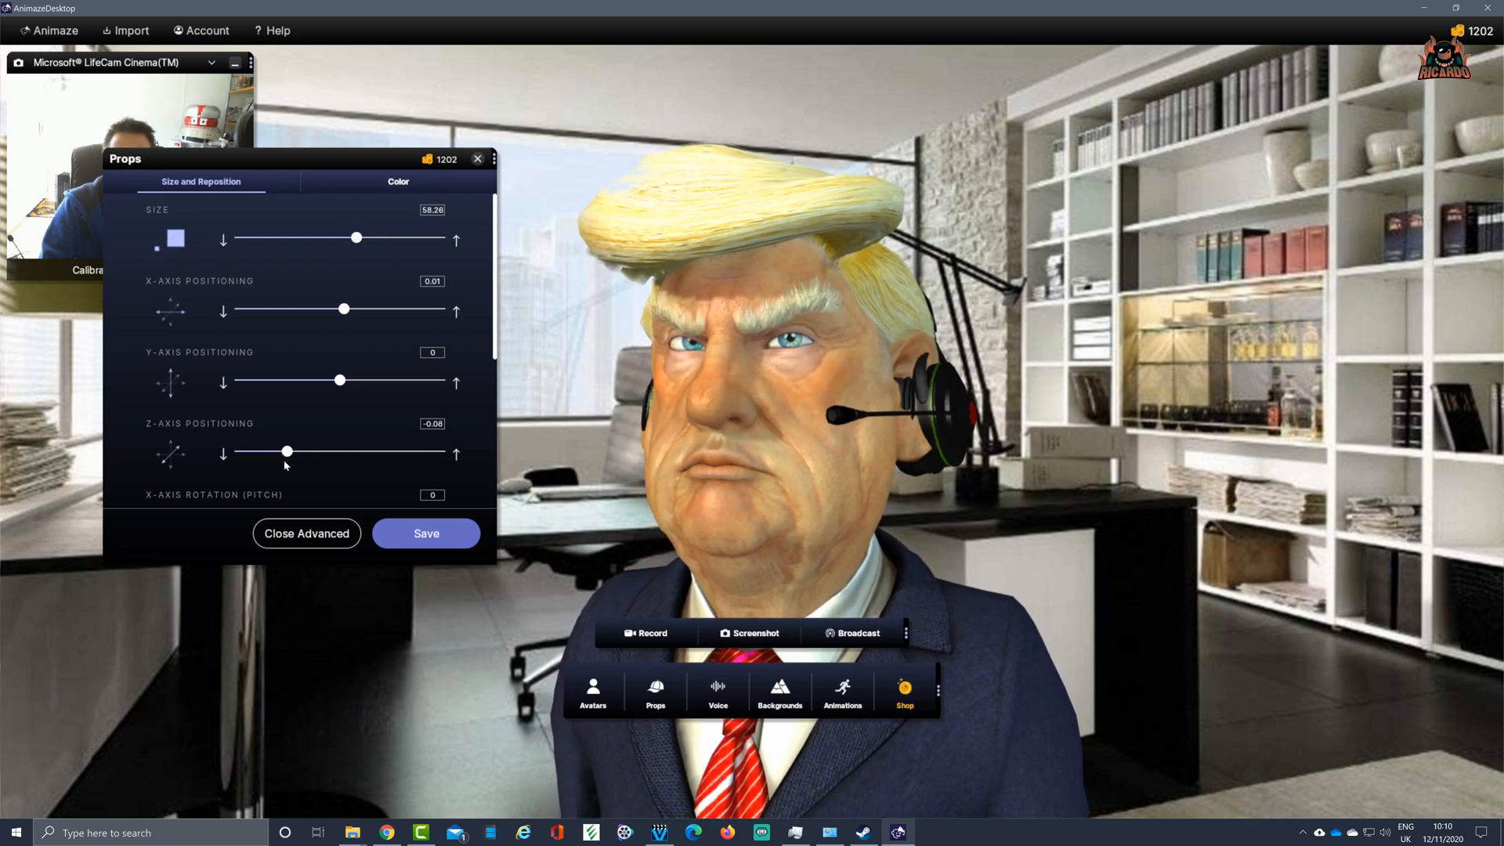
pyautogui.moveTo(286, 452); pyautogui.dragTo(308, 452)
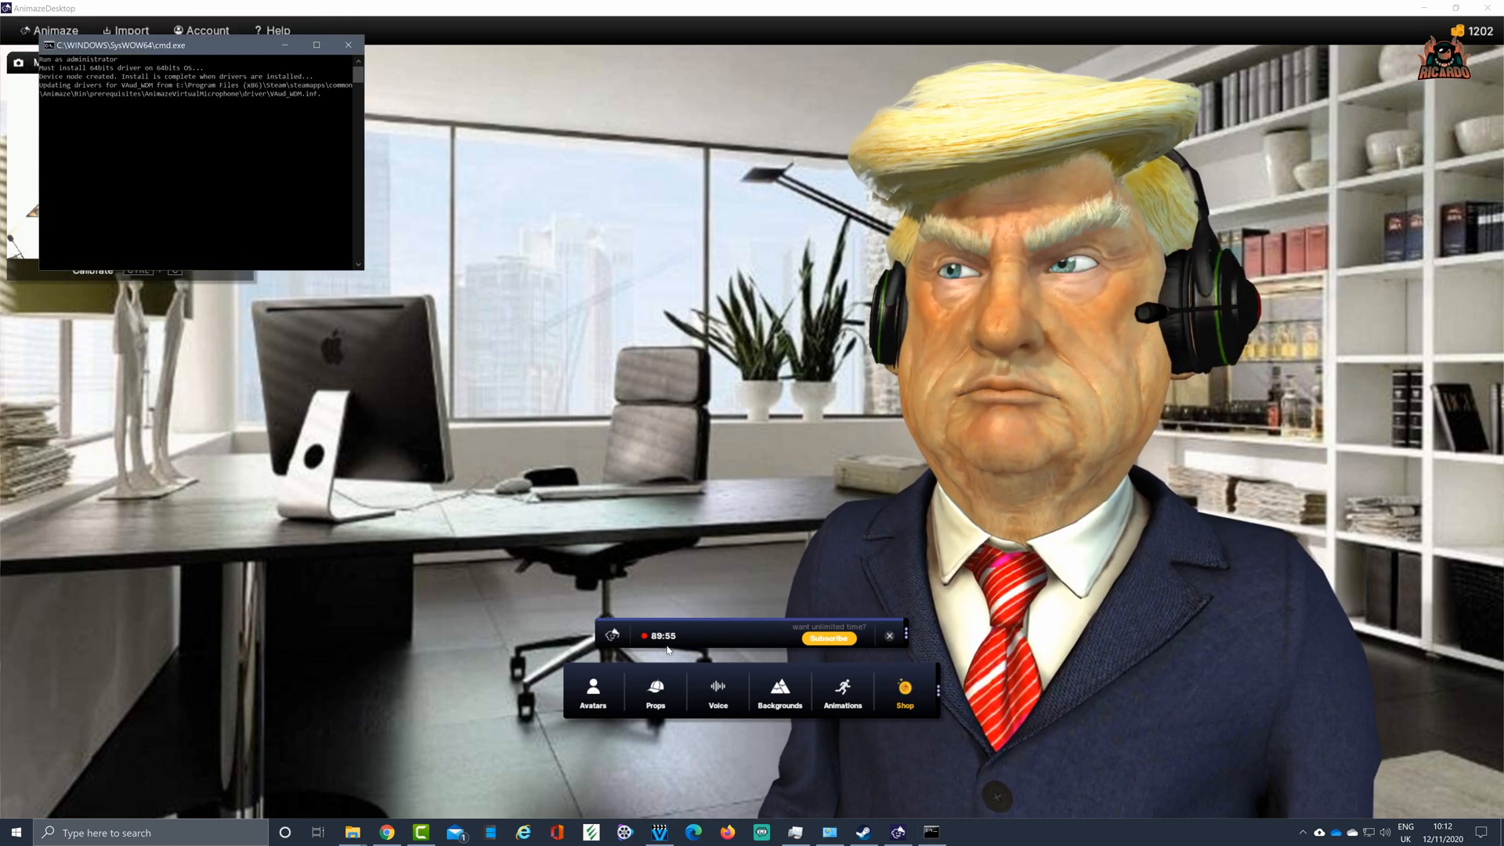
# Start broadcasting the headset-wearing Trump avatar to the virtual camera
pyautogui.click(347, 44)
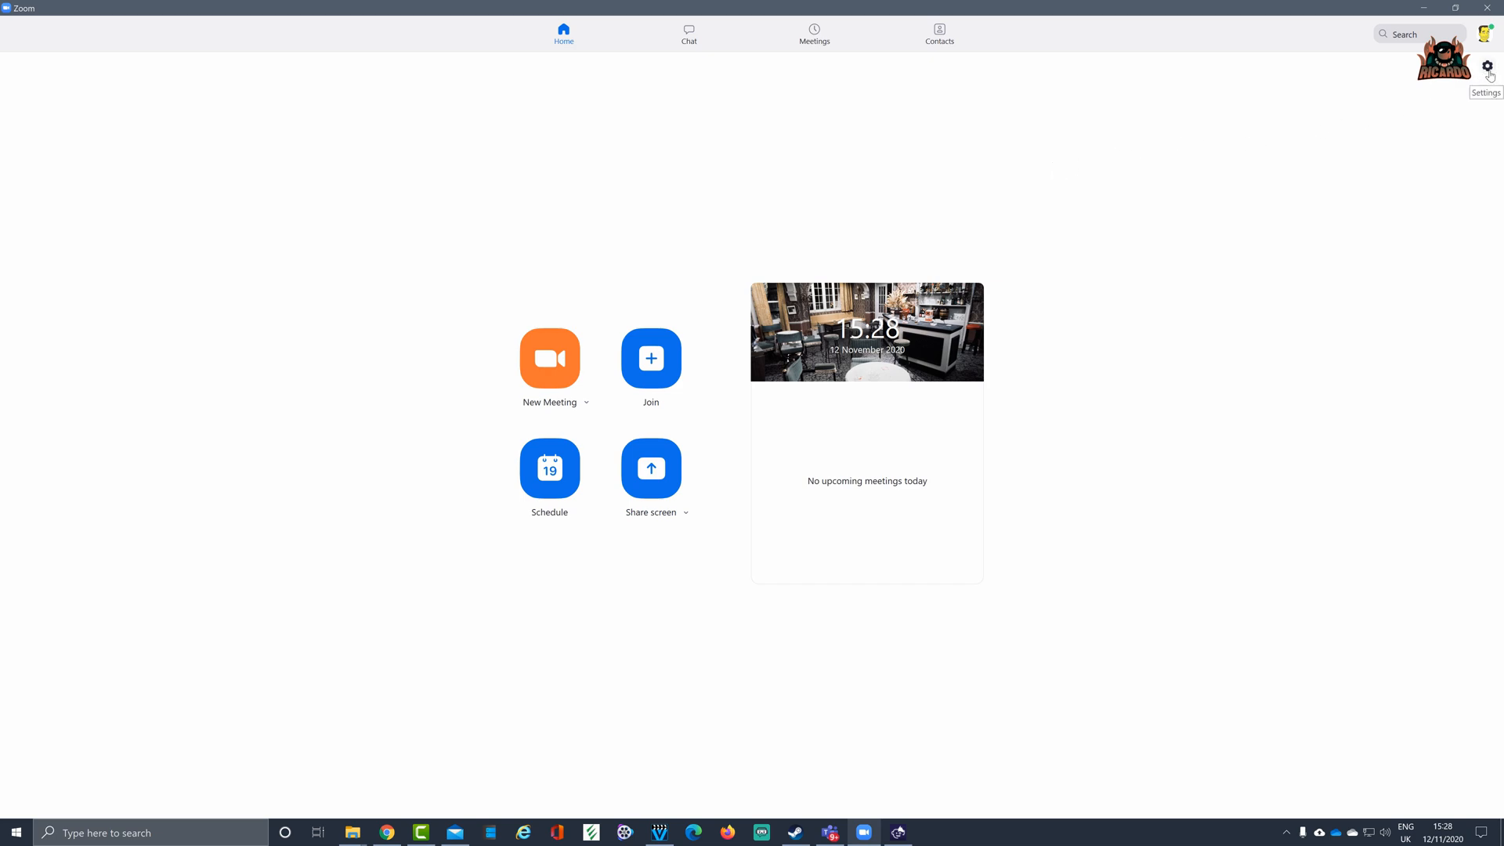
# Open Zoom's settings from the gear icon on the home screen
pyautogui.click(1489, 65)
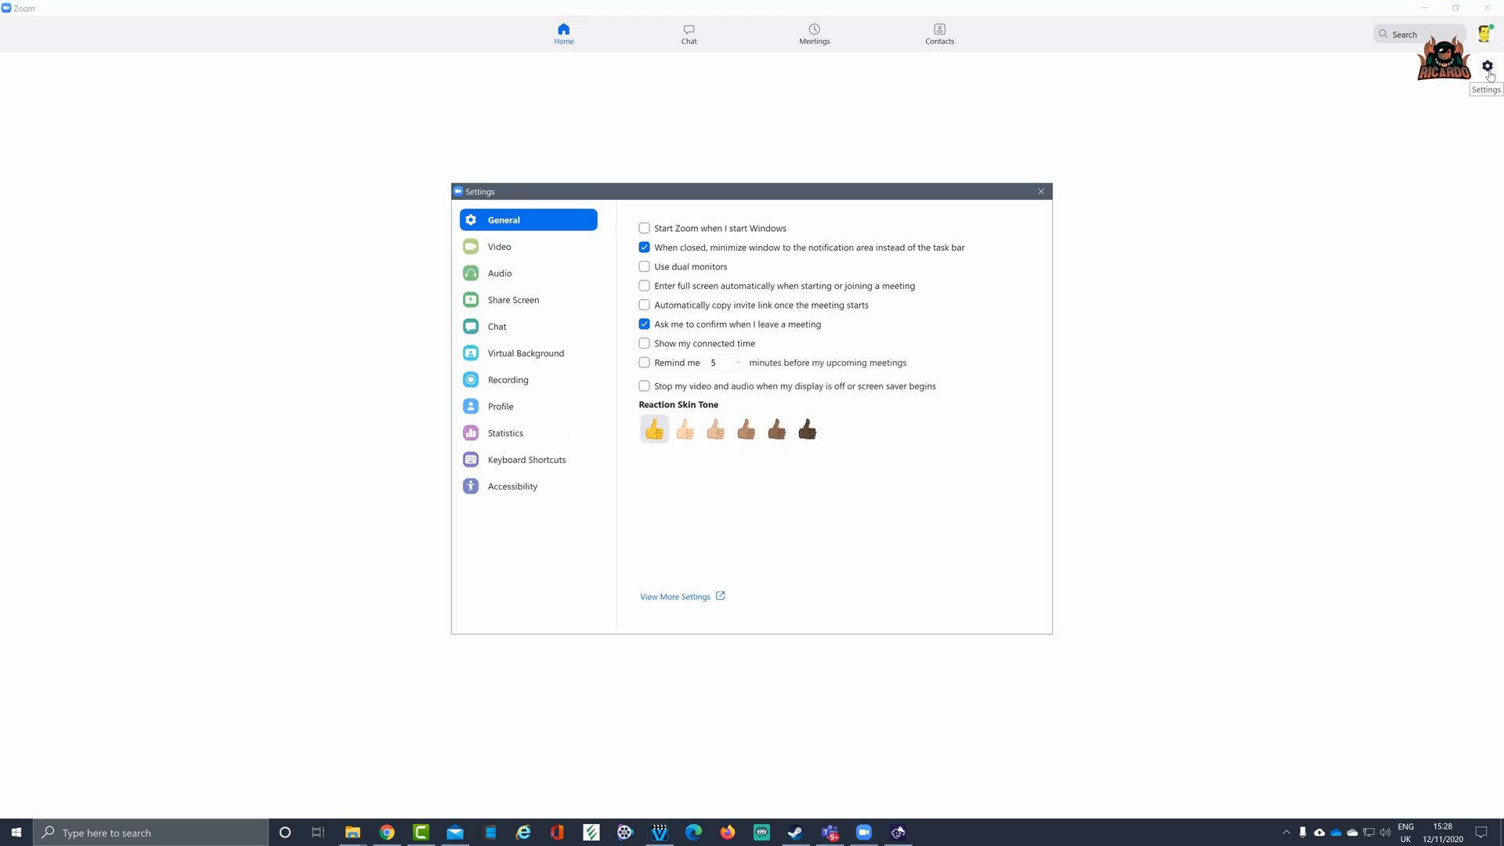
pyautogui.moveTo(539, 260)
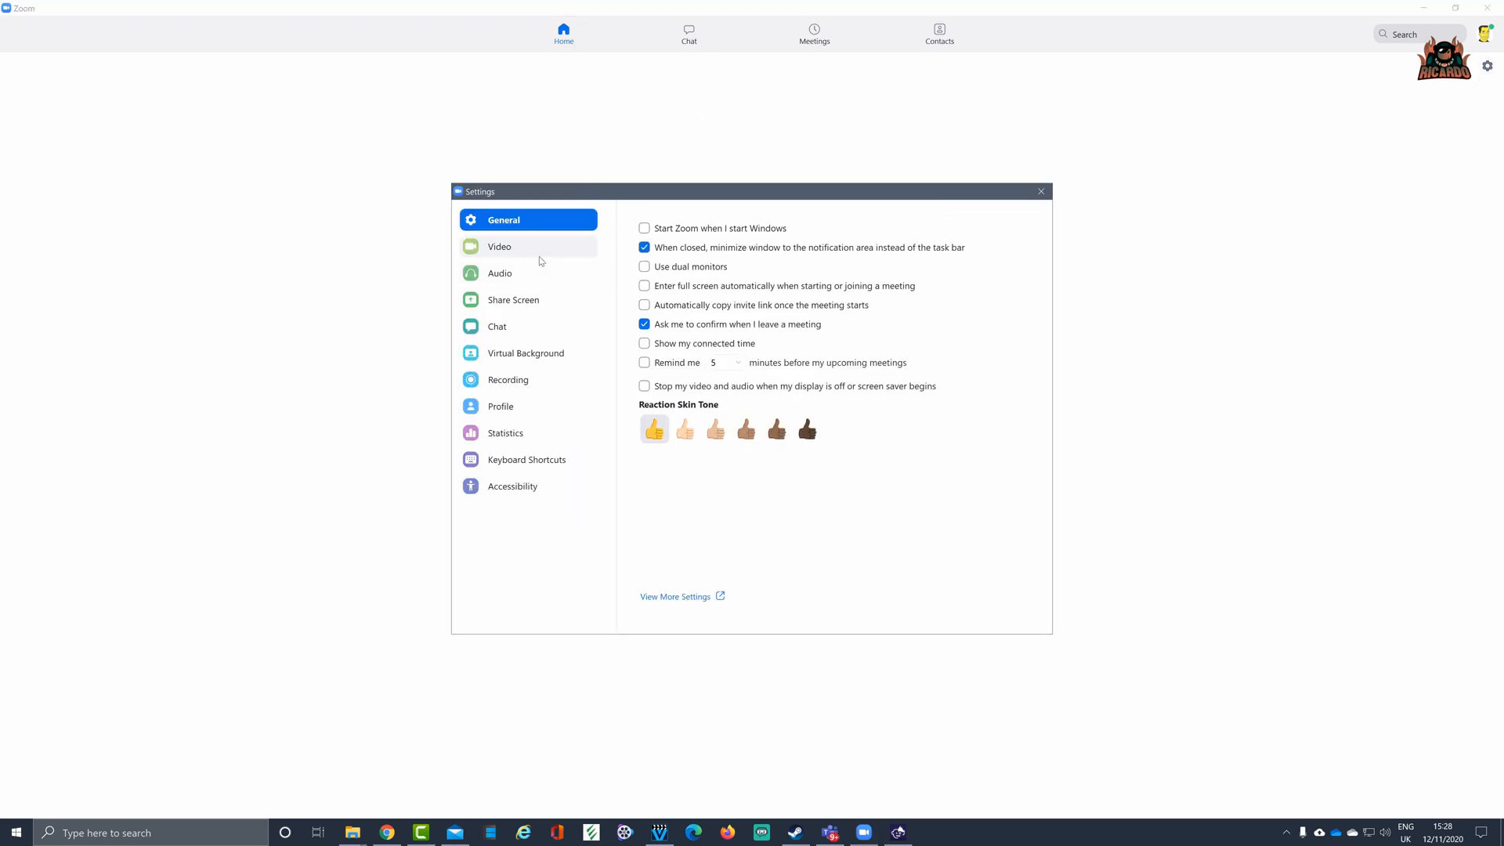
# Set Zoom's video camera to Animaze Virtual Camera
pyautogui.click(499, 247)
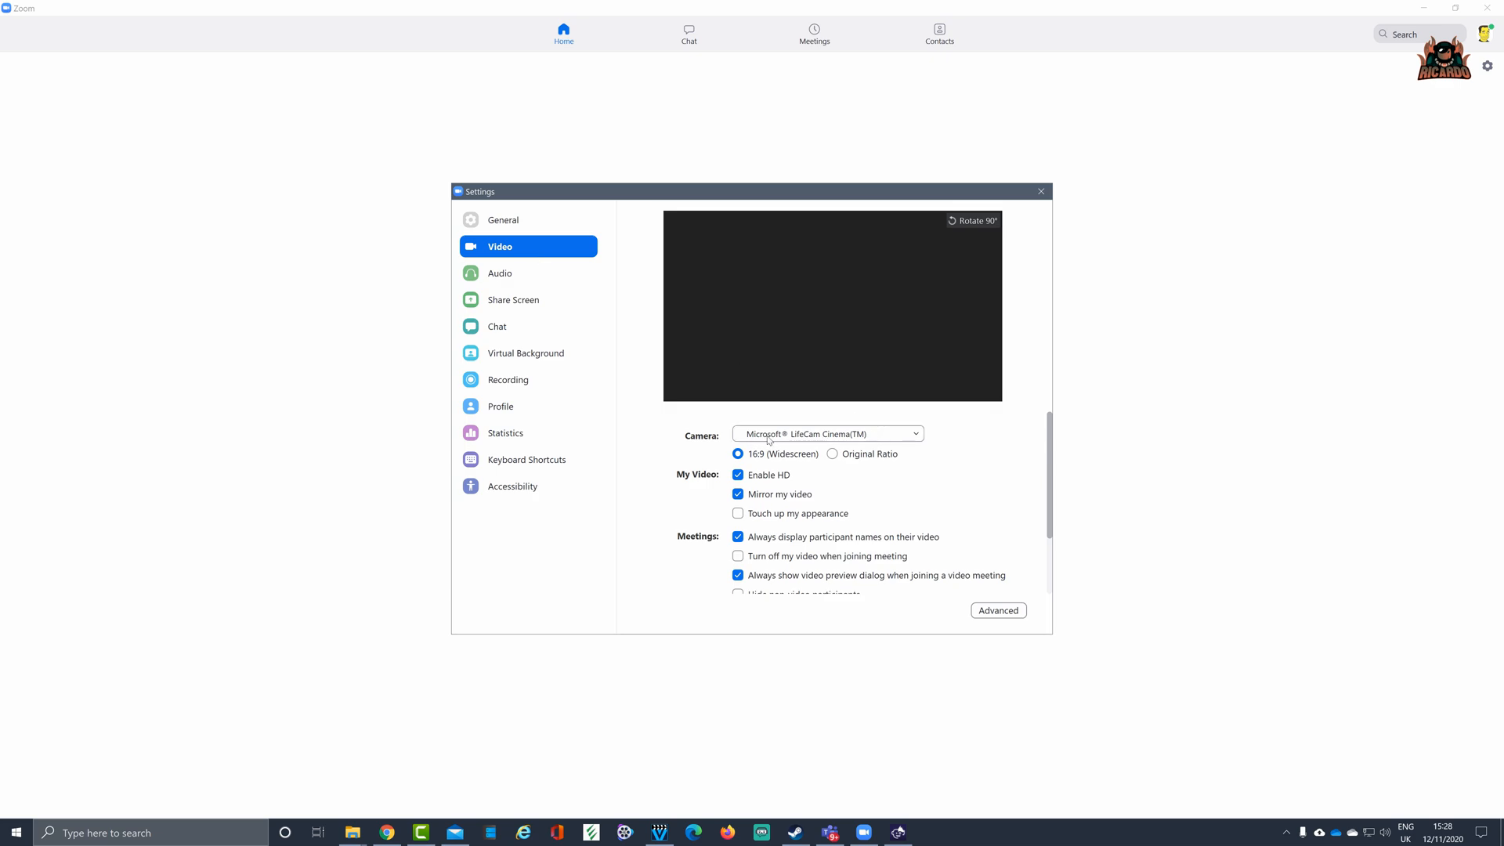
pyautogui.moveTo(880, 438)
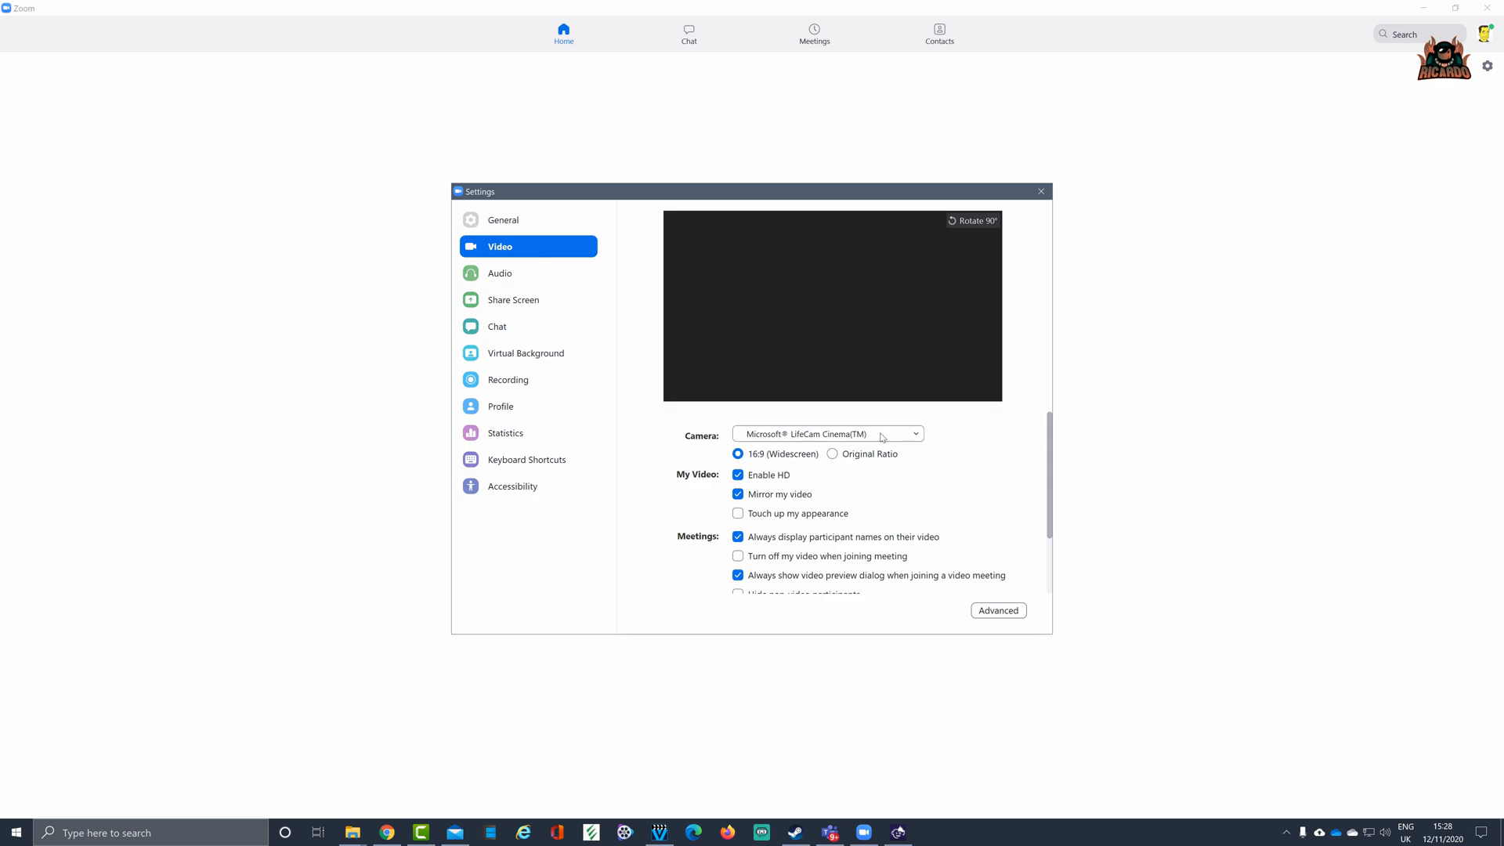
pyautogui.click(826, 433)
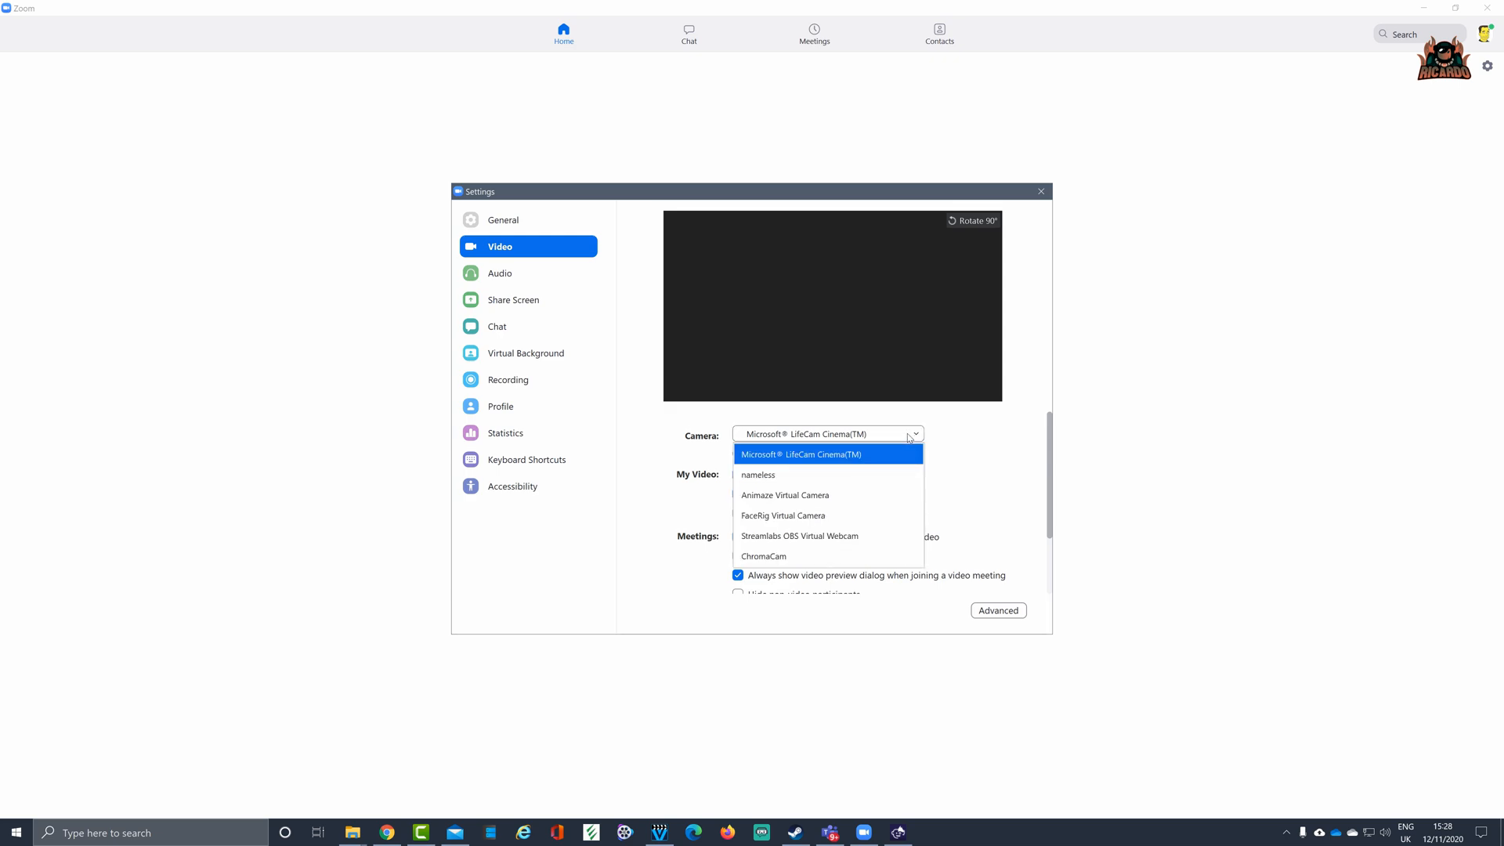
pyautogui.moveTo(828, 495)
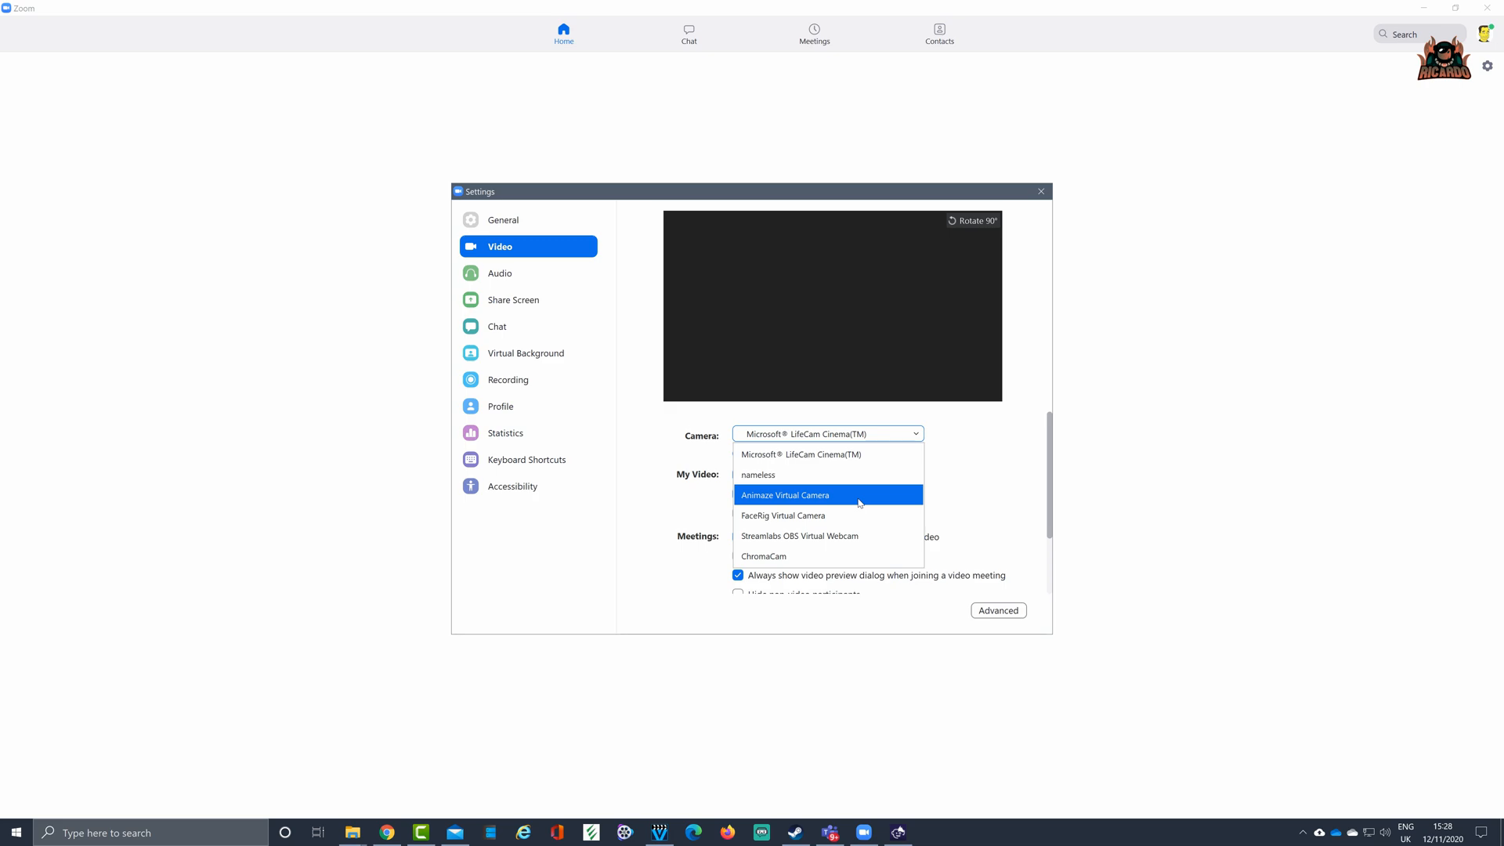
pyautogui.click(784, 495)
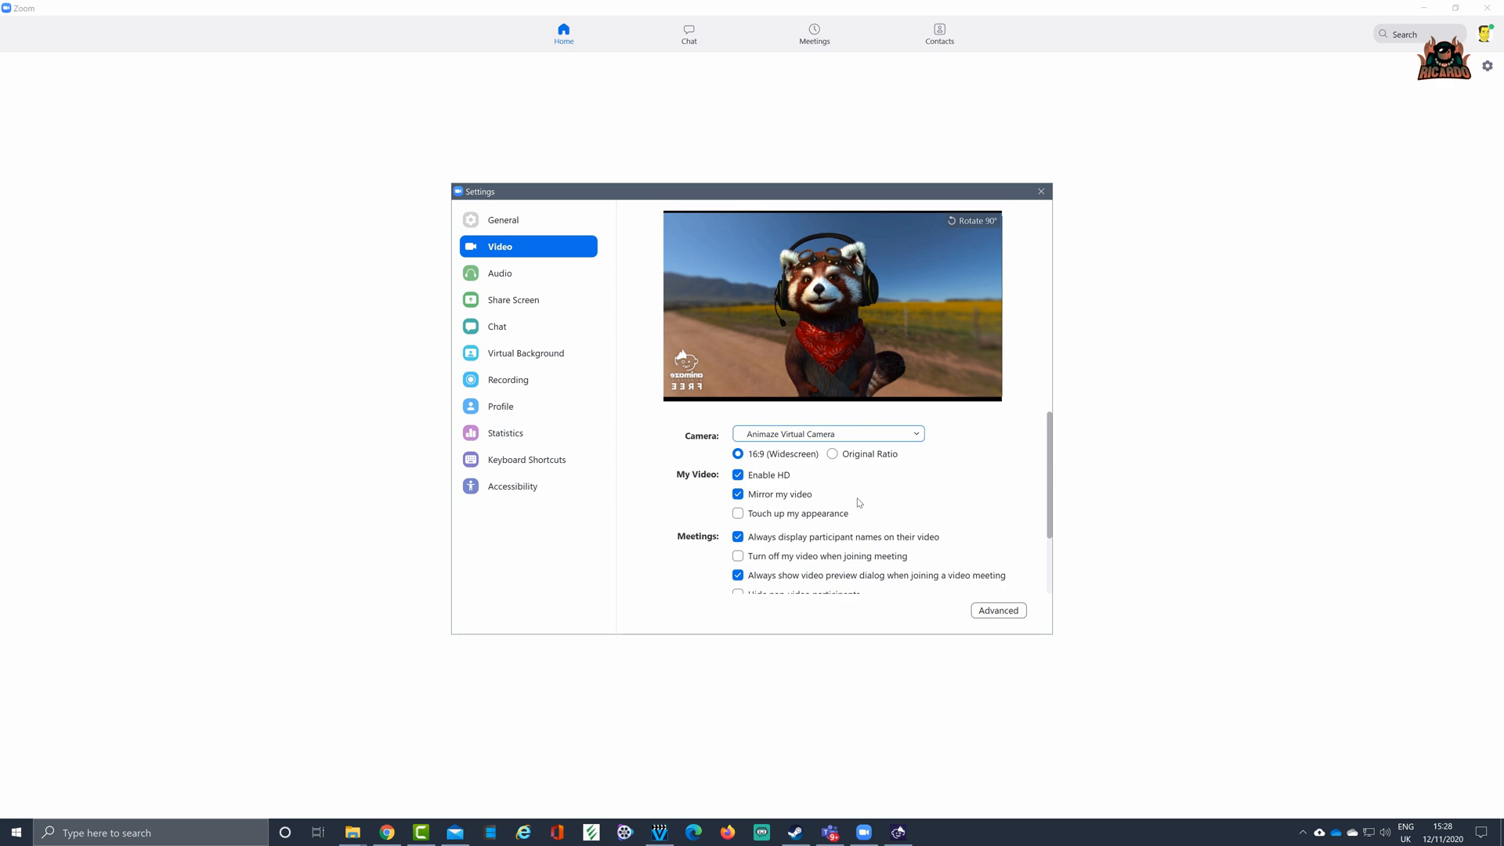
pyautogui.moveTo(924, 741)
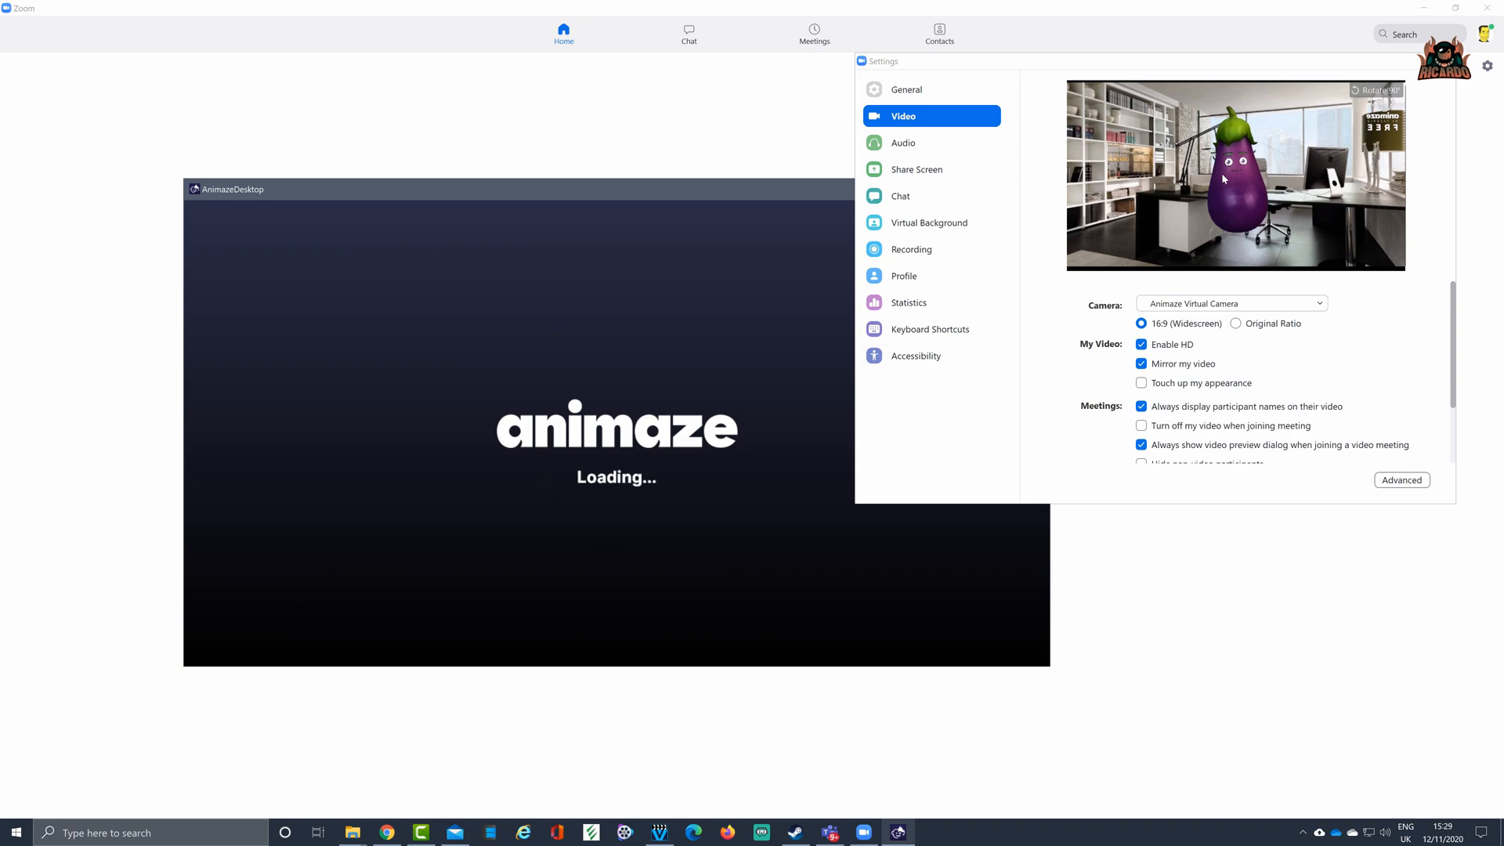
pyautogui.moveTo(1086, 237)
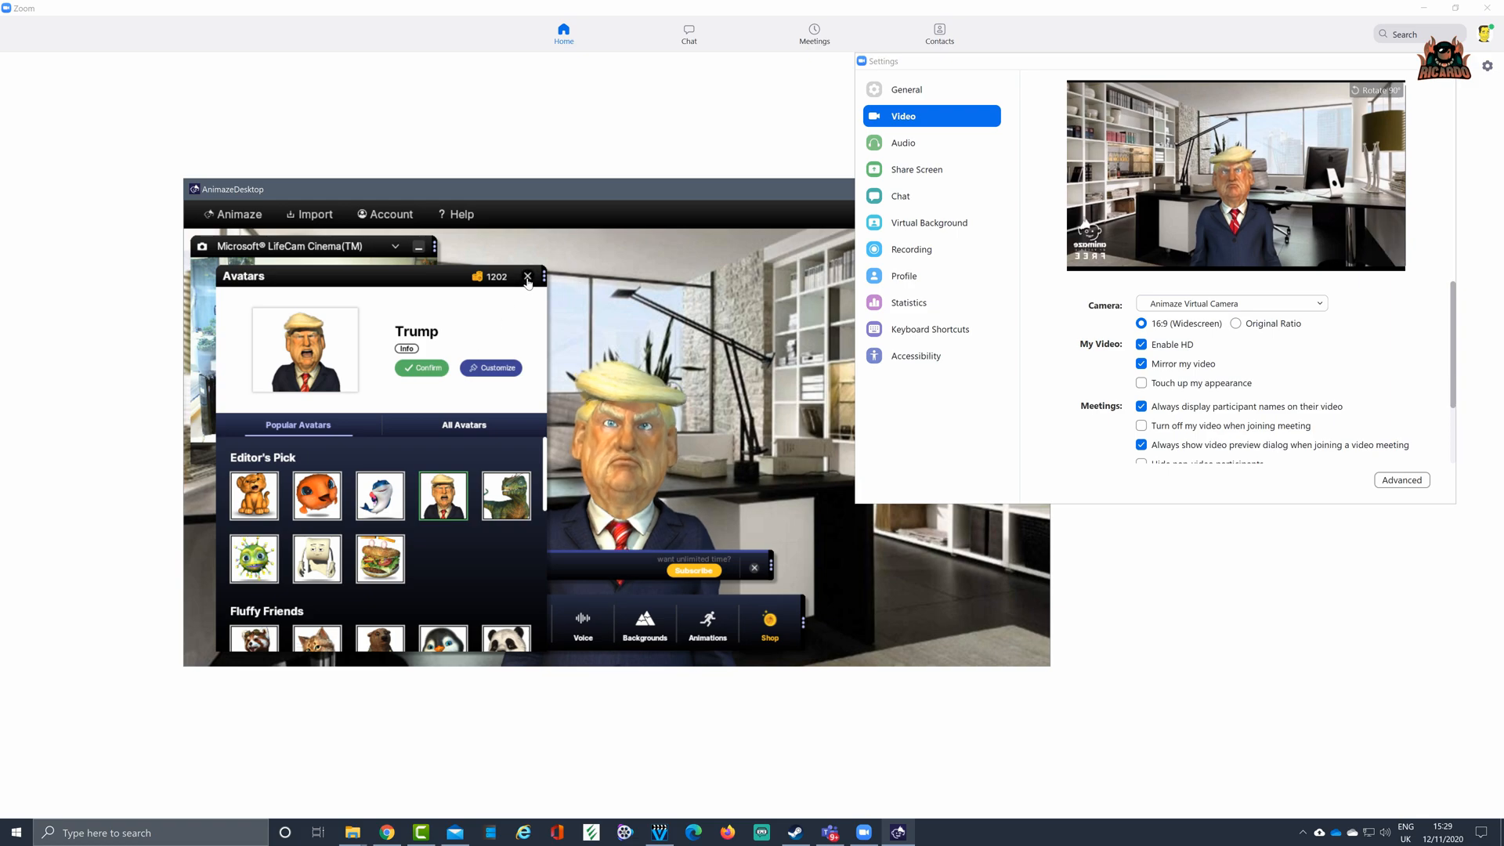
# Close the avatar picker with Trump loaded so Zoom's preview shows him
pyautogui.click(526, 277)
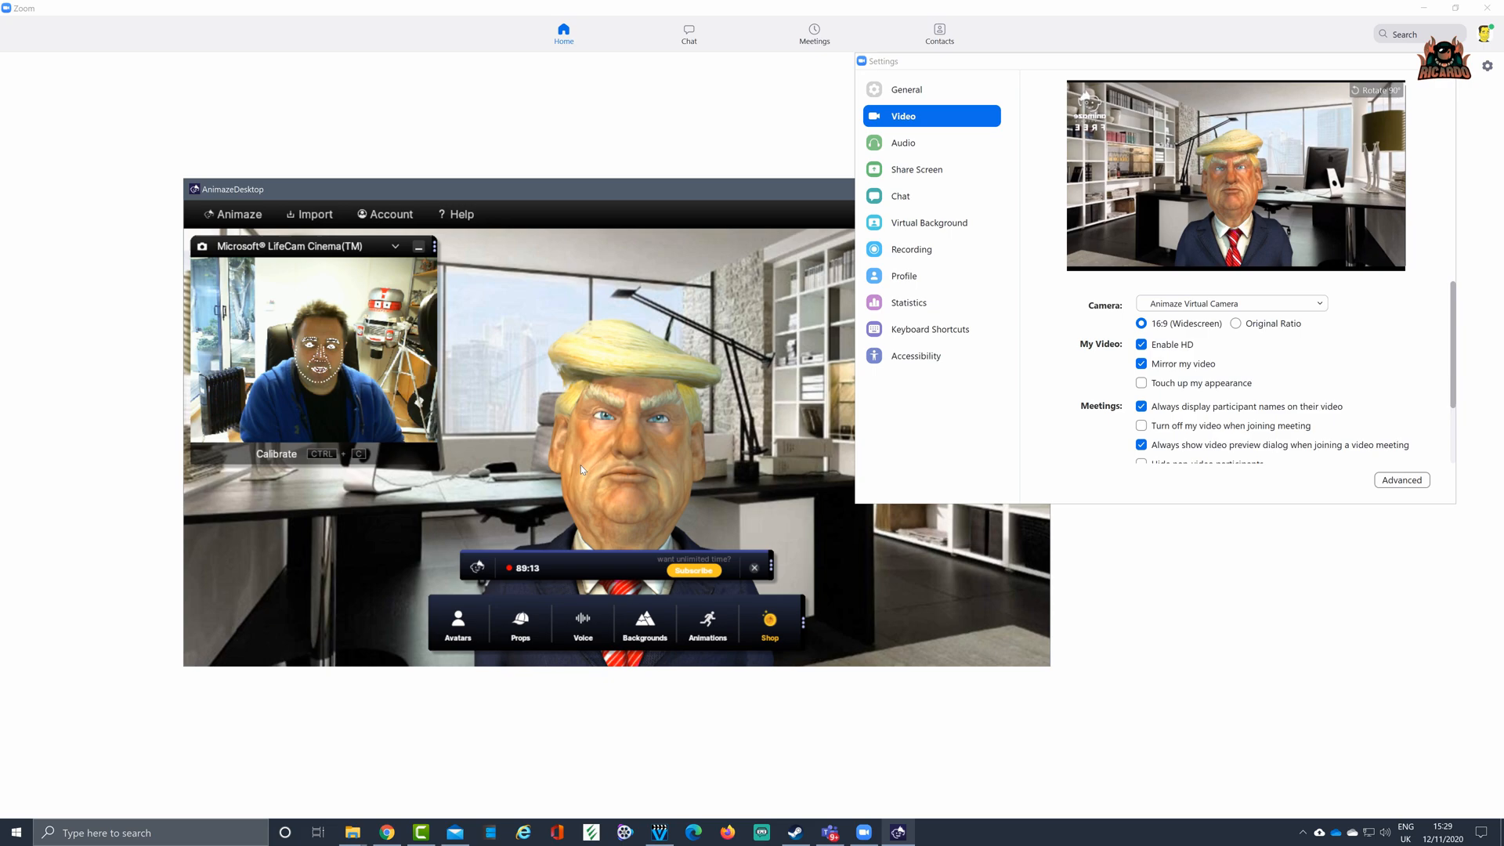
# Put headphones on Trump, save the customization, and move Zoom's settings window toward centre
pyautogui.click(518, 628)
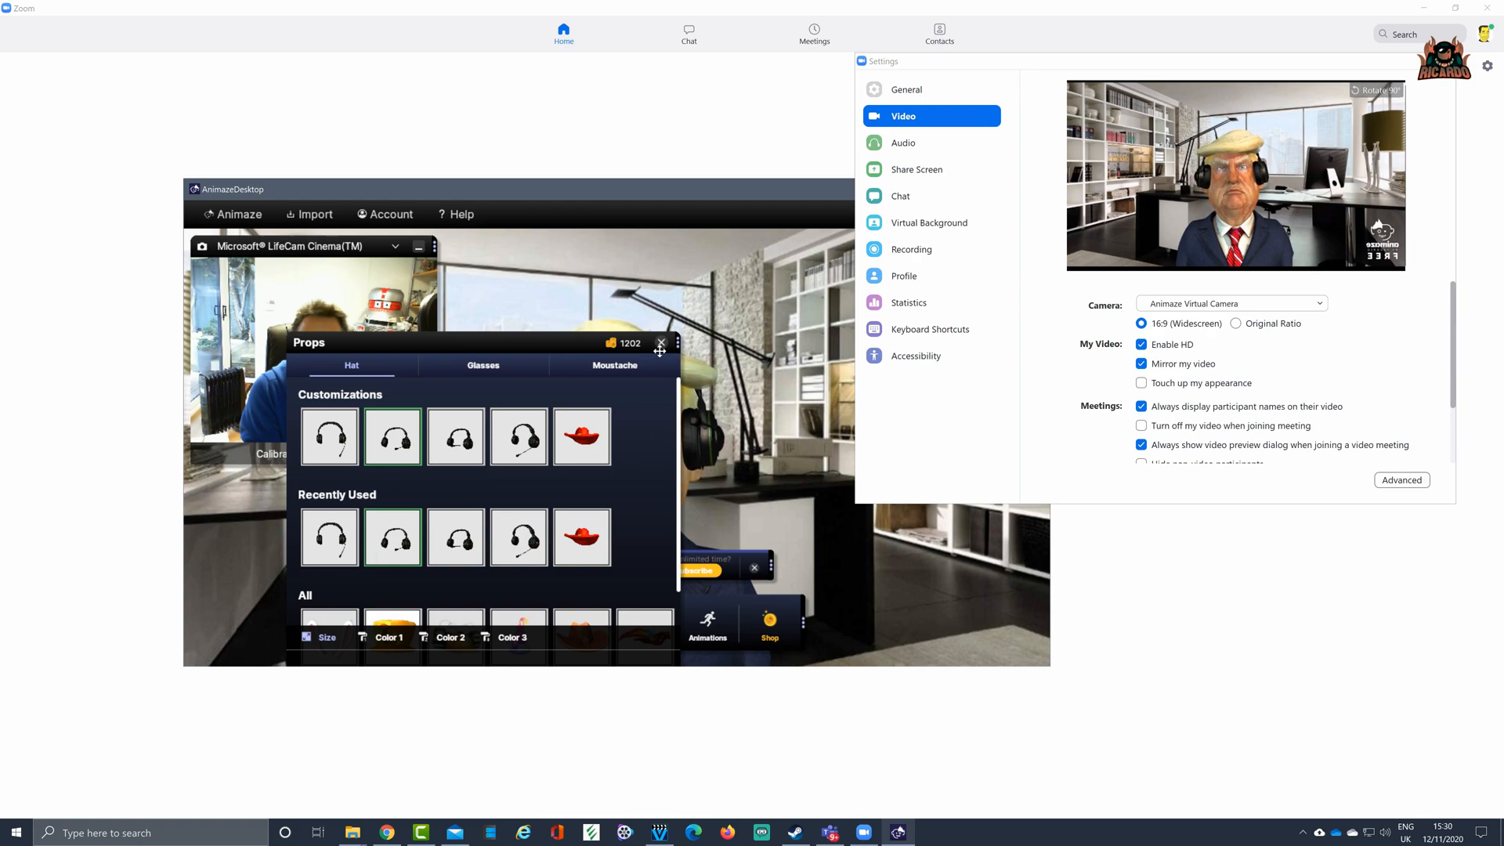
pyautogui.click(661, 342)
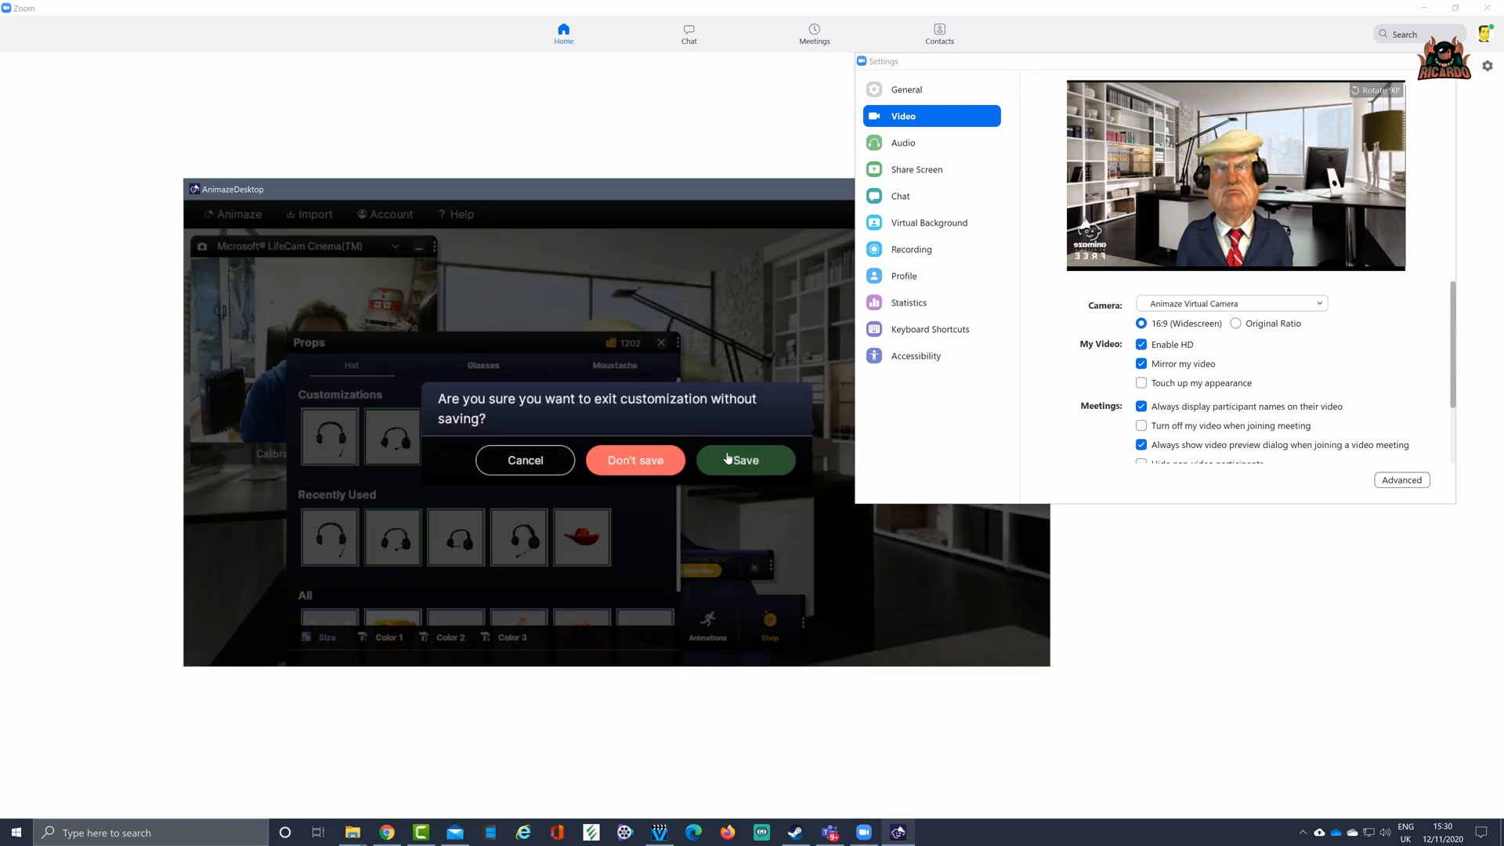
pyautogui.click(634, 460)
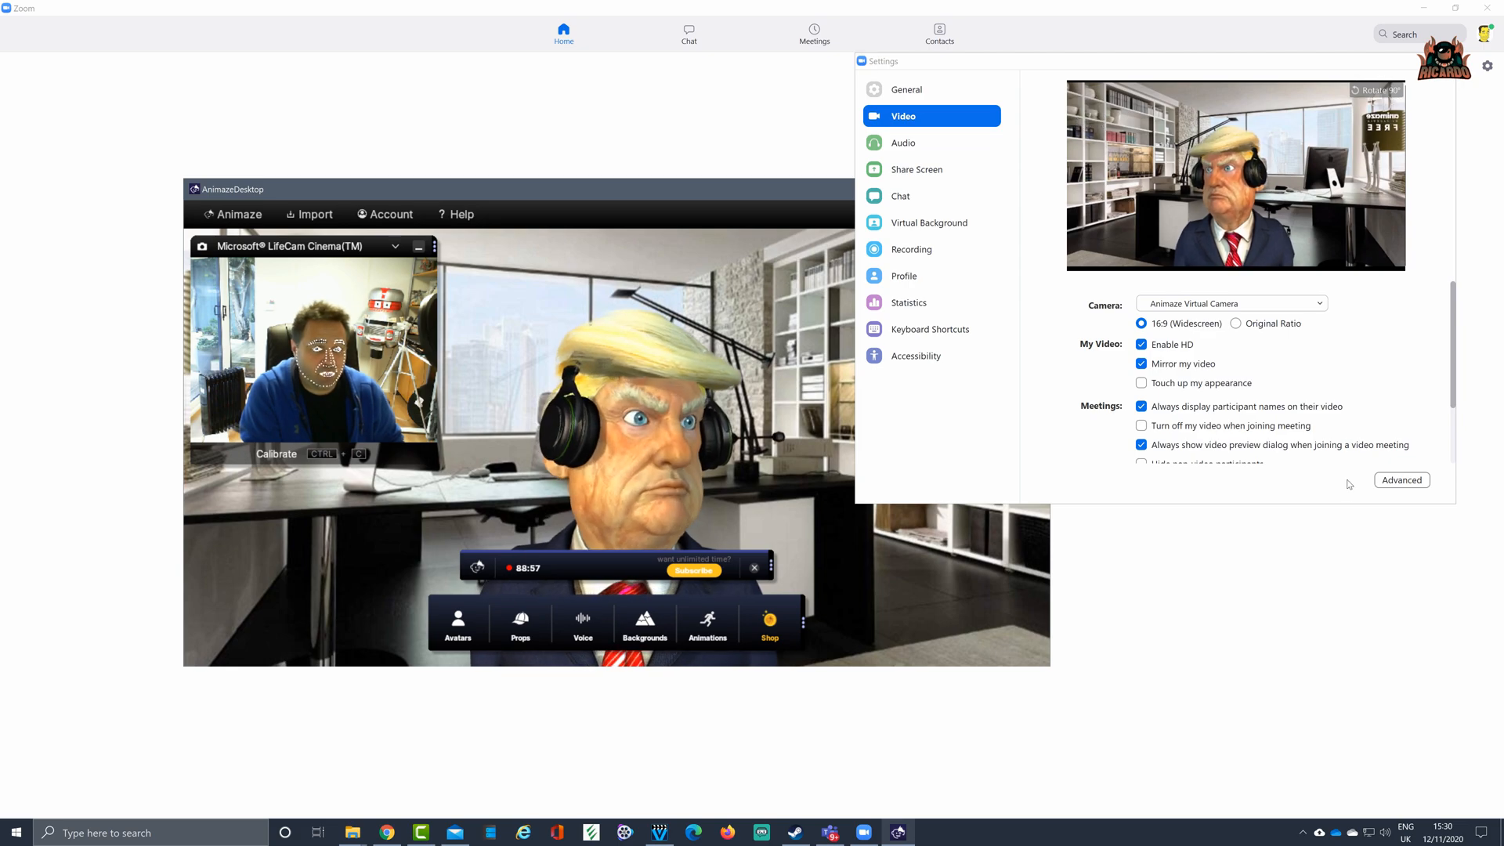
pyautogui.scroll(-3)
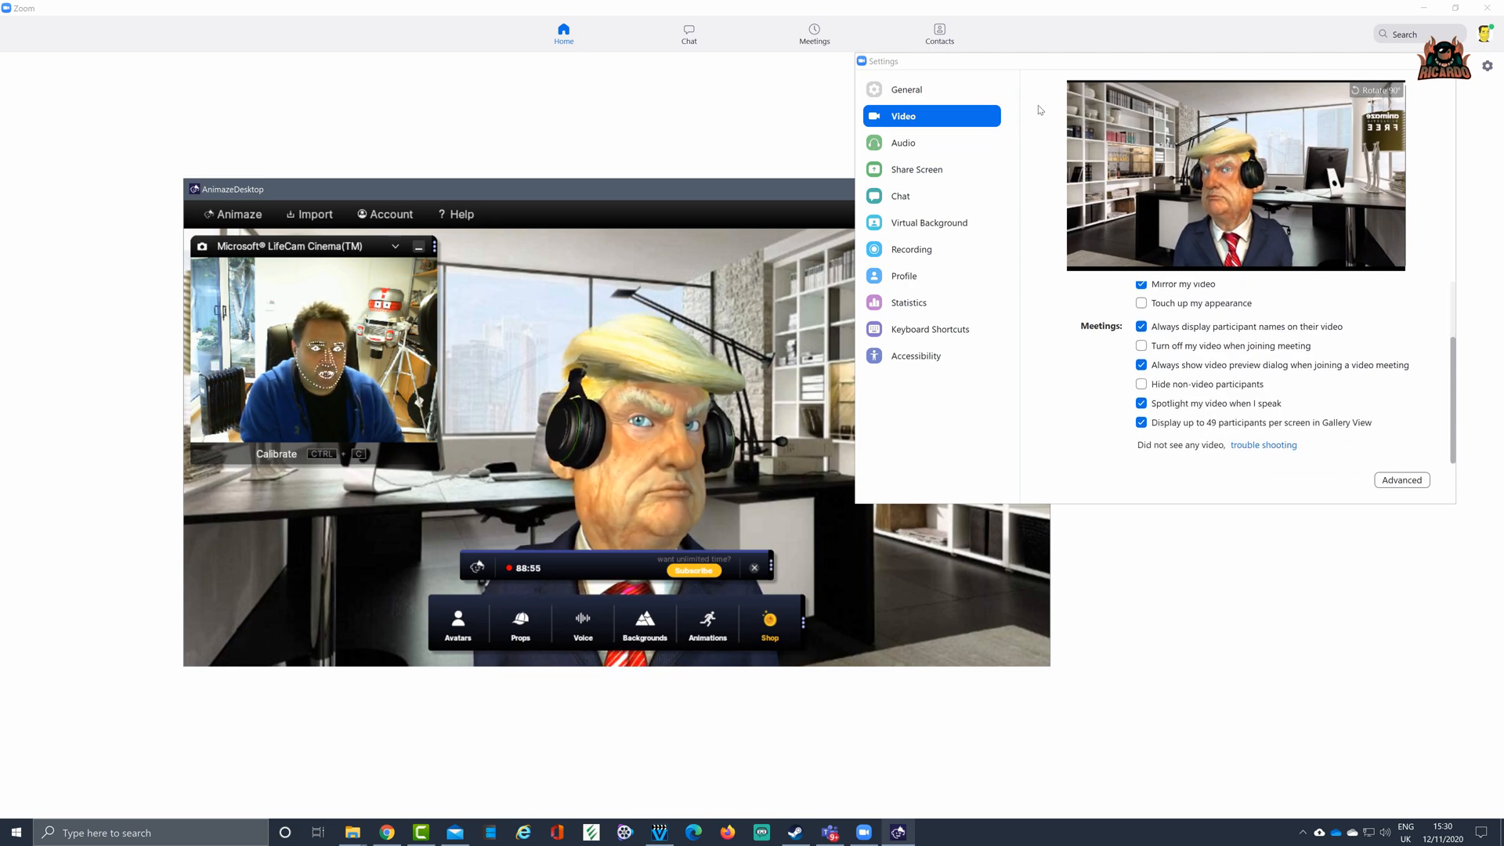
pyautogui.moveTo(880, 60); pyautogui.dragTo(547, 147)
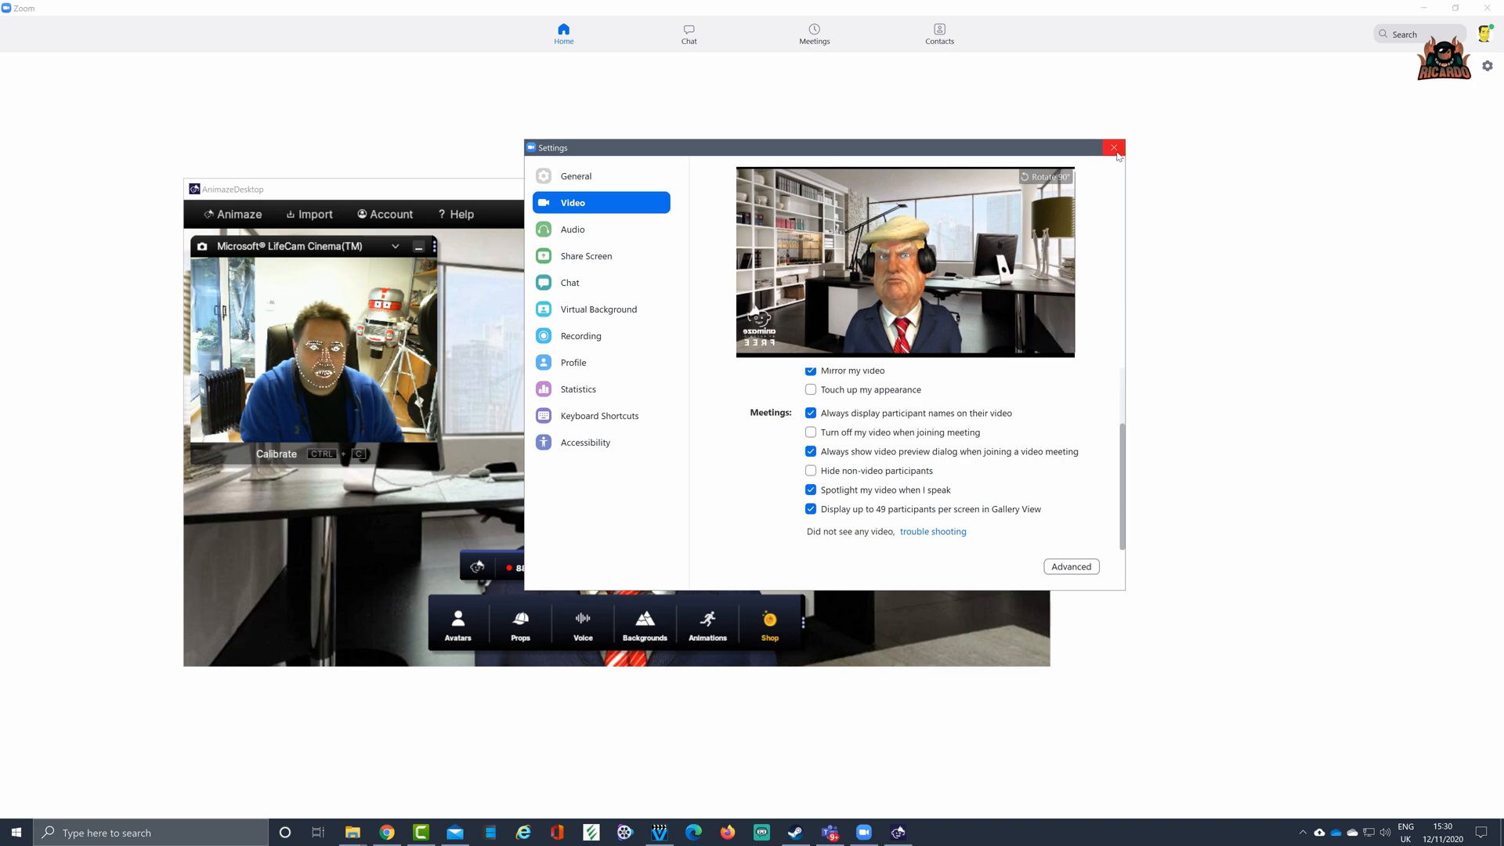
# Close Zoom's video settings and start a new meeting with the headset-wearing Trump avatar
pyautogui.click(1114, 148)
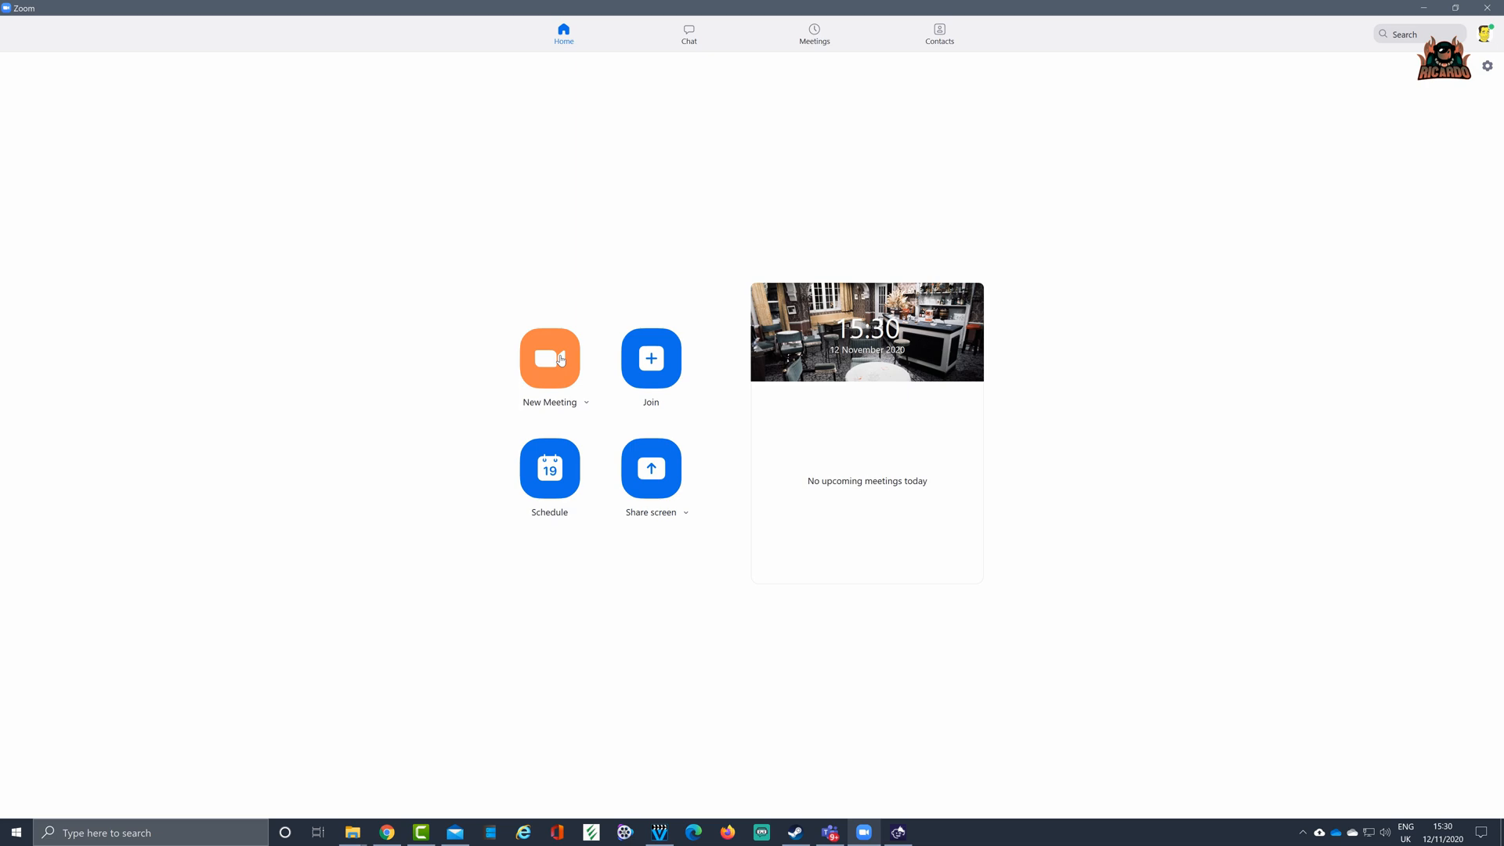
pyautogui.click(548, 359)
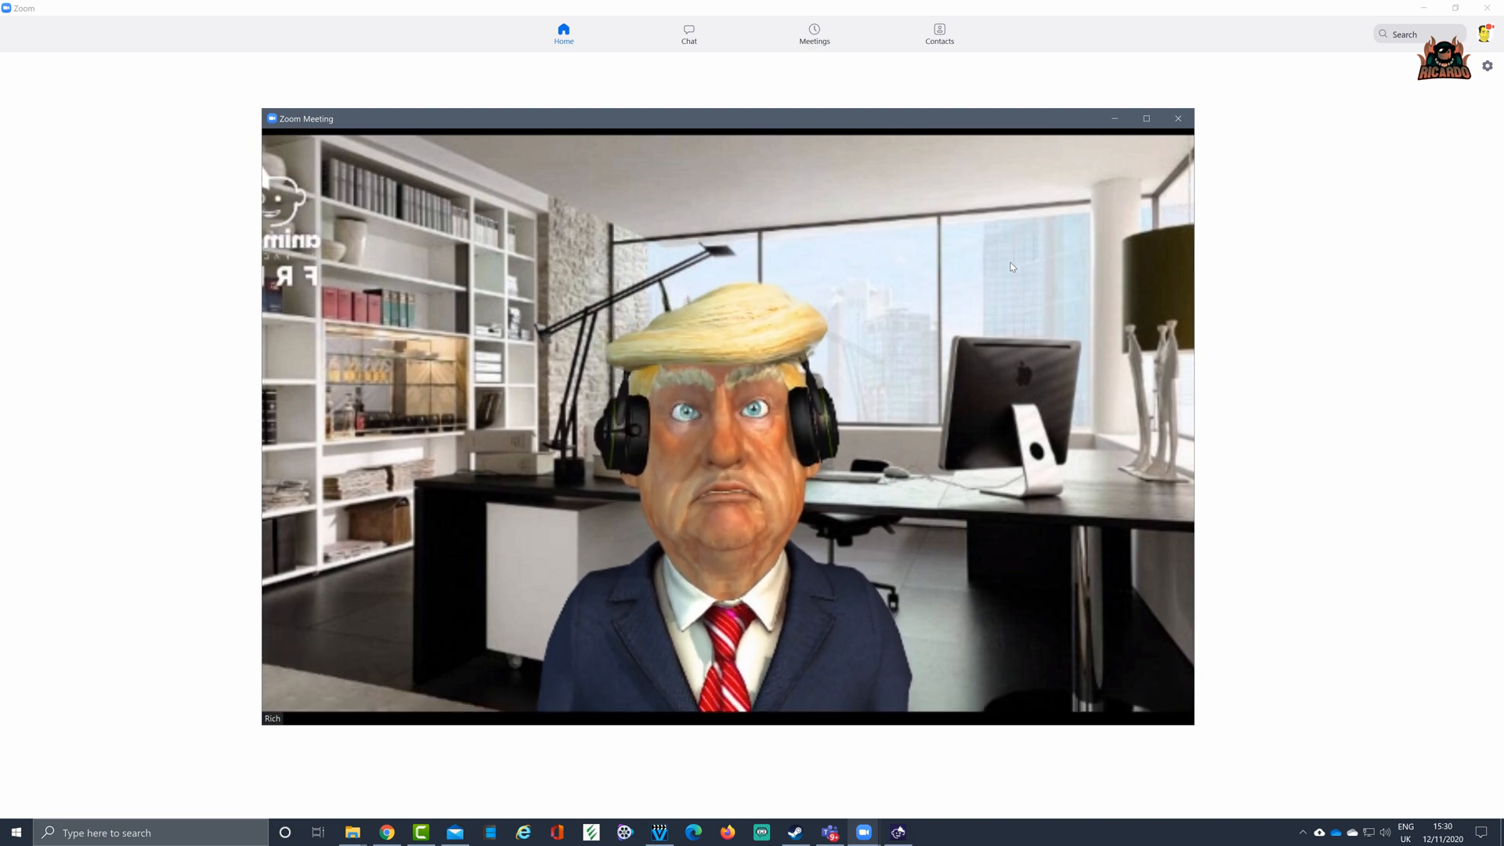
# Maximize Animaze and calibrate face tracking to a neutral face looking at the camera
pyautogui.click(897, 832)
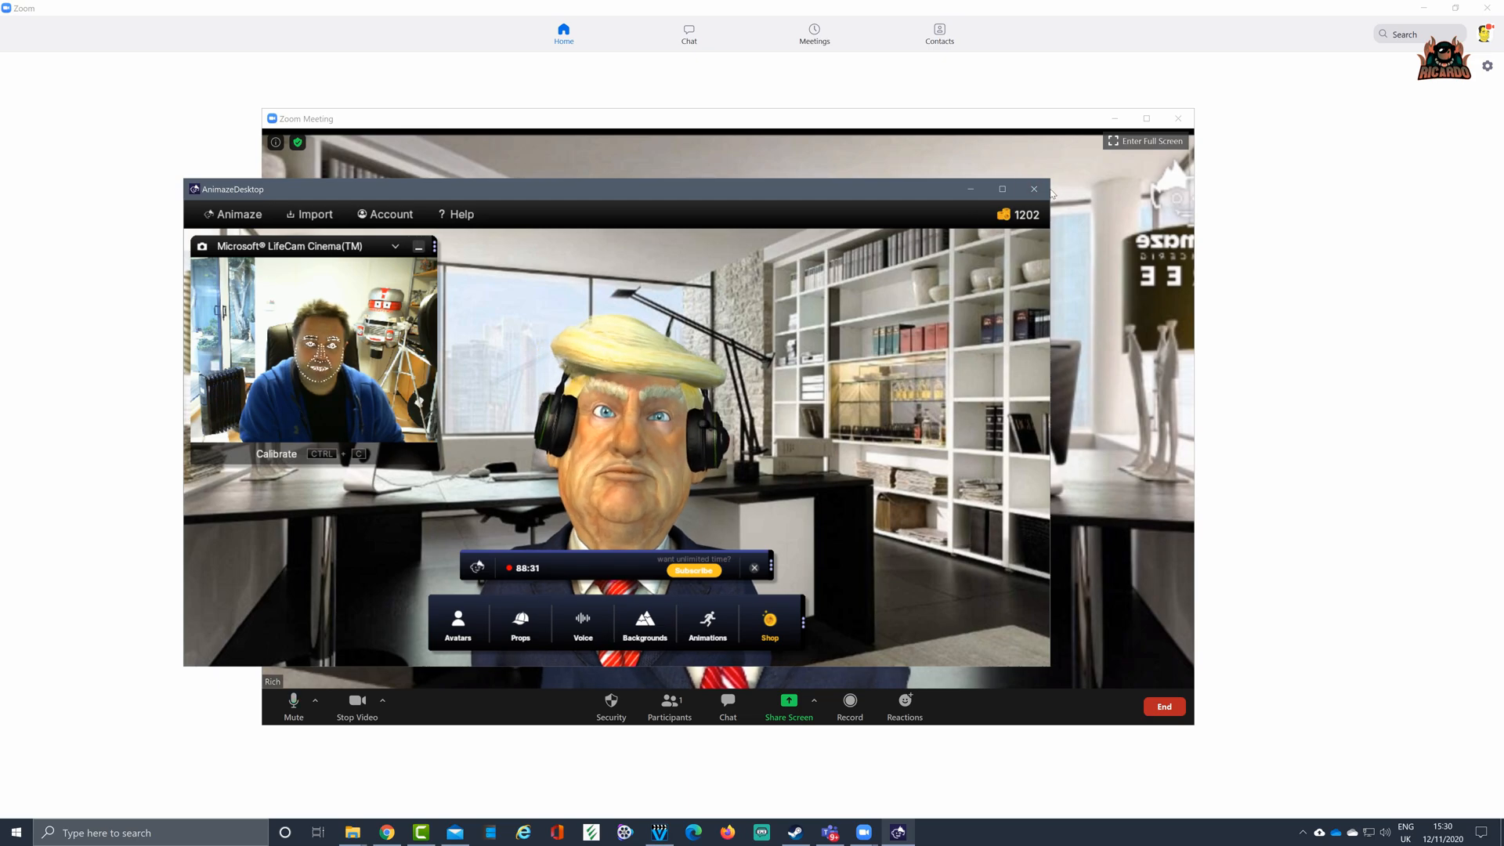
pyautogui.click(1000, 189)
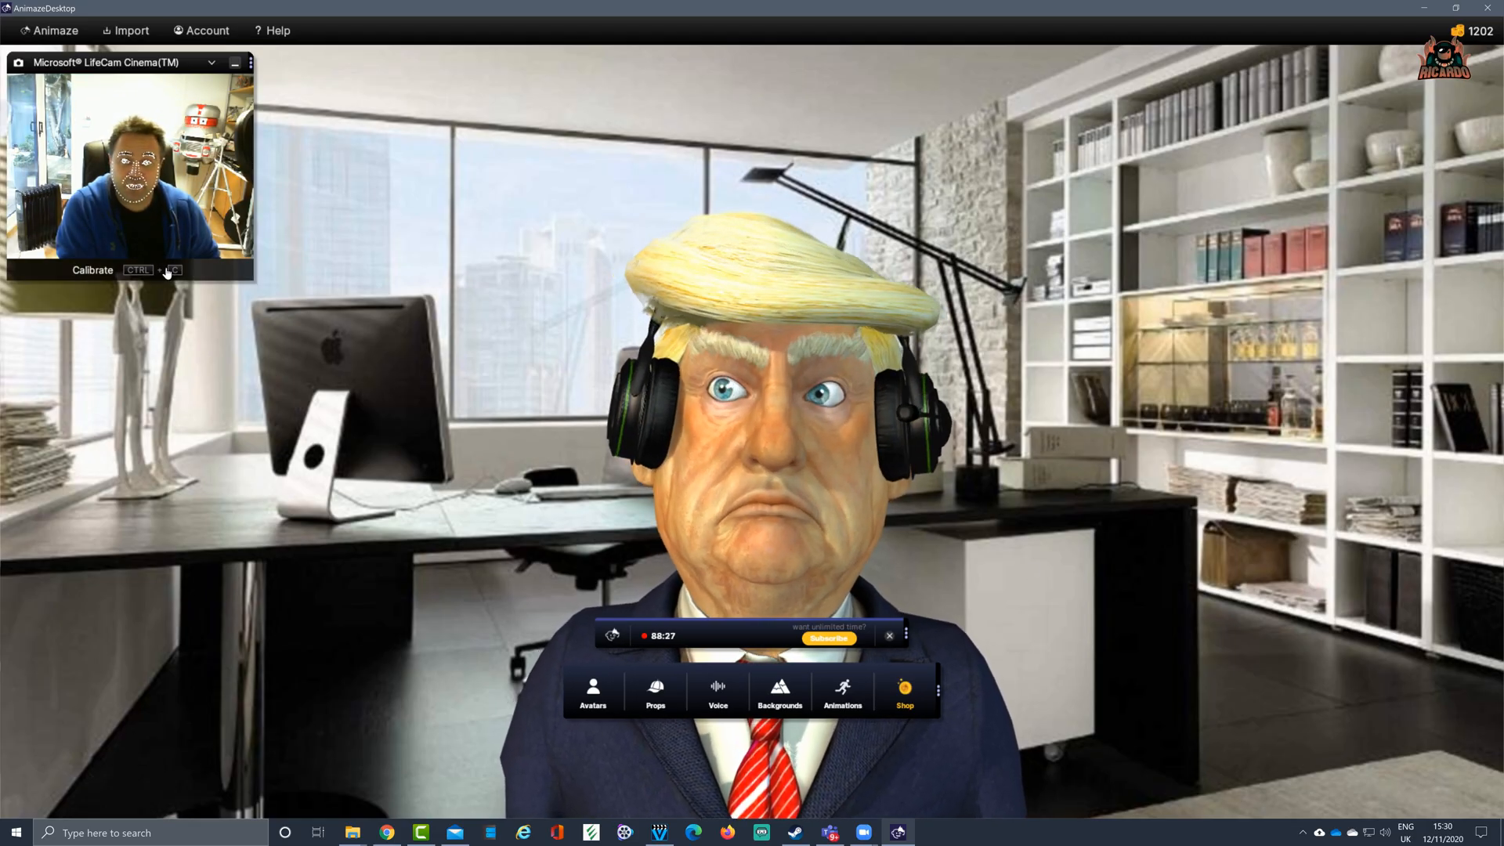
pyautogui.click(92, 269)
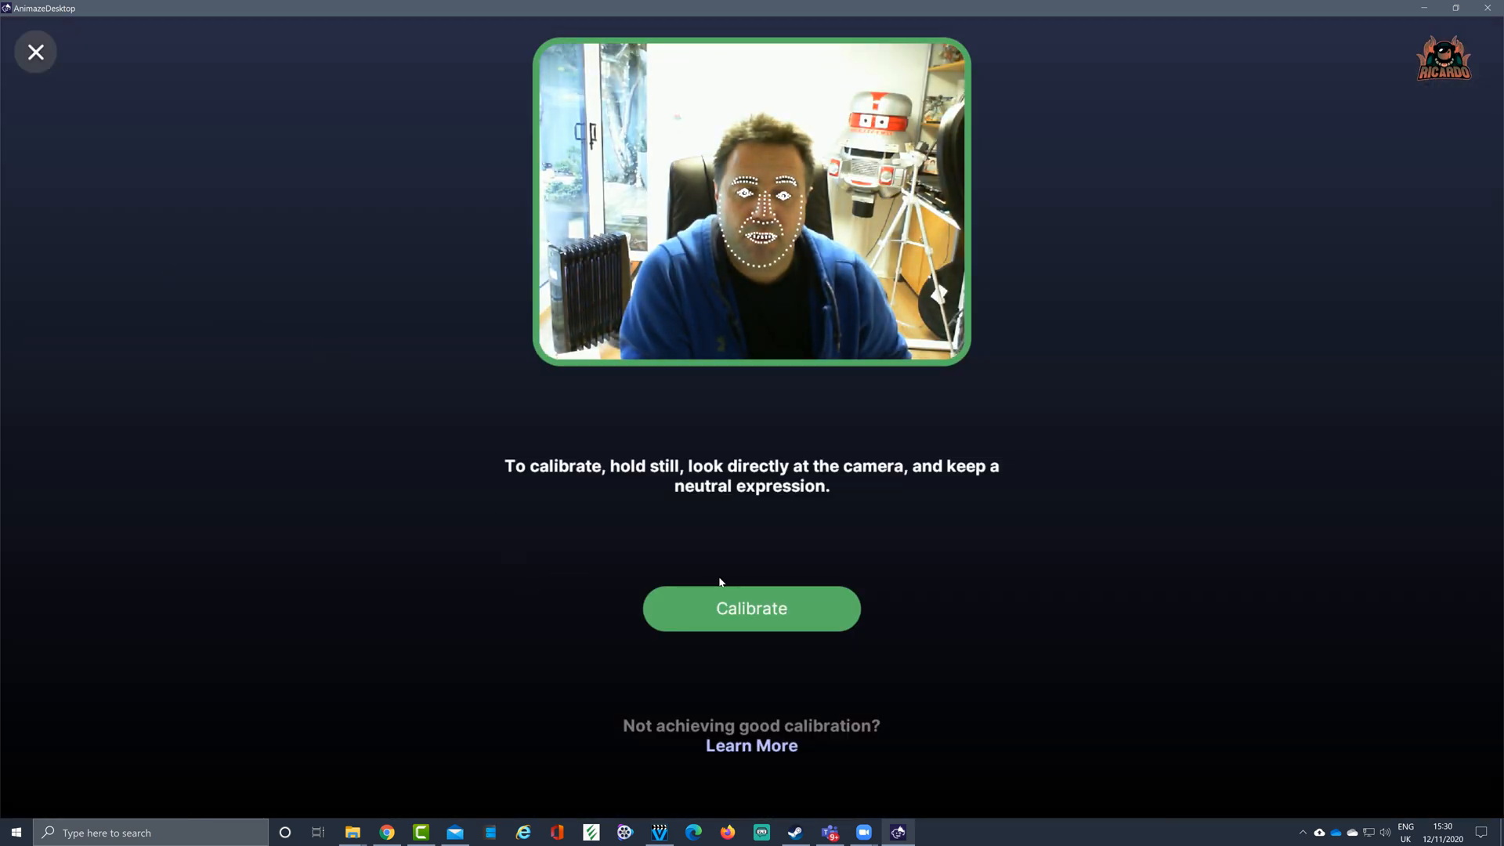
pyautogui.click(751, 608)
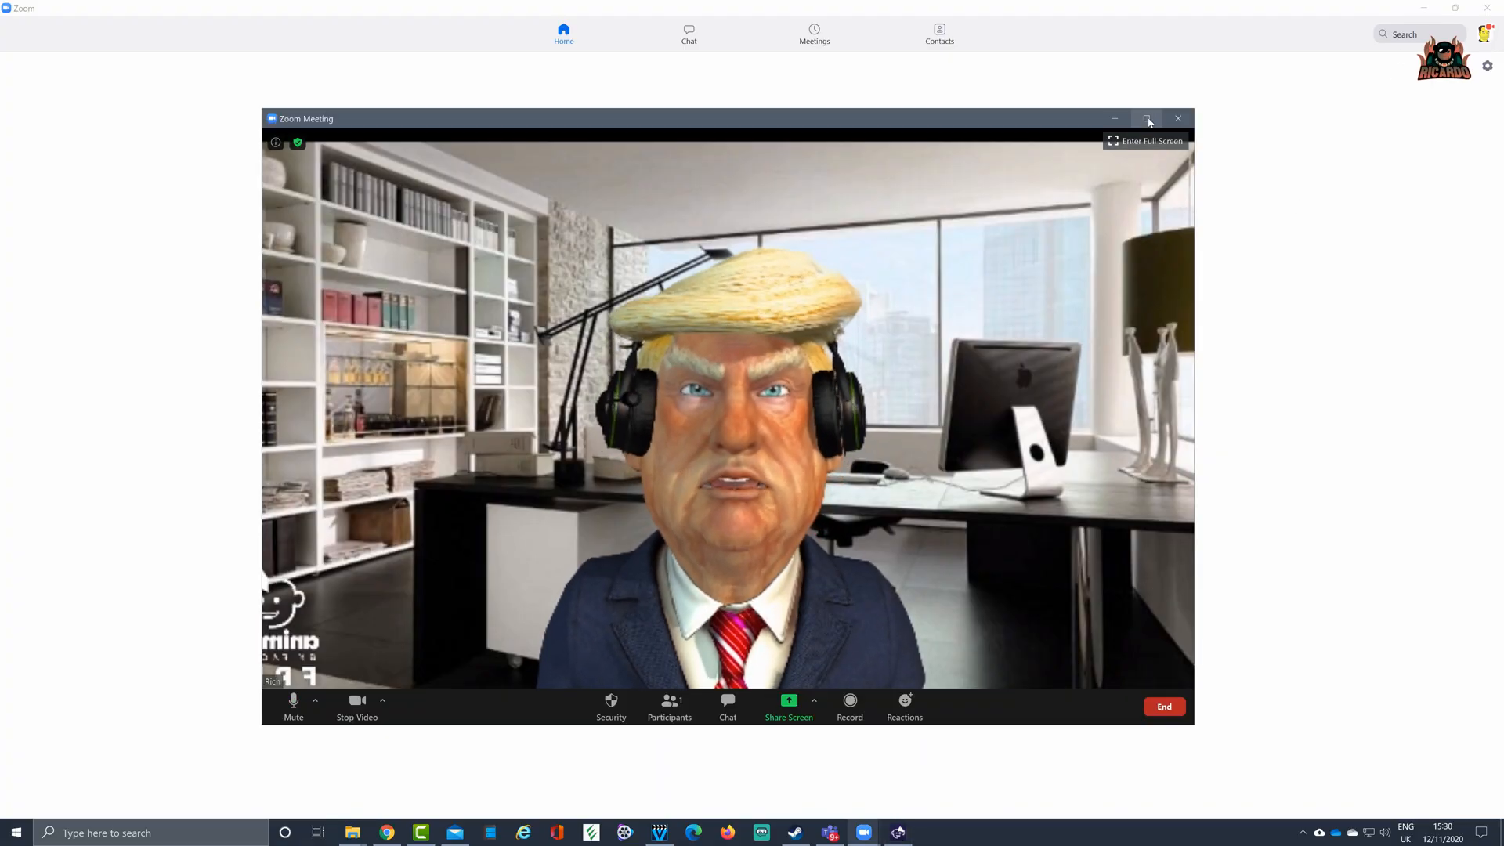
# Maximize the Zoom meeting window so the headset-wearing Trump avatar fills the screen
pyautogui.click(1146, 119)
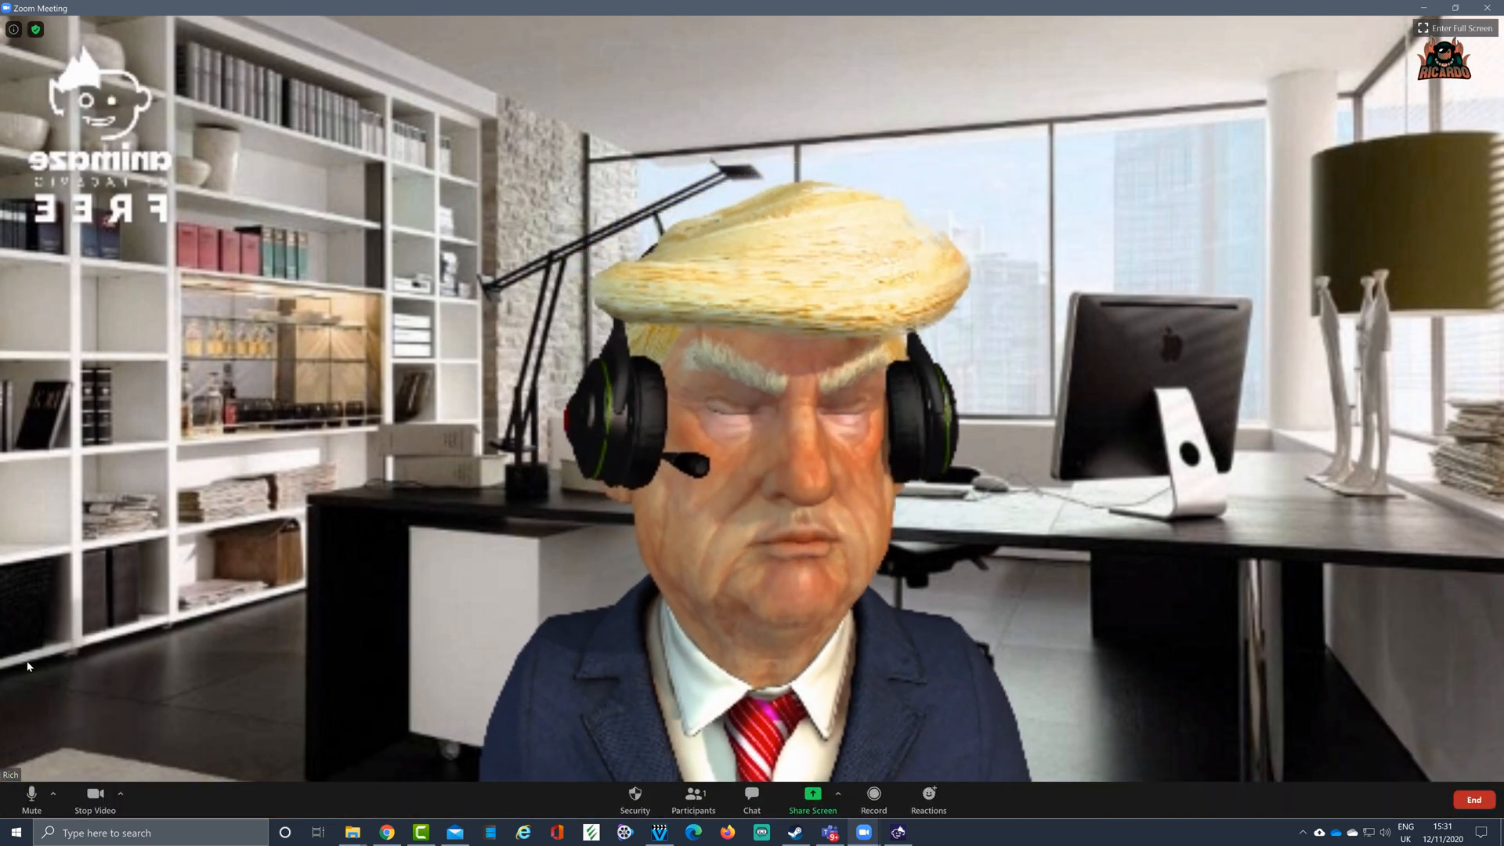
# Stop Zoom video to show the cartoon profile picture, dismiss Animaze's session timer, then restart video
pyautogui.click(94, 798)
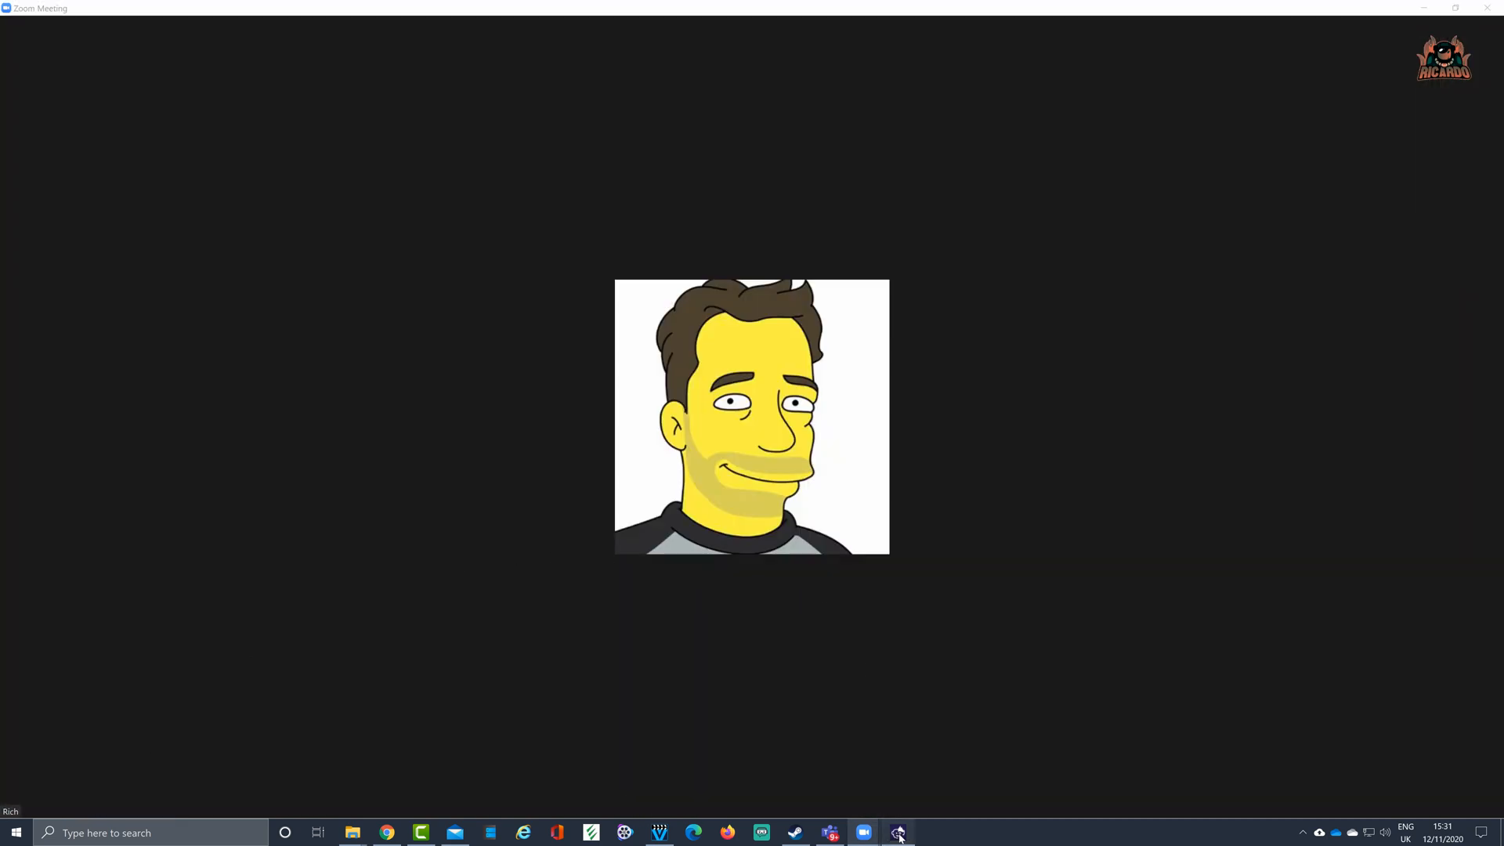
pyautogui.click(897, 832)
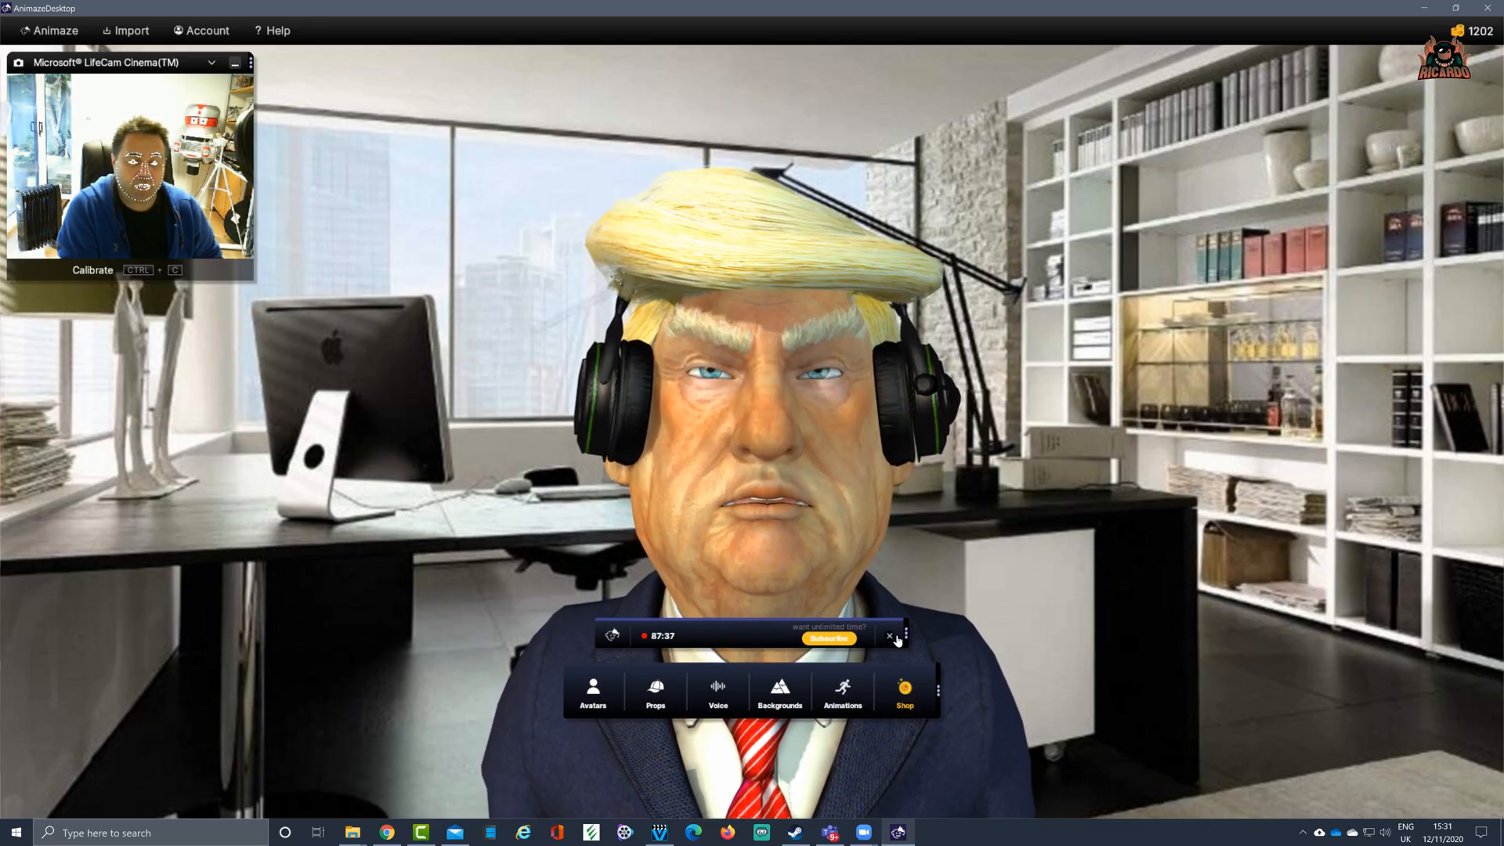
pyautogui.click(888, 637)
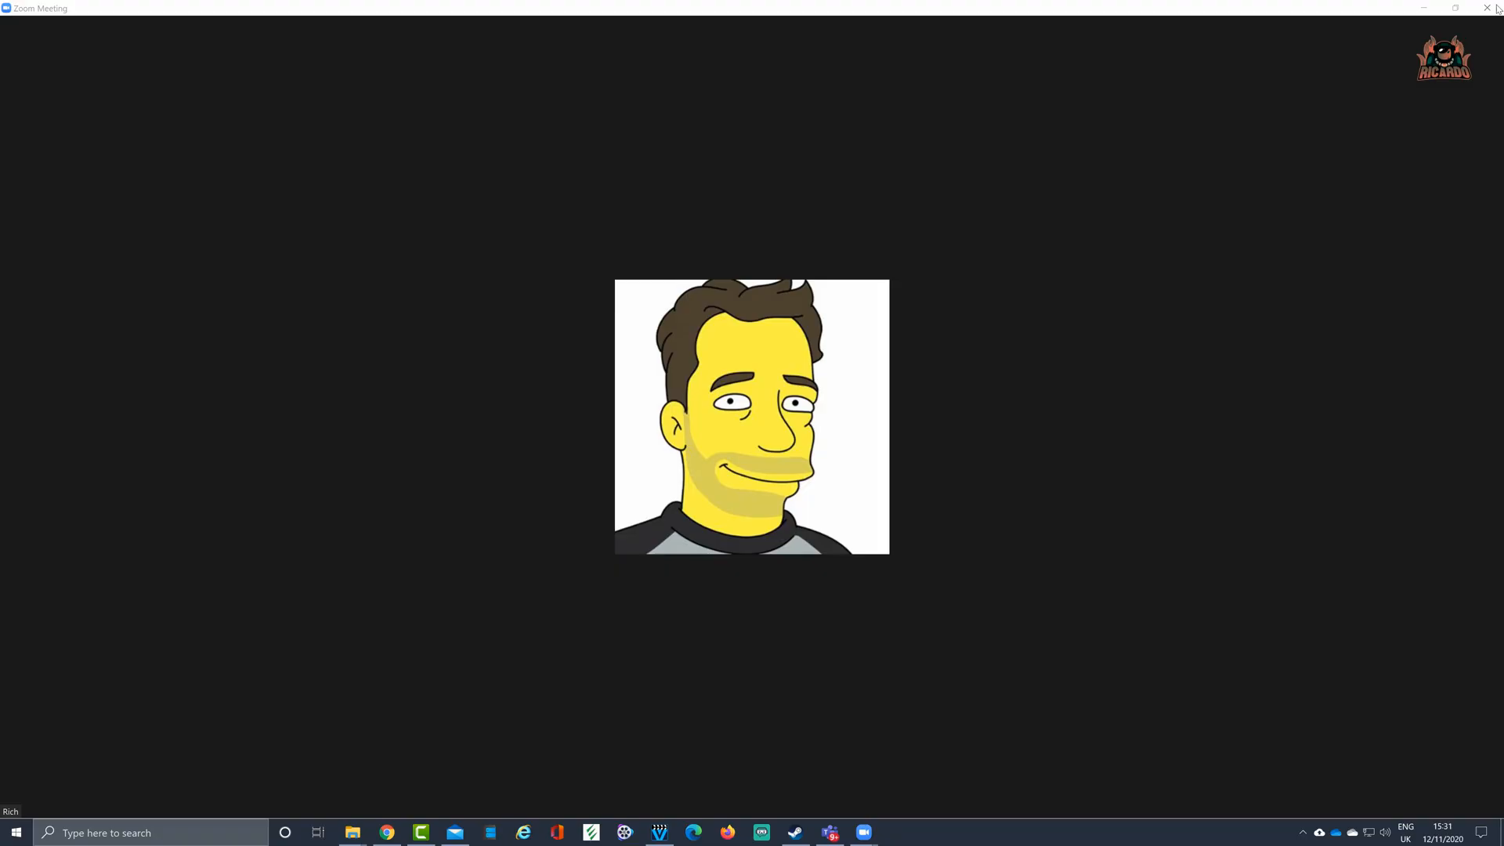
pyautogui.moveTo(713, 632)
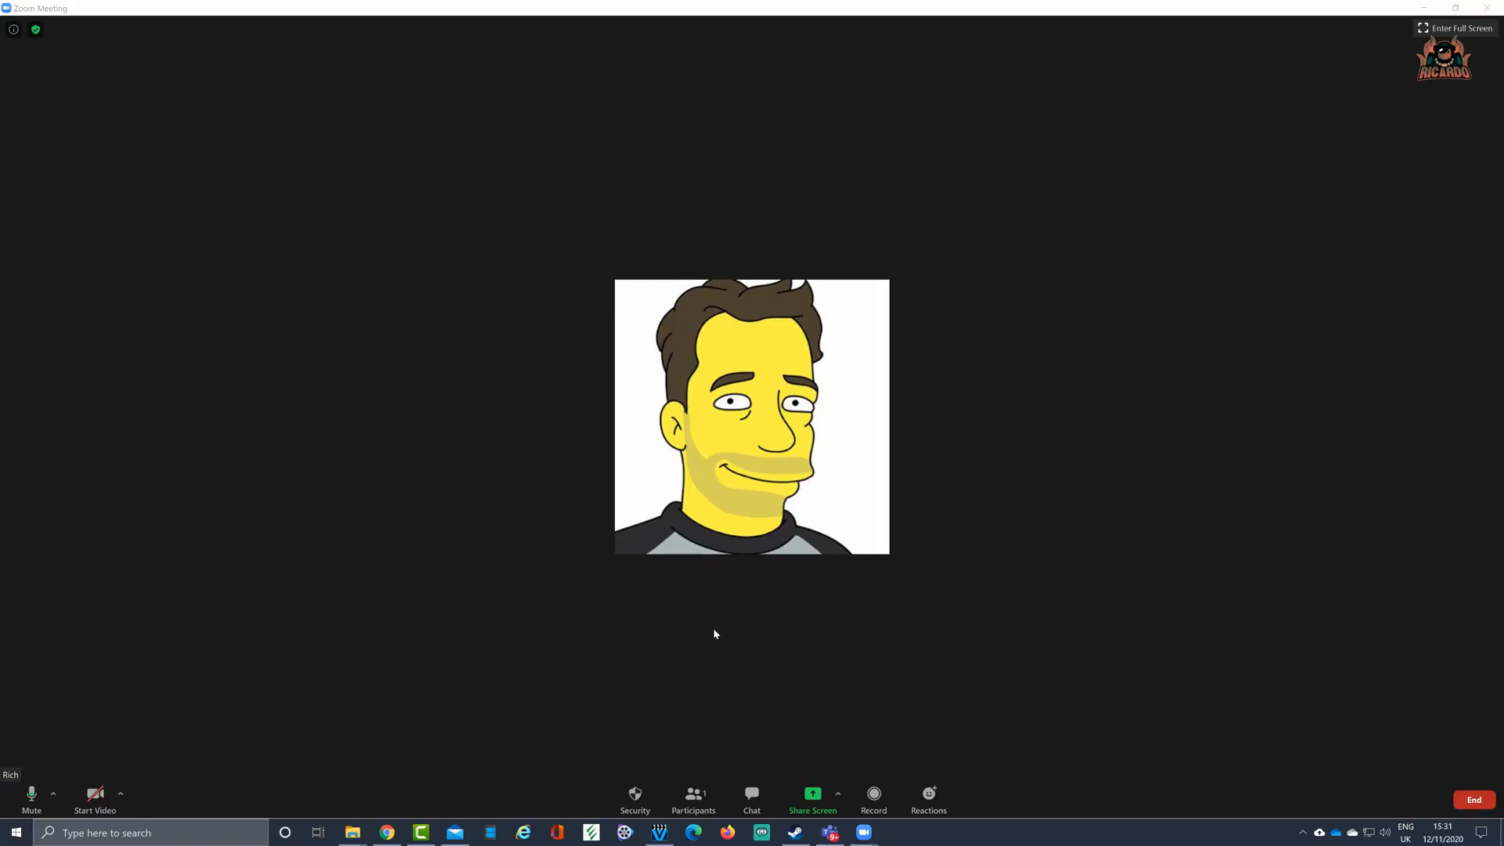
pyautogui.moveTo(94, 793)
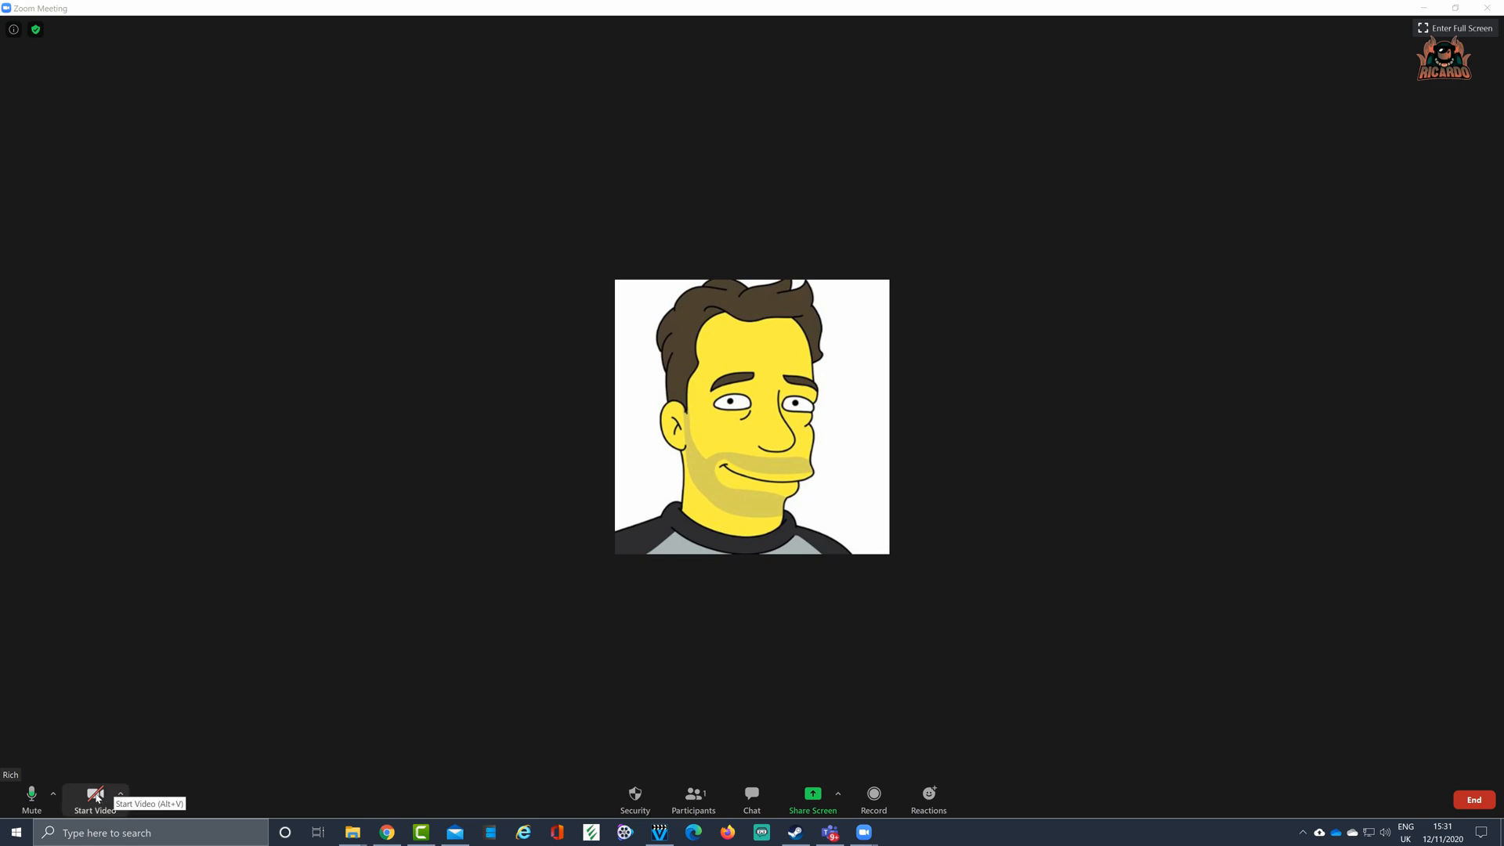
pyautogui.click(94, 794)
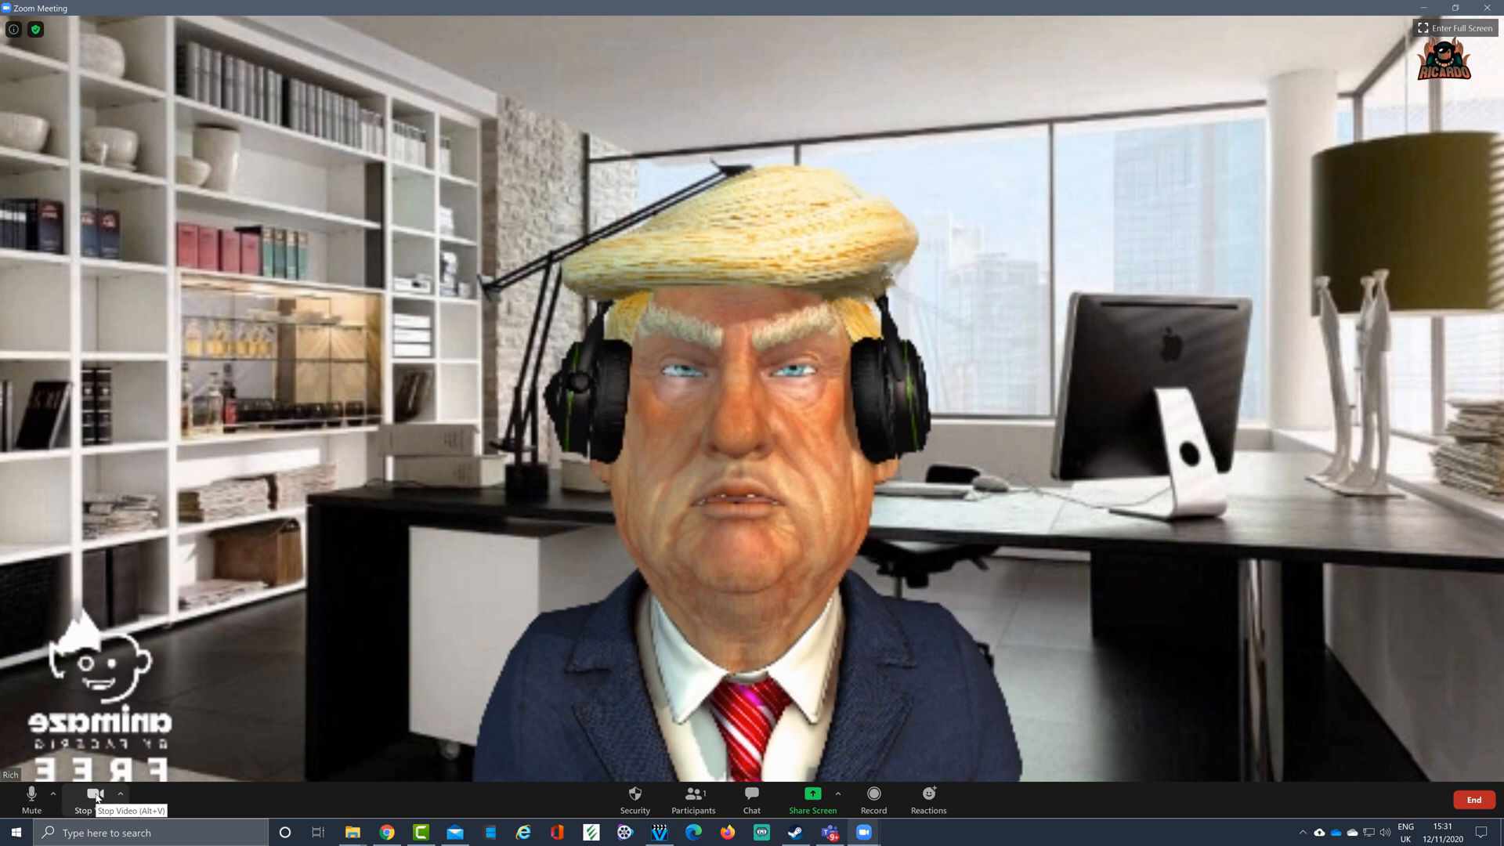
pyautogui.moveTo(151, 797)
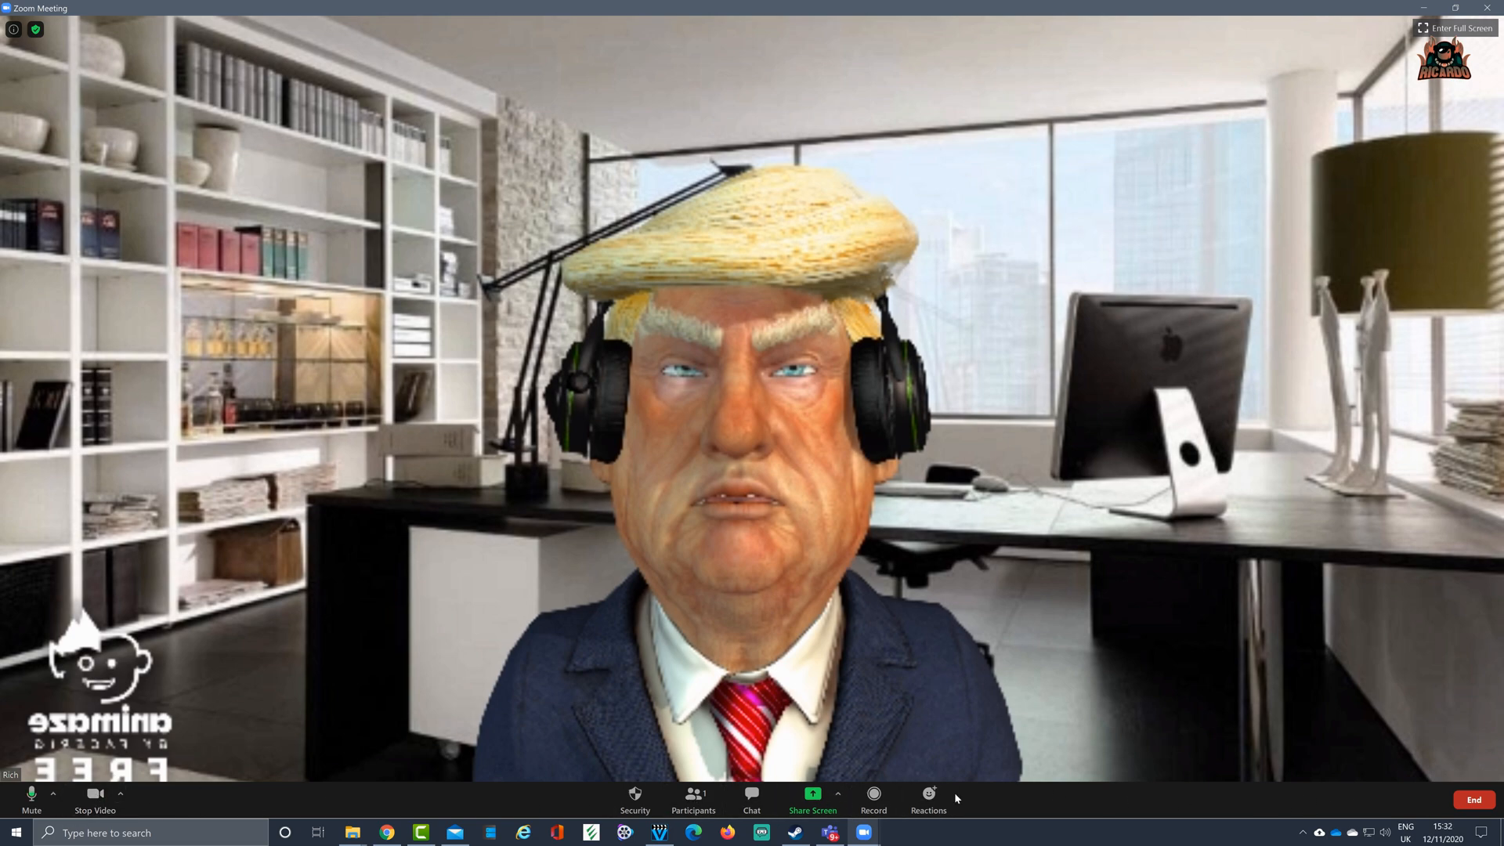
# Switch Zoom's camera to the Microsoft LifeCam webcam and open the virtual background choices
pyautogui.click(120, 793)
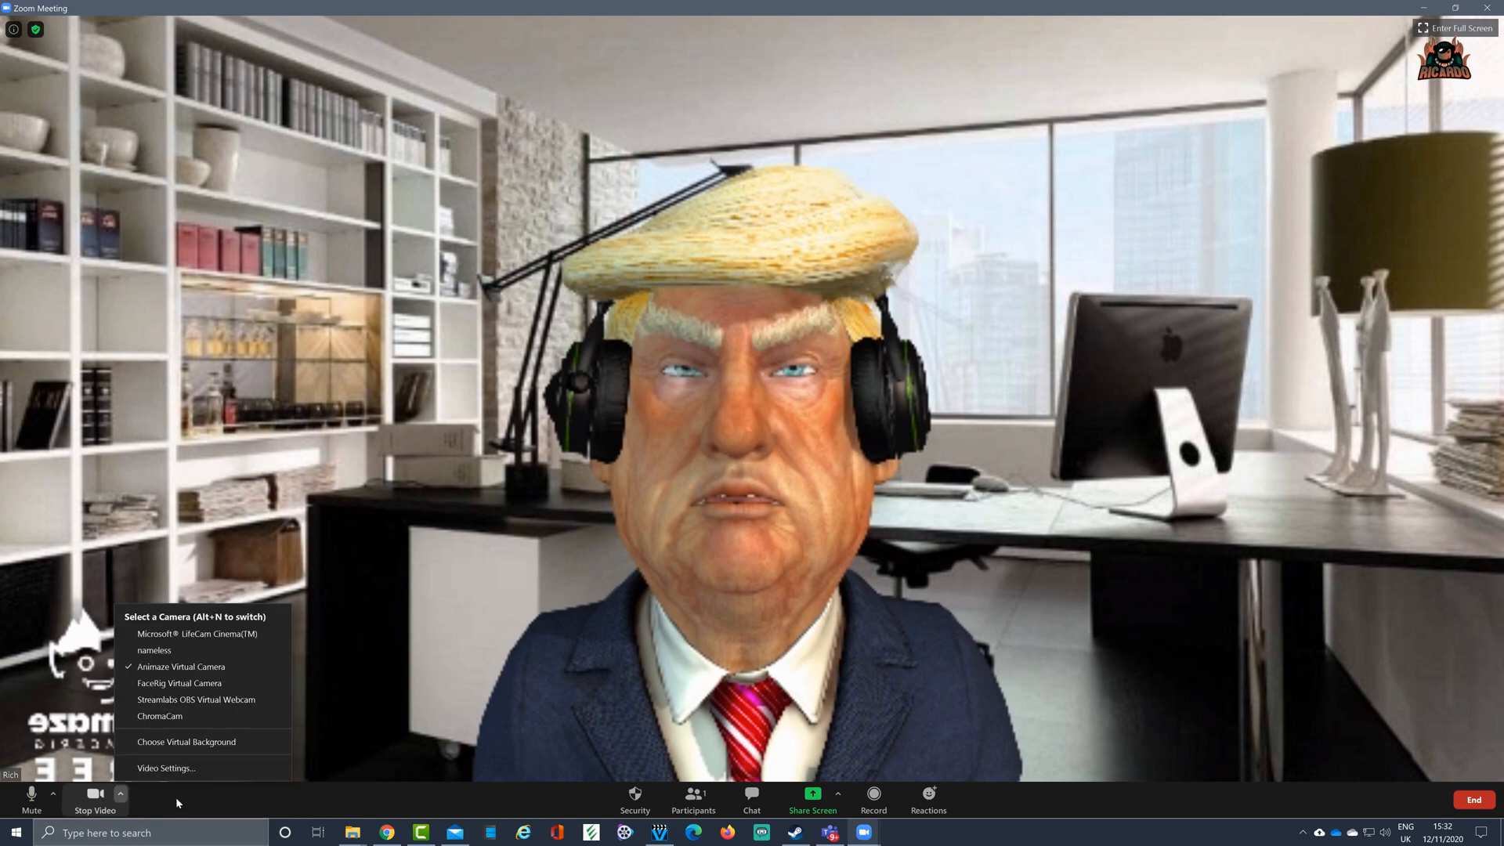
pyautogui.click(166, 768)
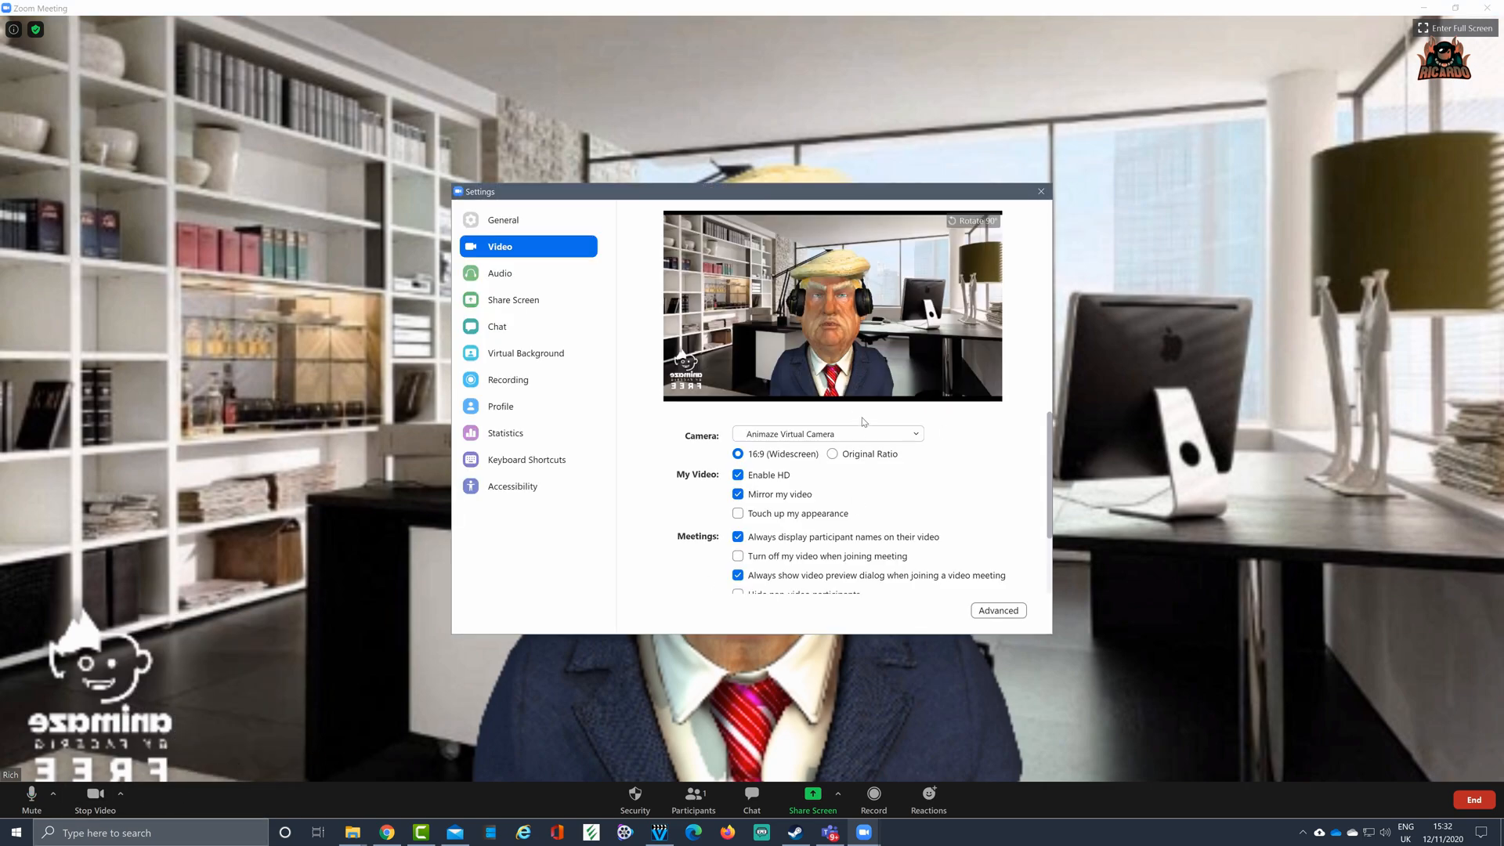
pyautogui.click(827, 433)
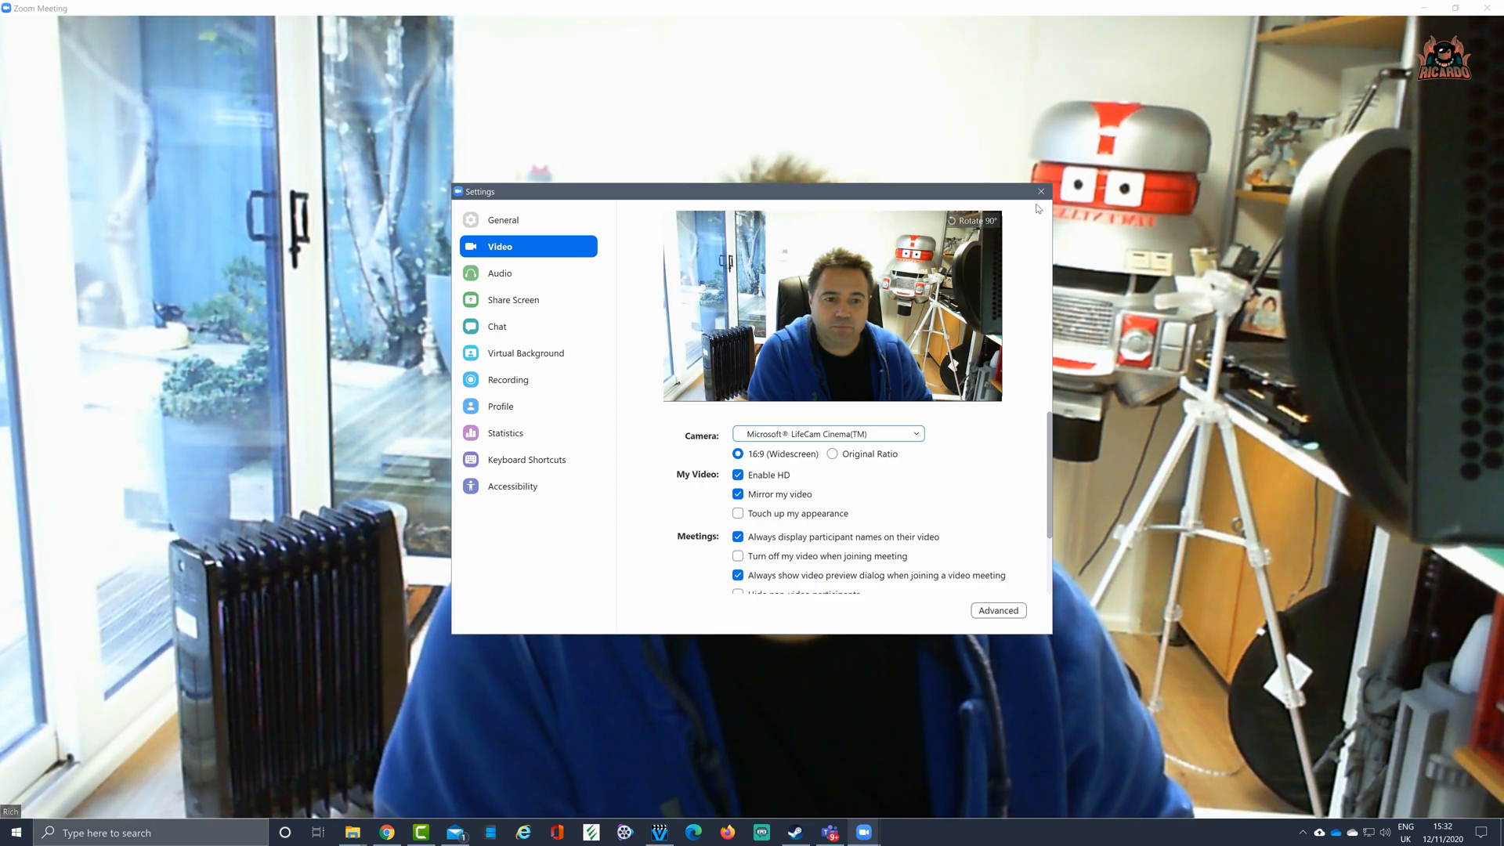
pyautogui.click(120, 793)
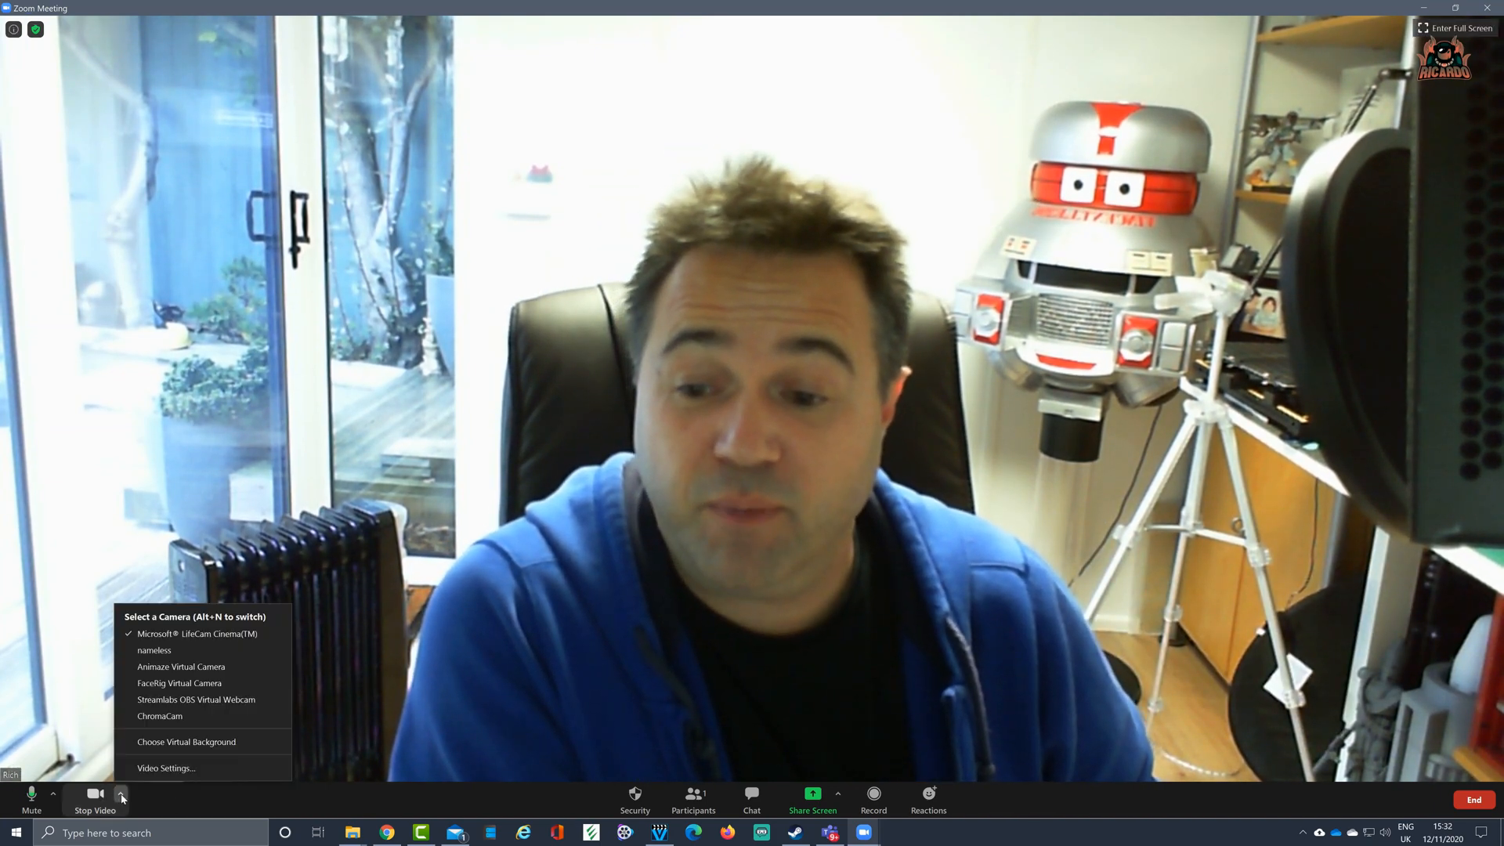
pyautogui.click(165, 767)
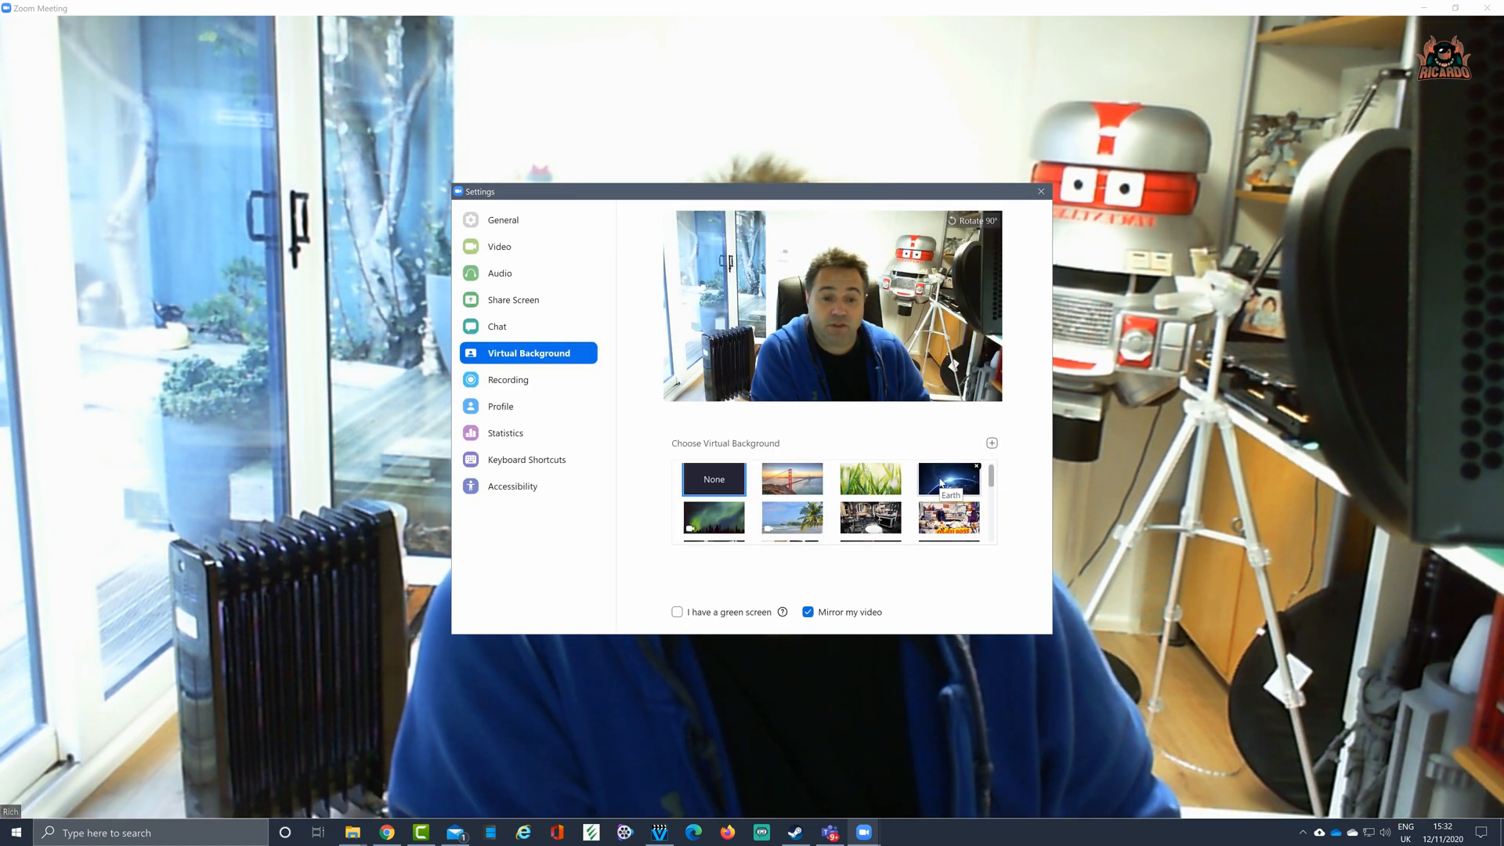
# Try the Earth background, remove it, then apply Beach and close Settings
pyautogui.click(947, 480)
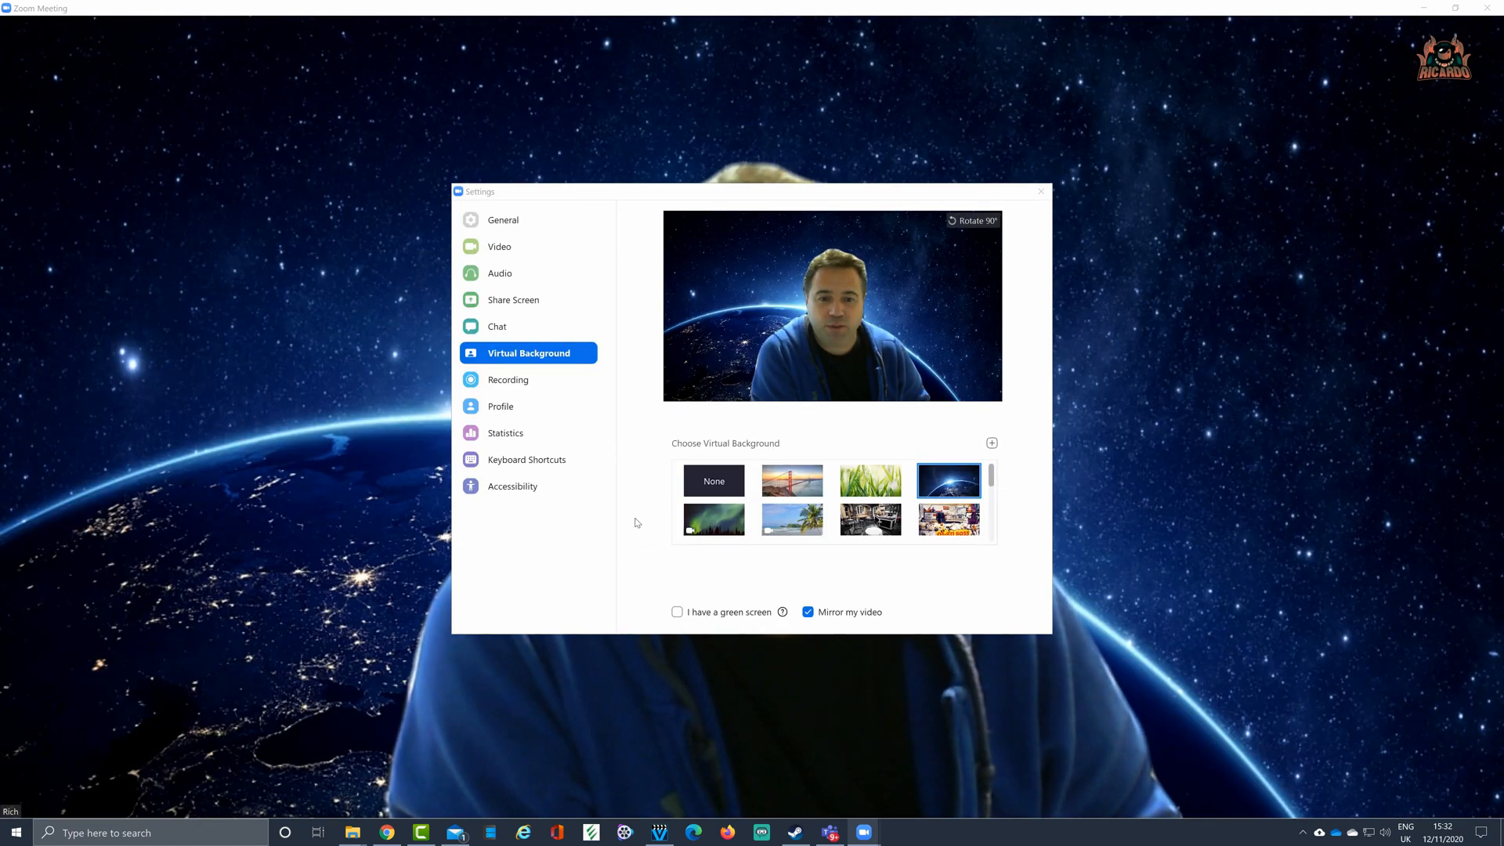
pyautogui.click(791, 480)
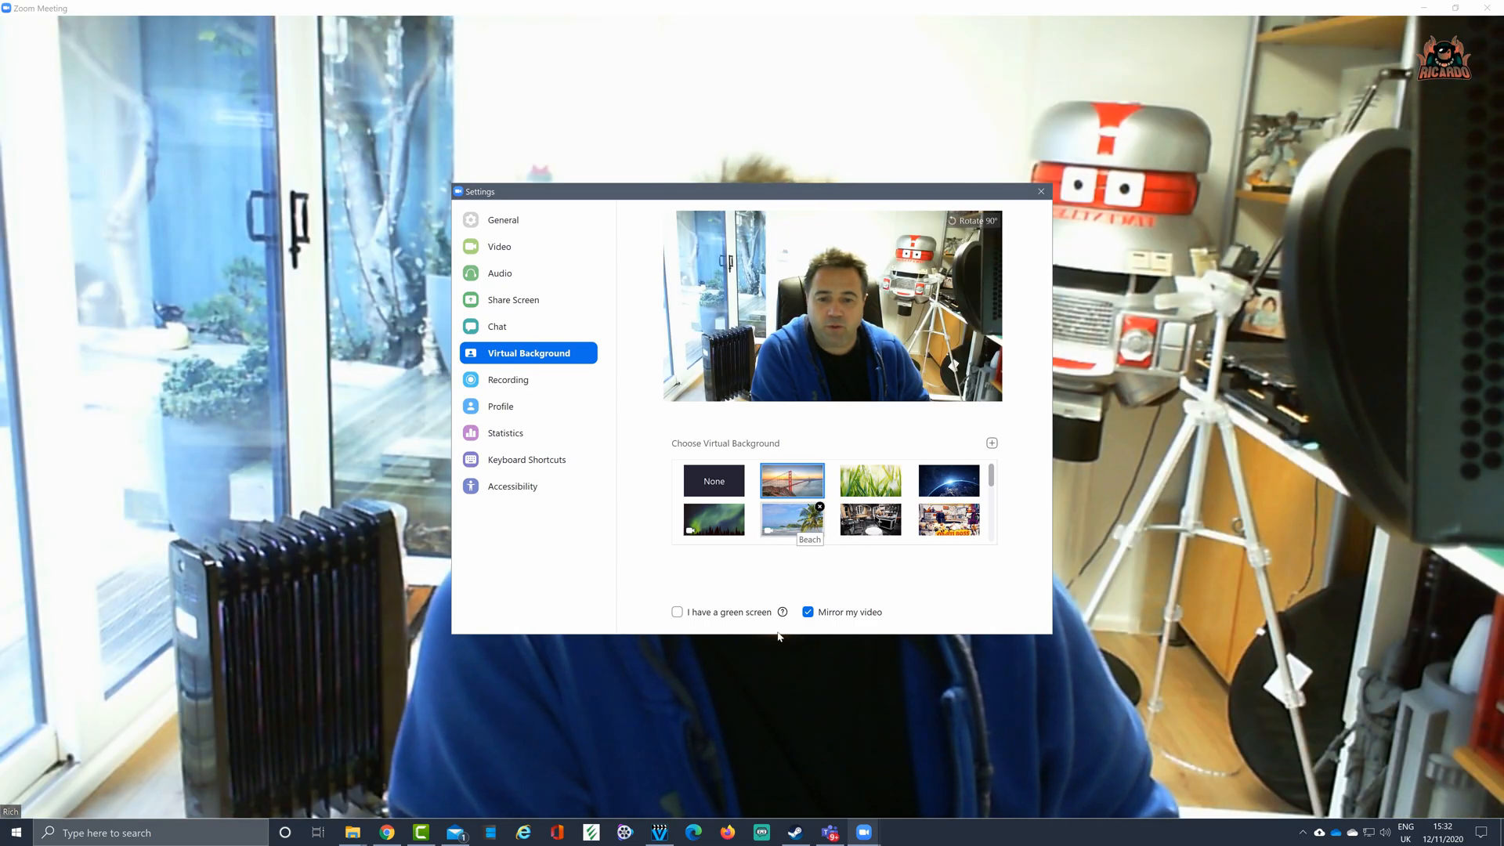
pyautogui.click(791, 518)
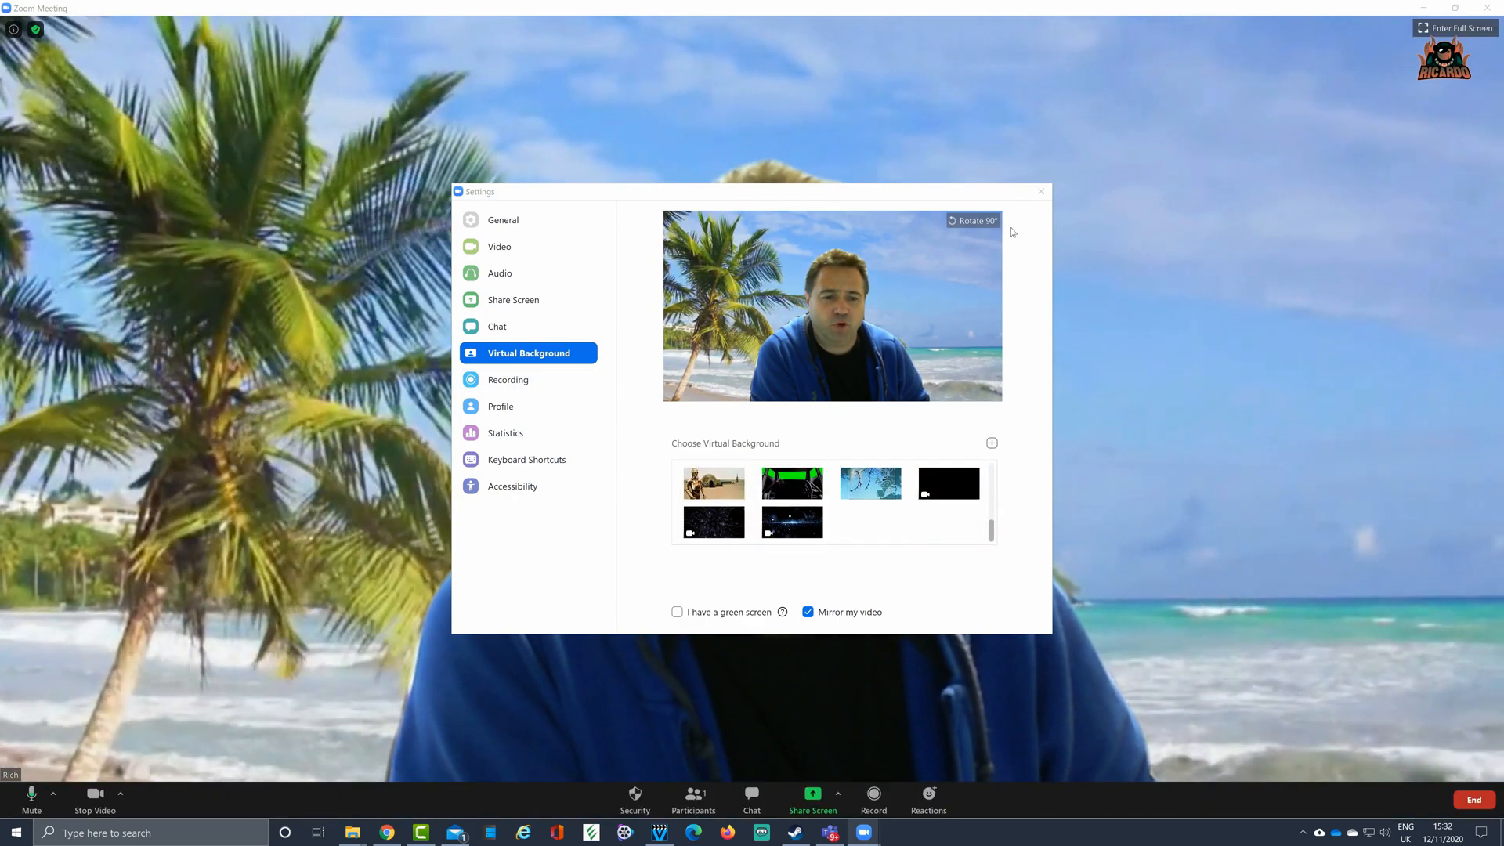
pyautogui.click(1041, 191)
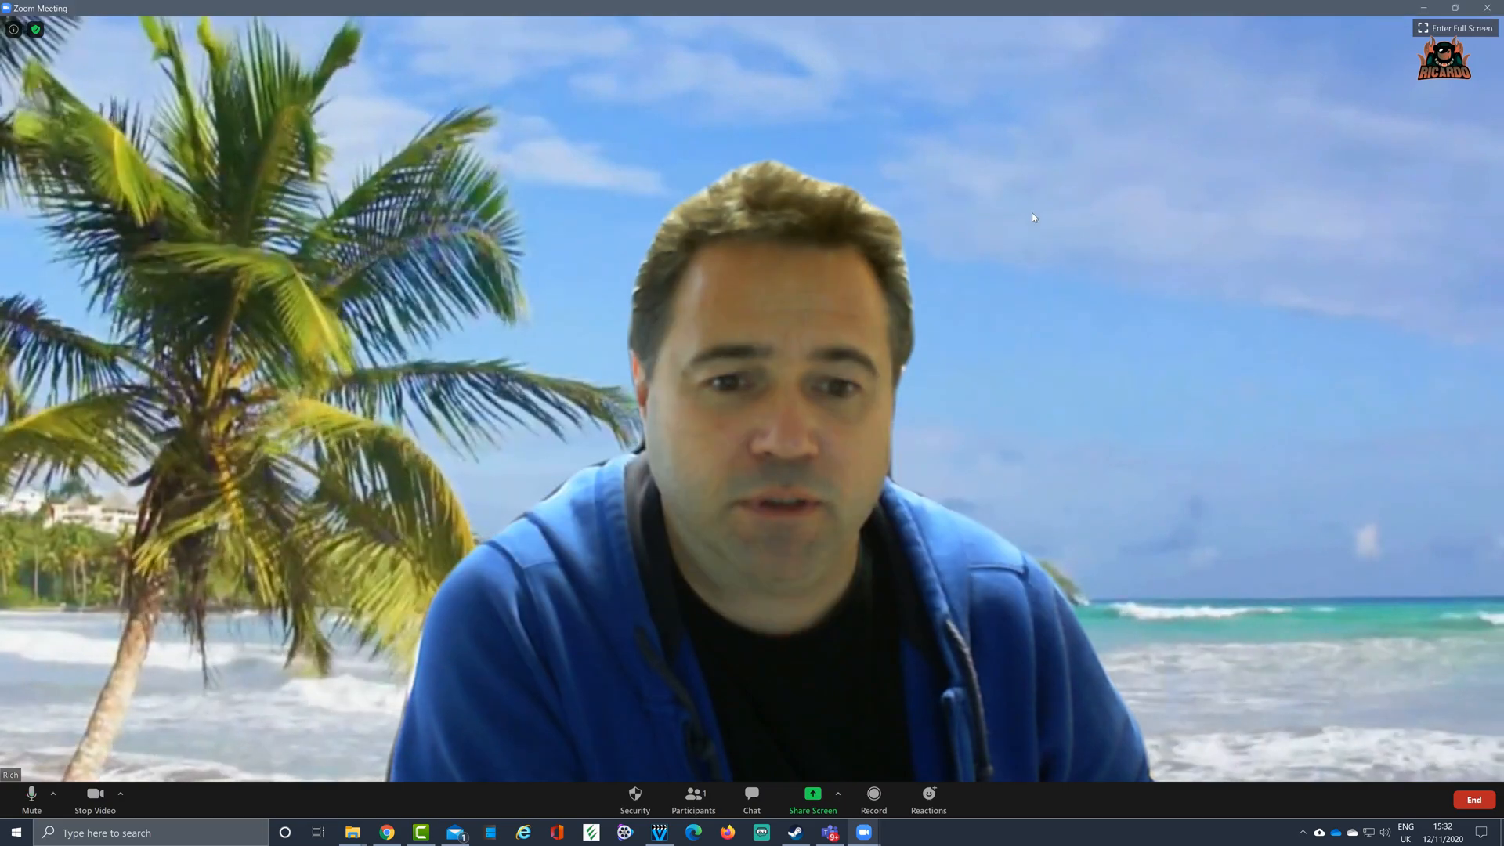